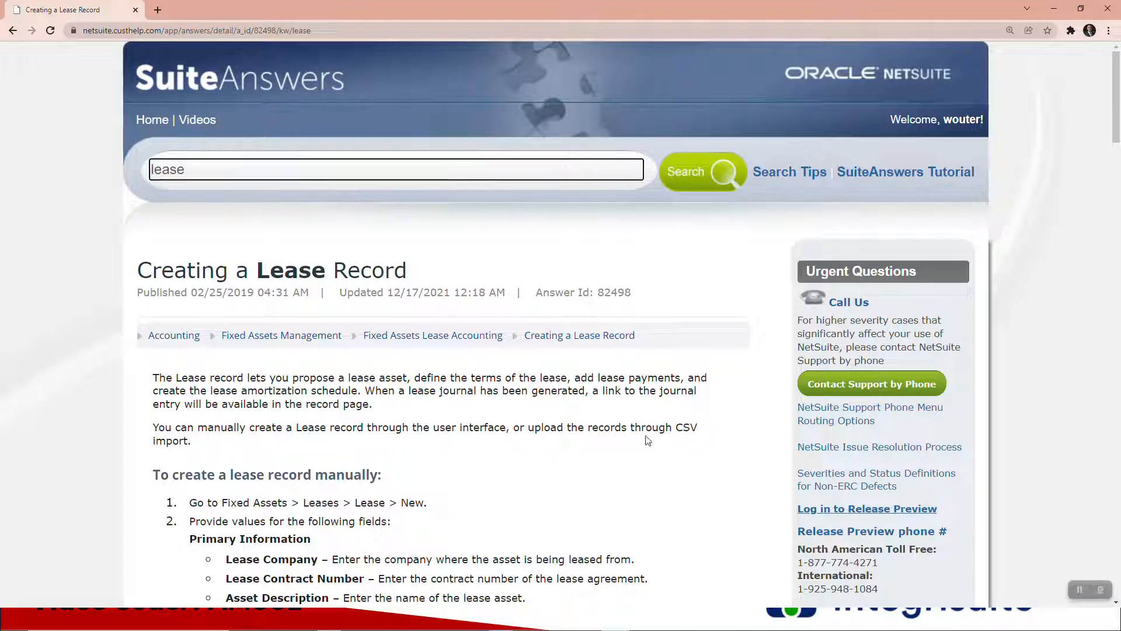
Switch to the NetSuite account and head into the Fixed Assets menu toward the lease list.
{"action": "scroll", "scroll_direction": "down", "scroll_amount": 3}
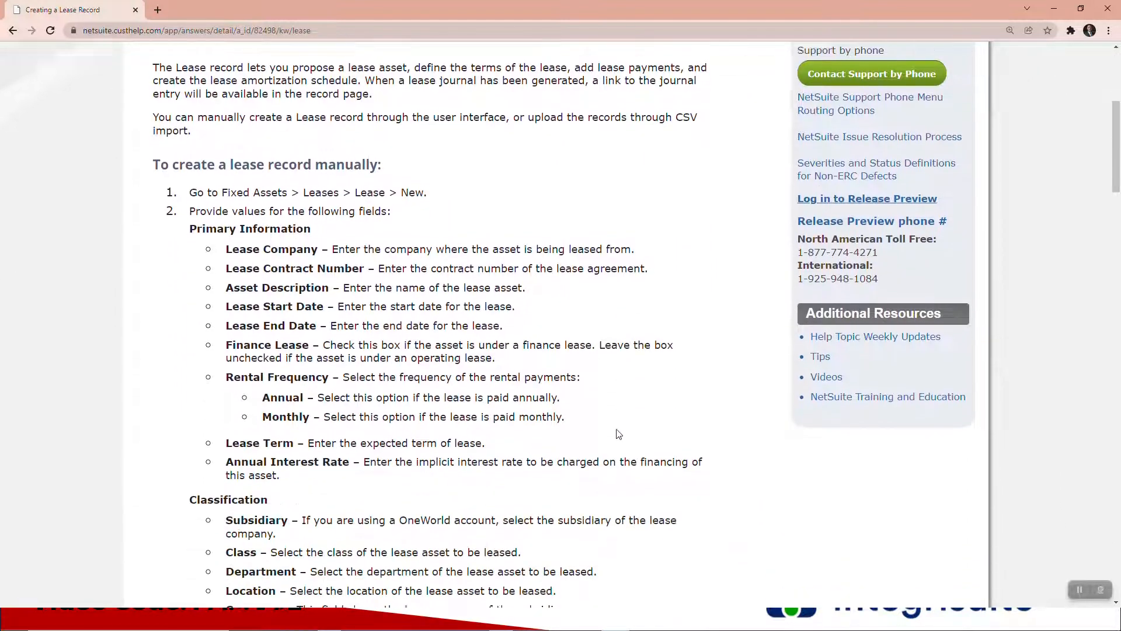
{"action": "key", "text": "alt+tab"}
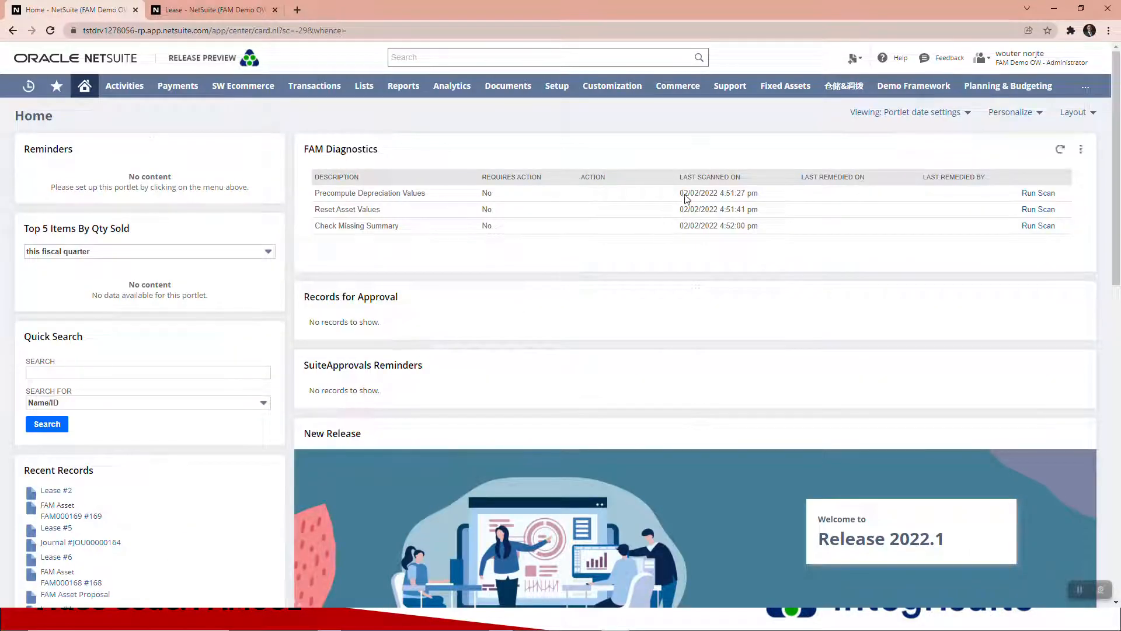
{"action": "left_click", "coordinate": [785, 85]}
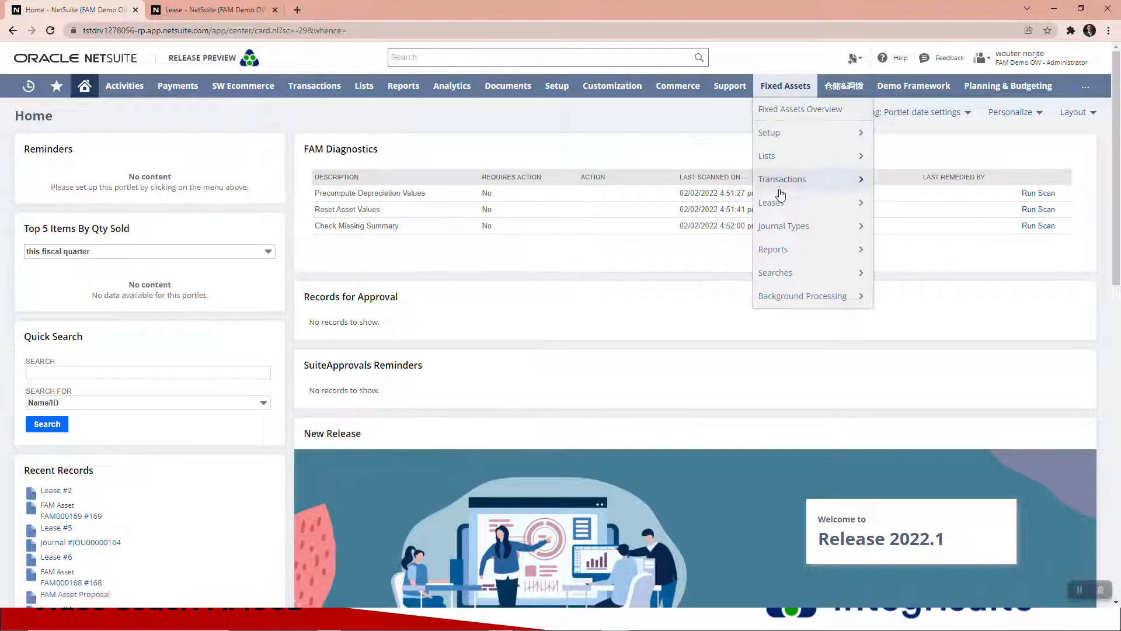
{"action": "mouse_move", "coordinate": [770, 202]}
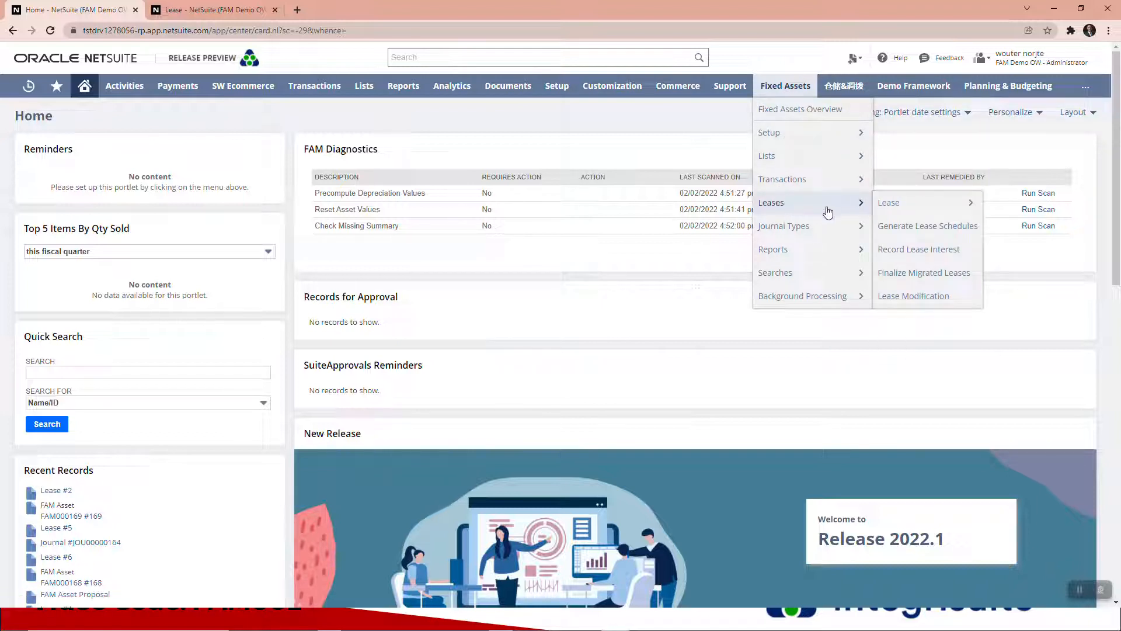
{"action": "mouse_move", "coordinate": [888, 202]}
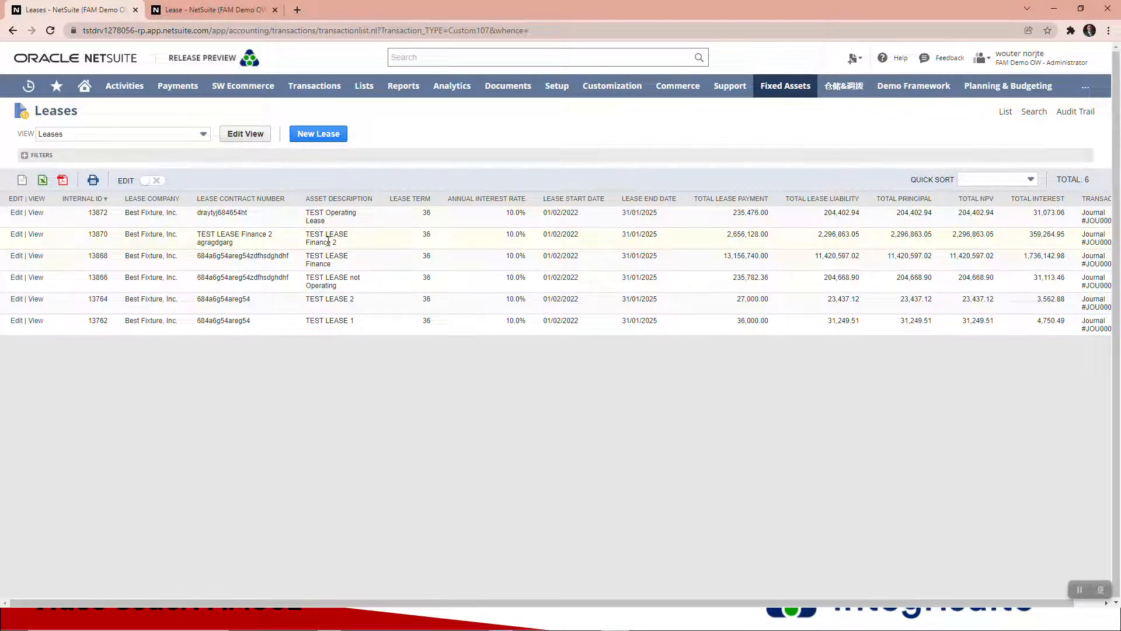
{"action": "mouse_move", "coordinate": [280, 155]}
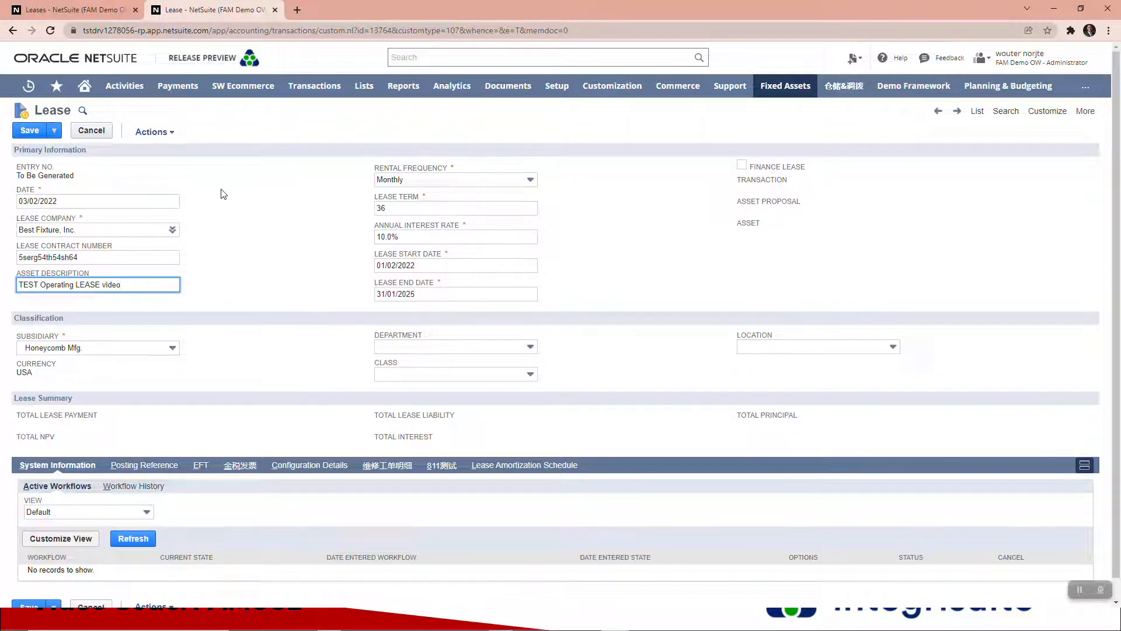
Save the new TEST Operating LEASE video record from Best Fixture, Inc., 36 months at 10%.
{"action": "left_click", "coordinate": [98, 200]}
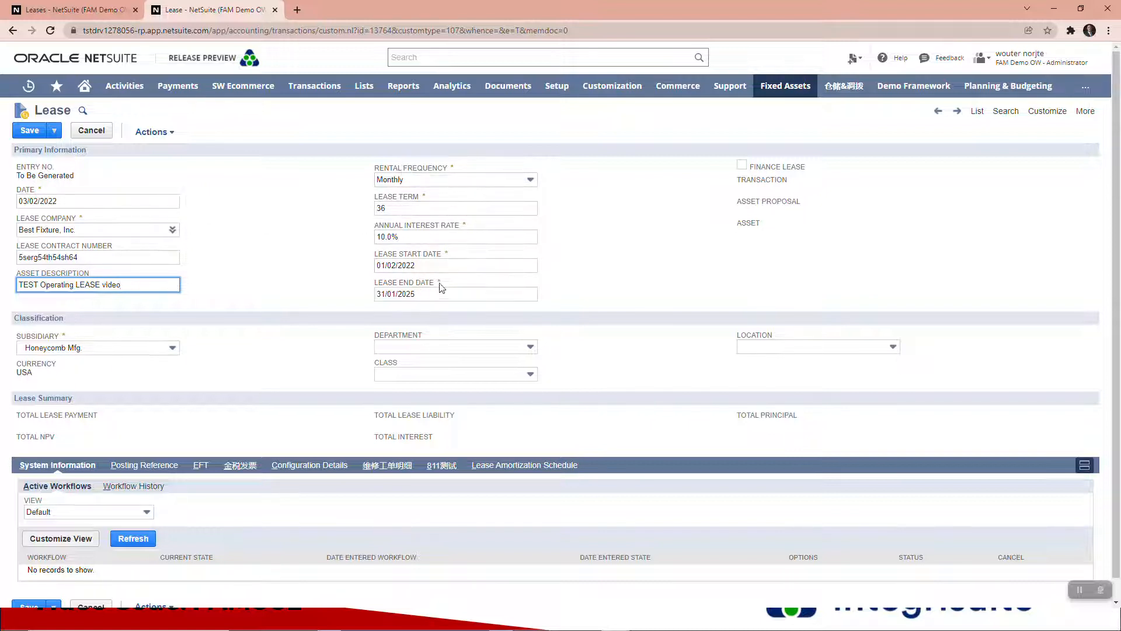
{"action": "mouse_move", "coordinate": [452, 171]}
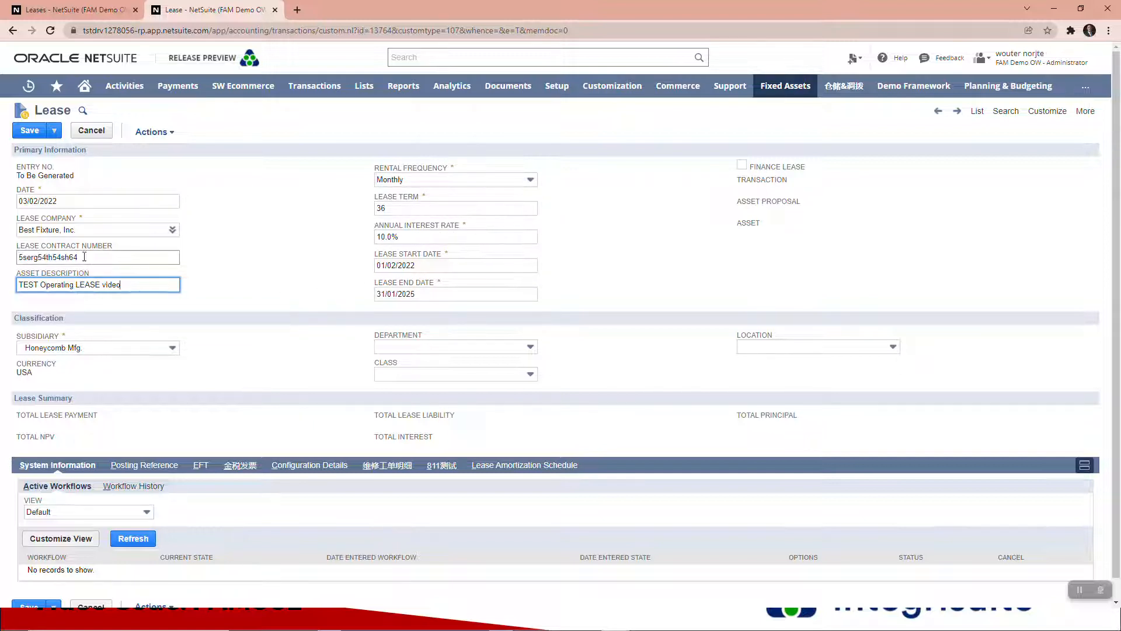
{"action": "left_click", "coordinate": [29, 130]}
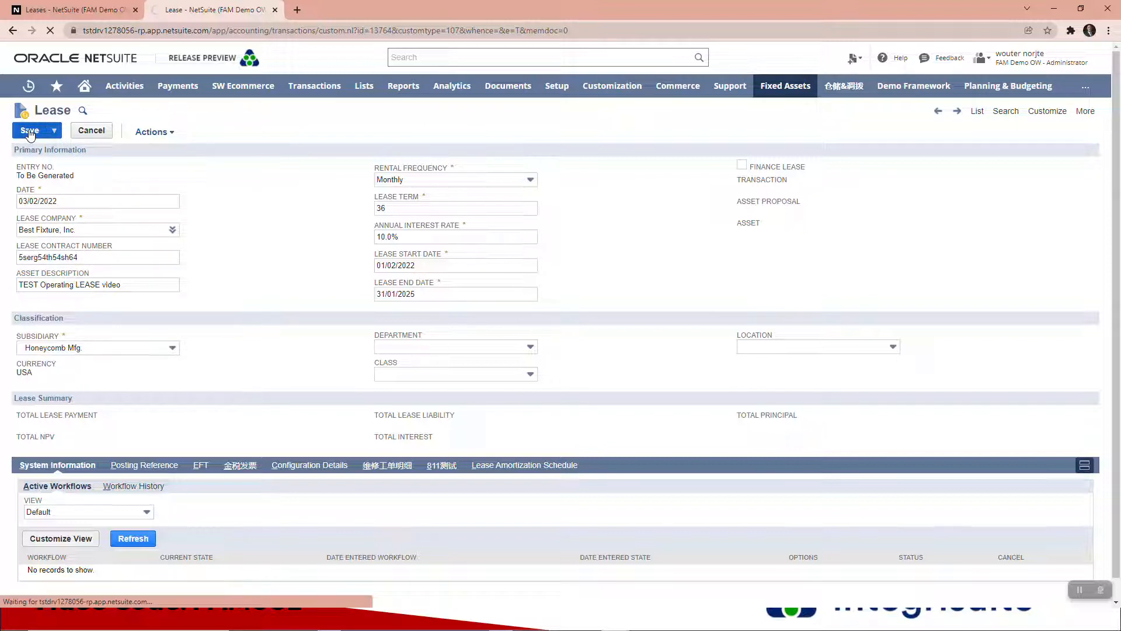
{"action": "left_click", "coordinate": [29, 131]}
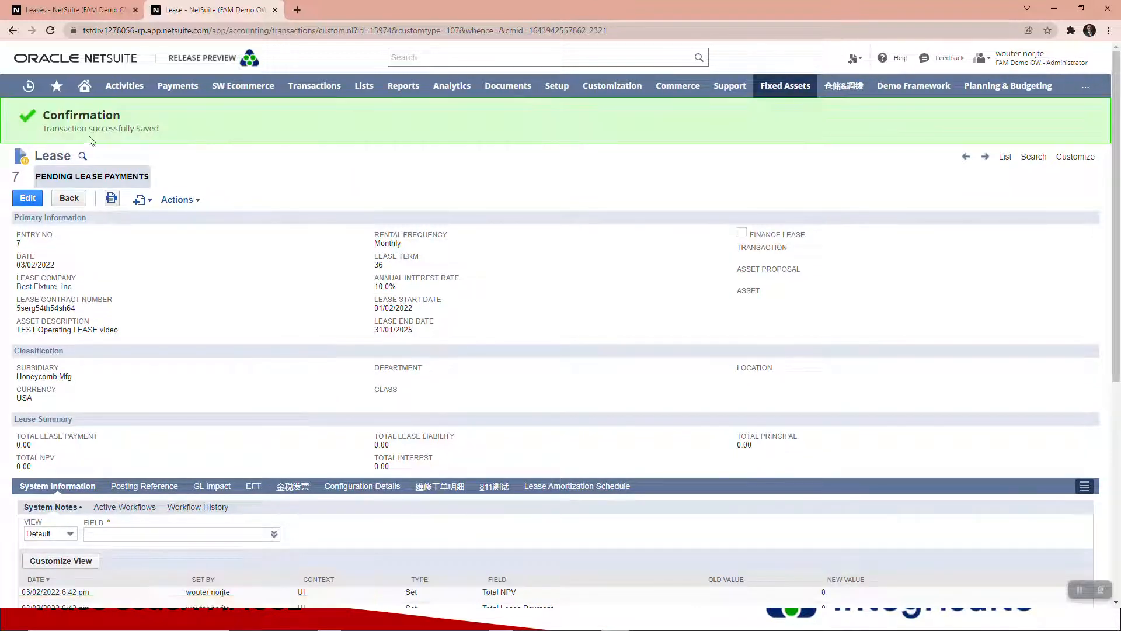
{"action": "mouse_move", "coordinate": [28, 179]}
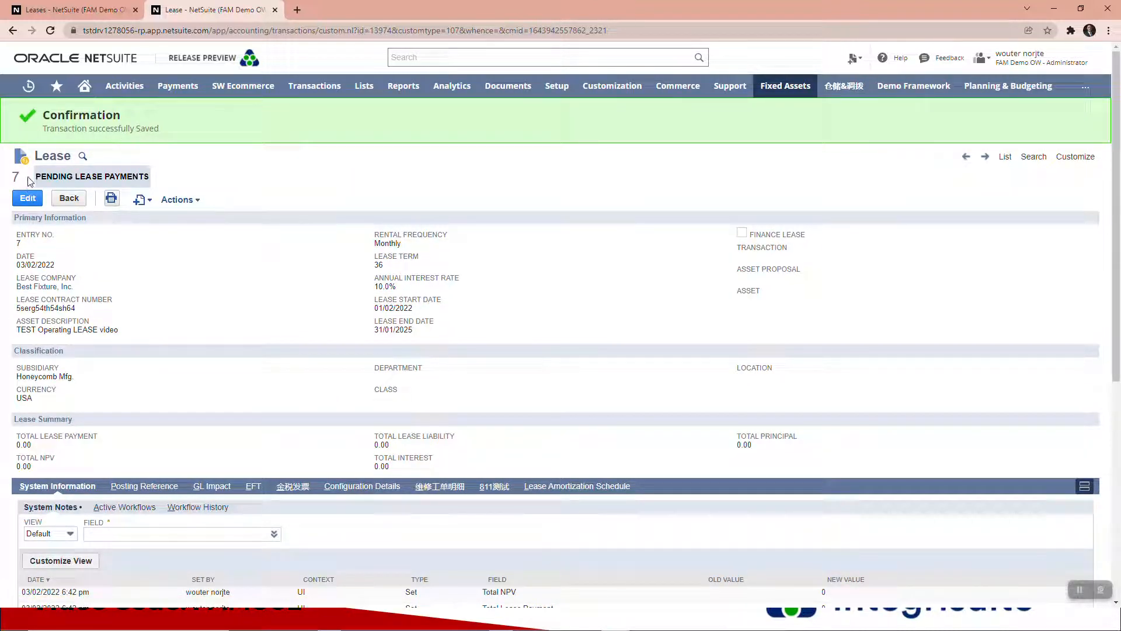
{"action": "mouse_move", "coordinate": [502, 406]}
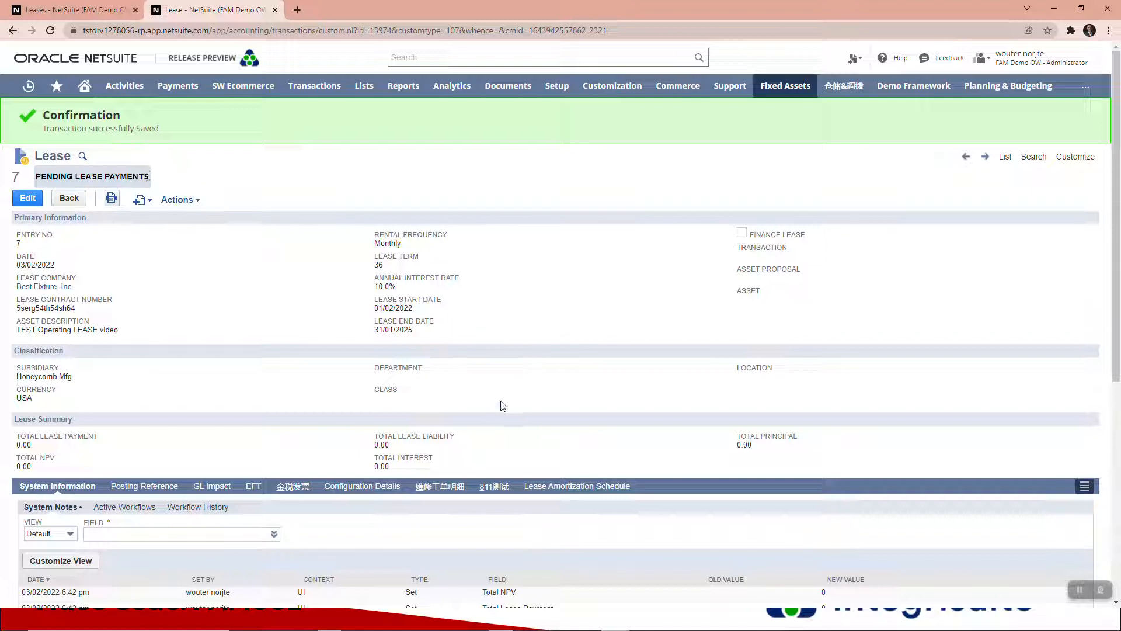
Generate monthly lease payments of 750.00 starting 03/02/2022 on the amortization schedule.
{"action": "left_click", "coordinate": [576, 486]}
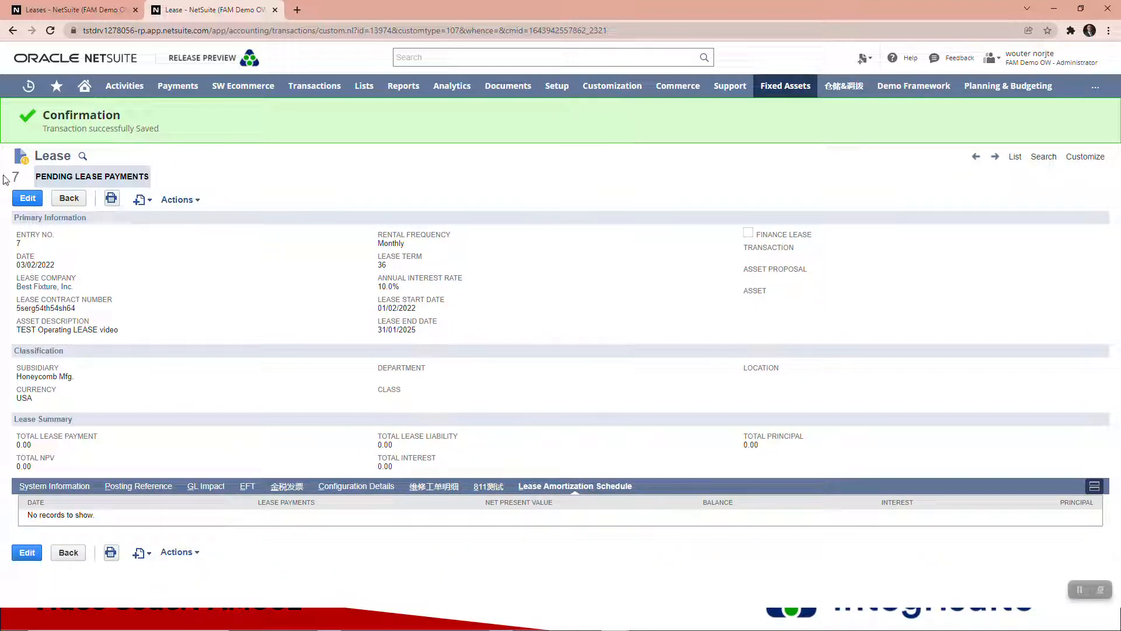
{"action": "left_click", "coordinate": [27, 198]}
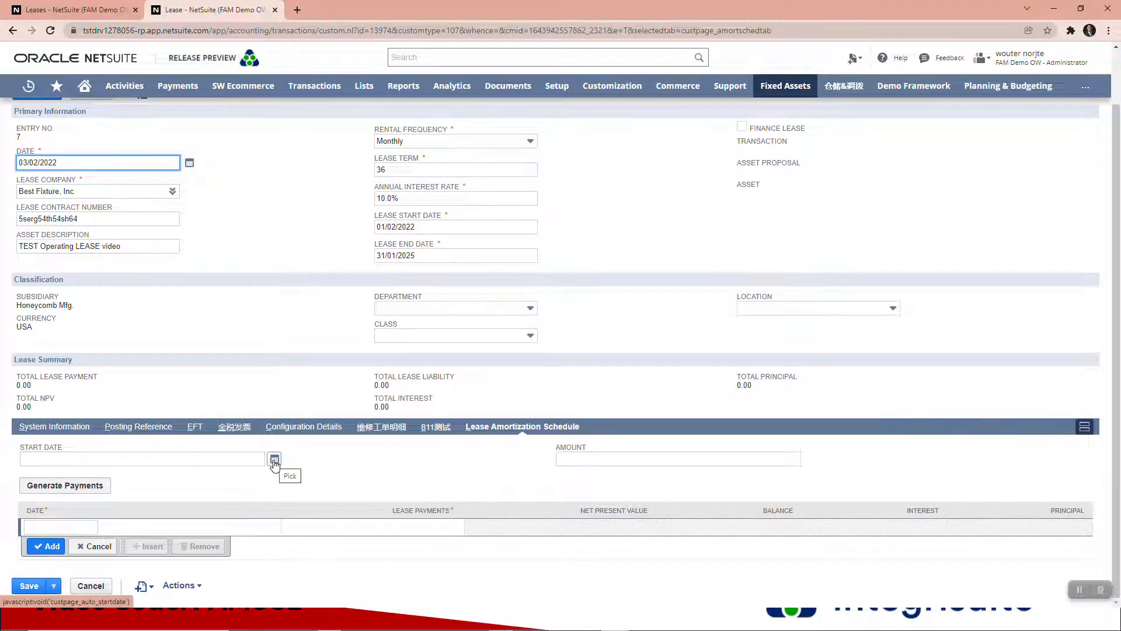
{"action": "left_click", "coordinate": [274, 458]}
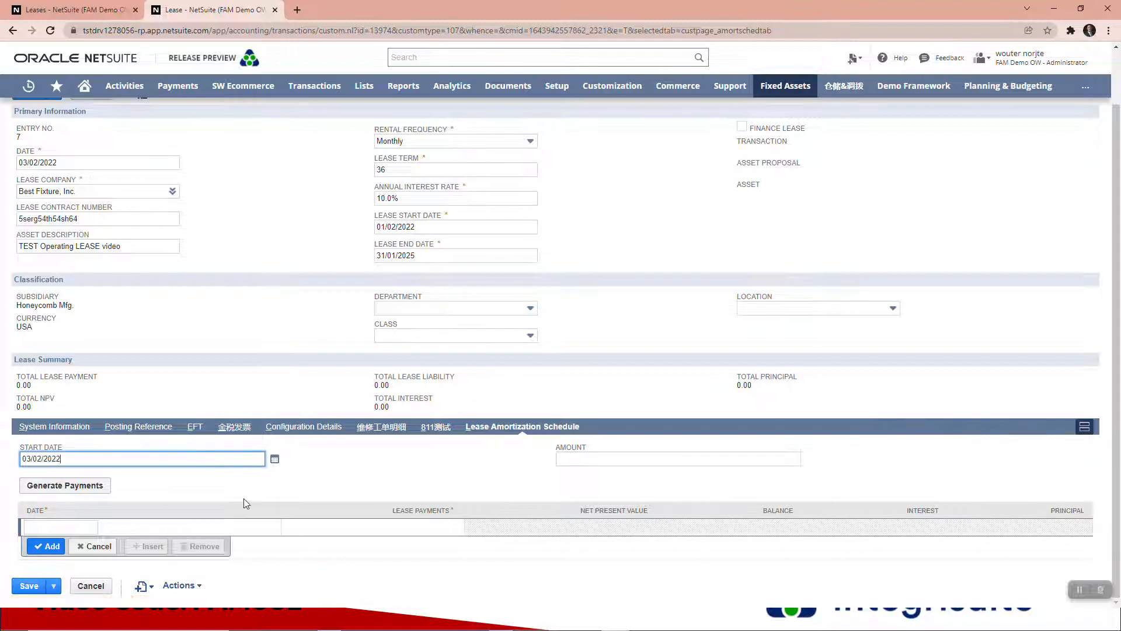
{"action": "left_click", "coordinate": [677, 458]}
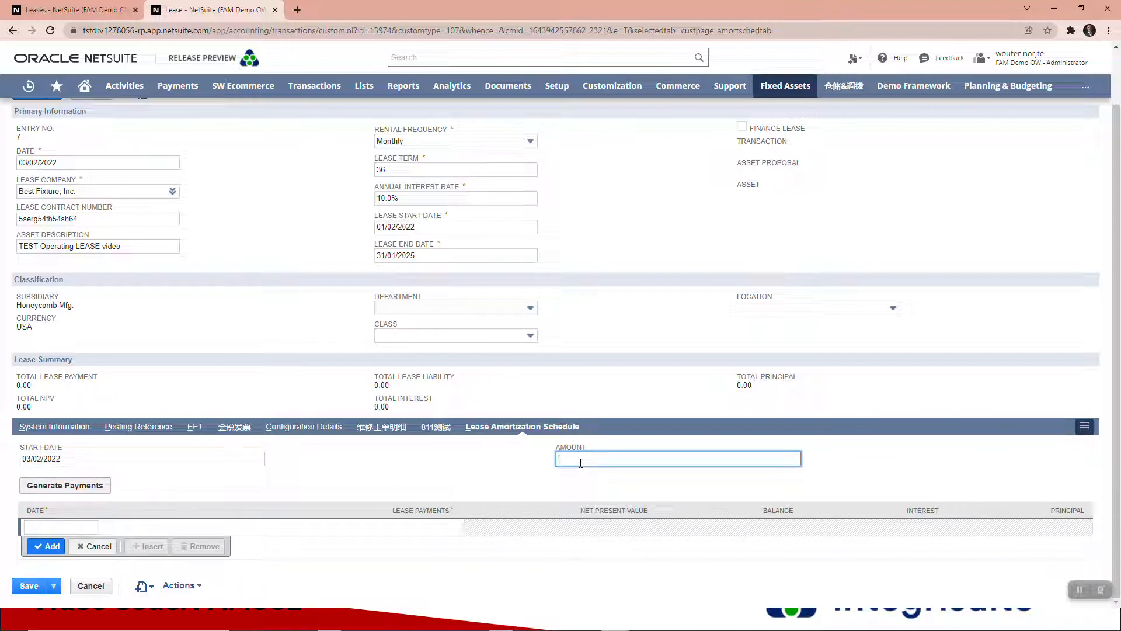
{"action": "type", "text": "750.00"}
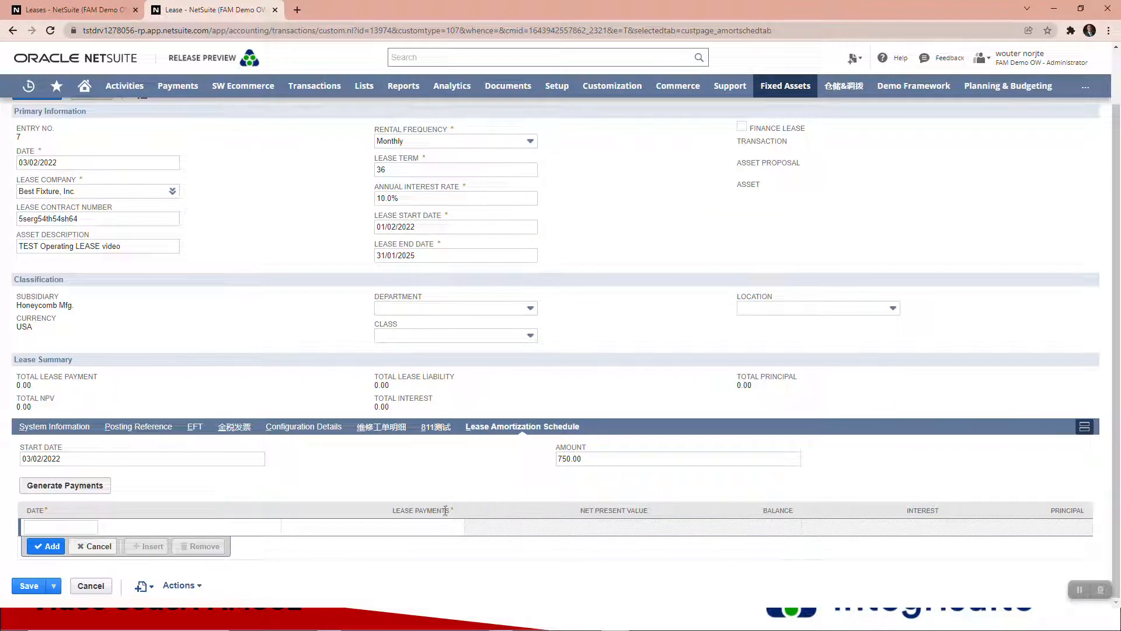
{"action": "left_click", "coordinate": [456, 170]}
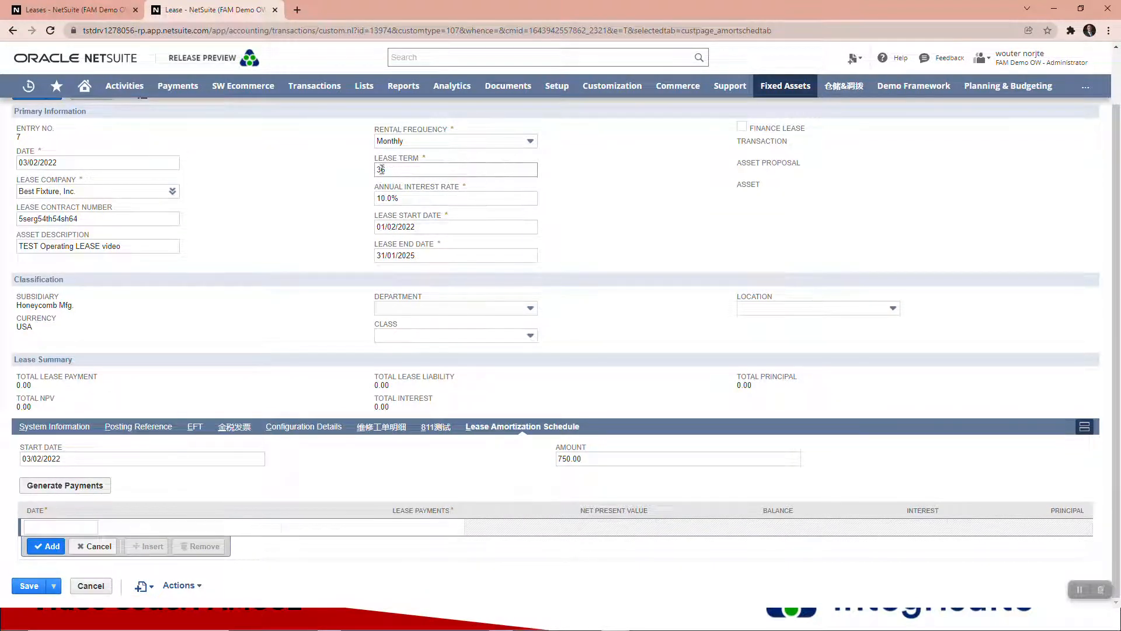
{"action": "type", "text": "6"}
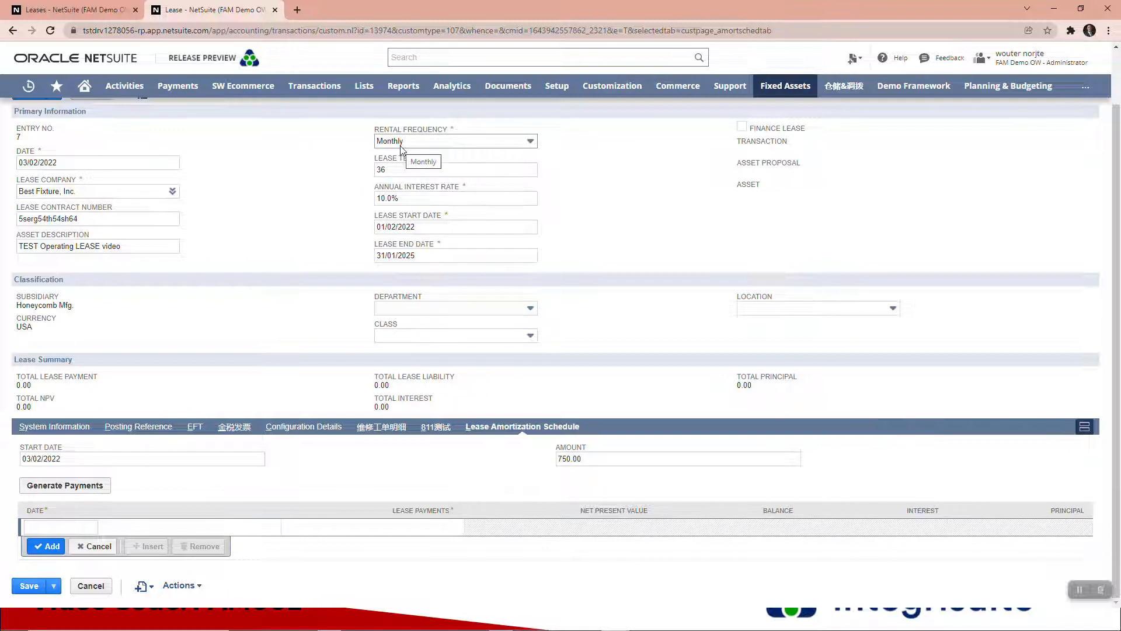
{"action": "left_click", "coordinate": [65, 485]}
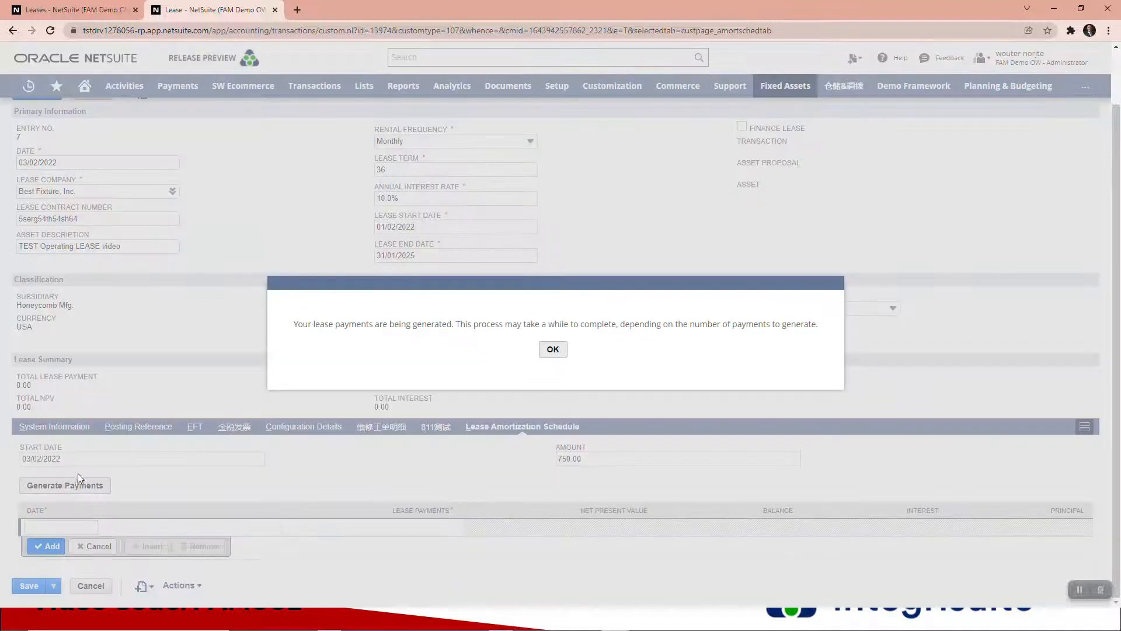
{"action": "mouse_move", "coordinate": [331, 341]}
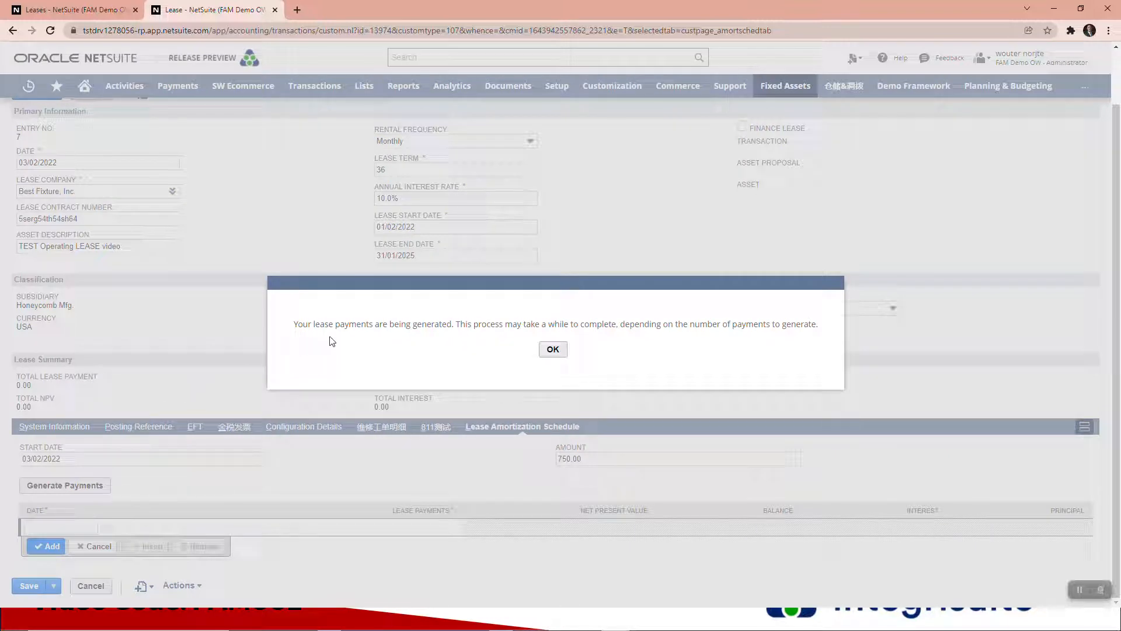
{"action": "mouse_move", "coordinate": [529, 342]}
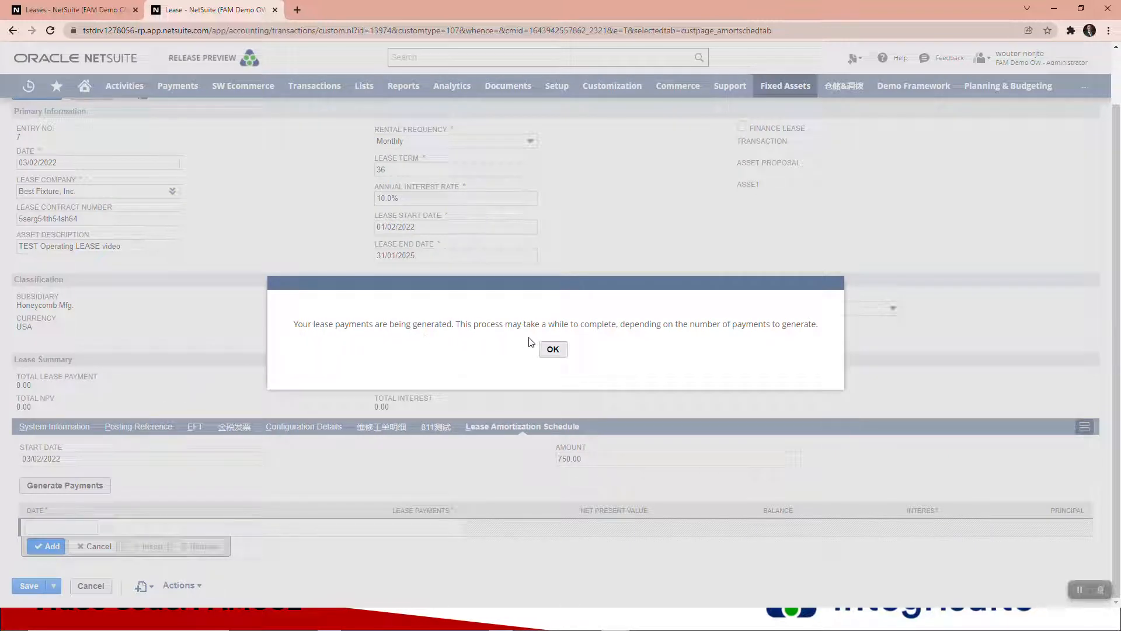
{"action": "mouse_move", "coordinate": [750, 346]}
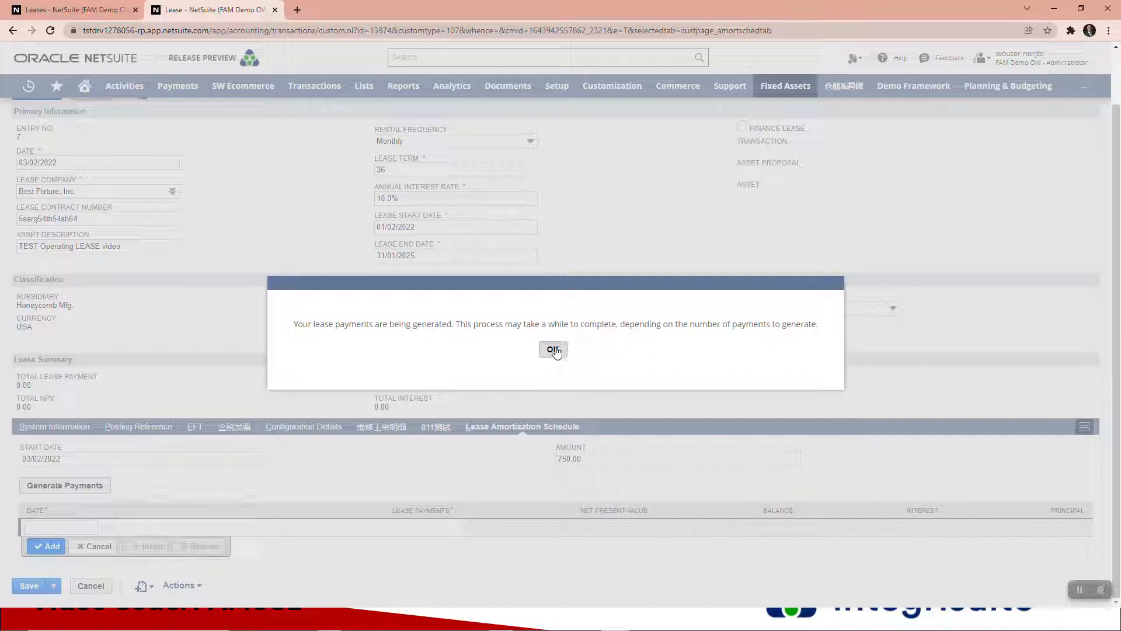
{"action": "left_click", "coordinate": [552, 349]}
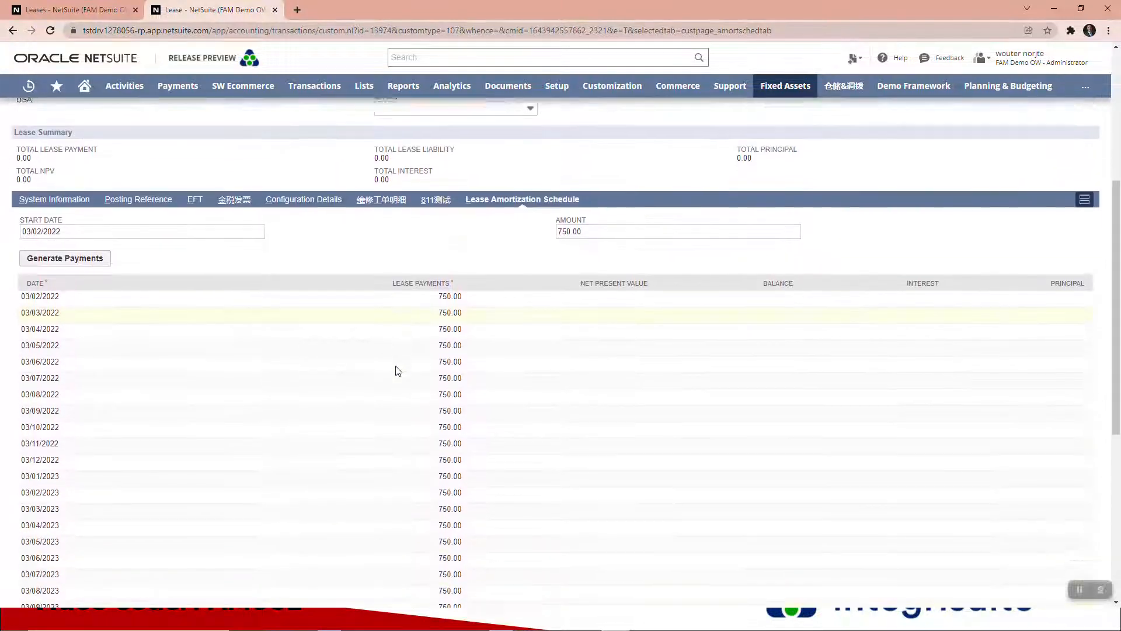
Save lease 7 with its generated payments, now pending lease journal creation.
{"action": "scroll", "scroll_direction": "down", "scroll_amount": 3}
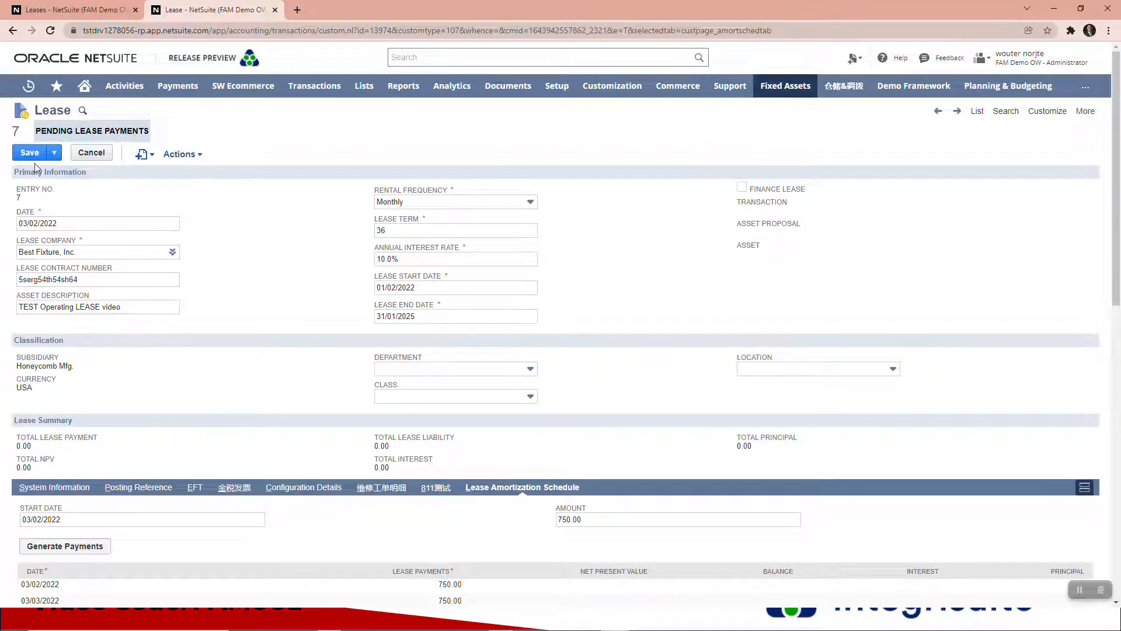
{"action": "left_click", "coordinate": [28, 152]}
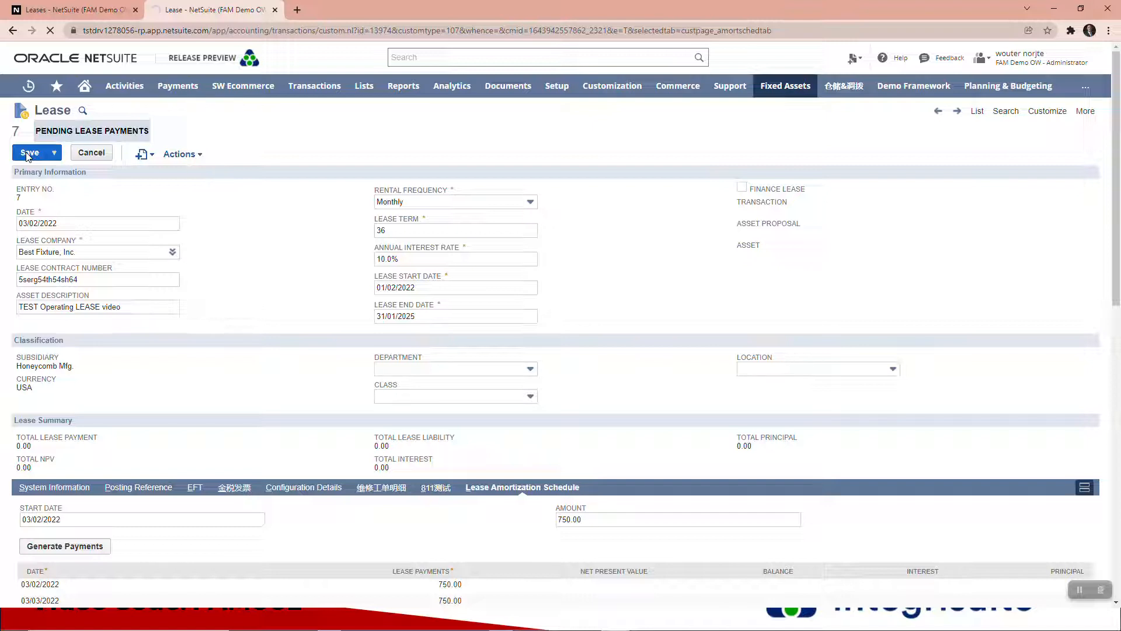
{"action": "left_click", "coordinate": [29, 153]}
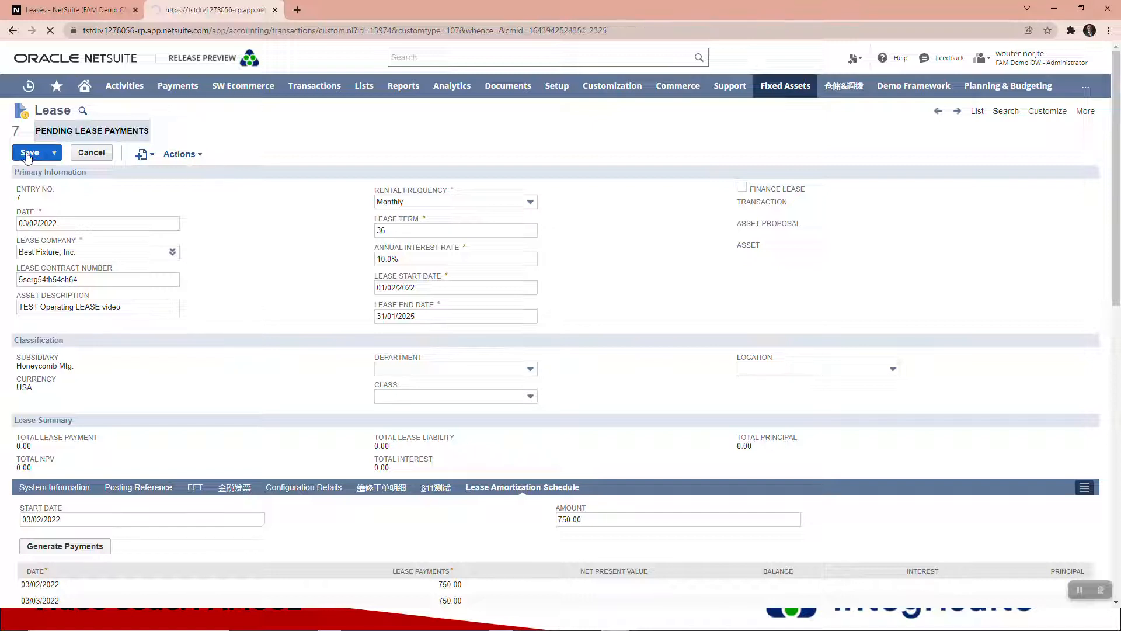
{"action": "left_click", "coordinate": [28, 153]}
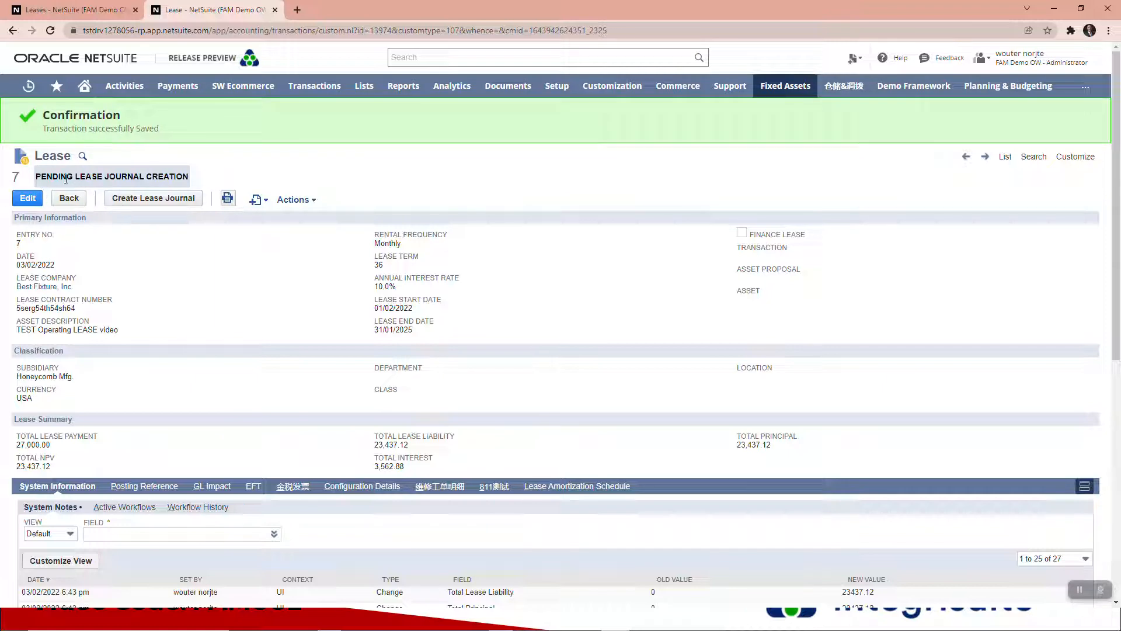
{"action": "left_click", "coordinate": [71, 10]}
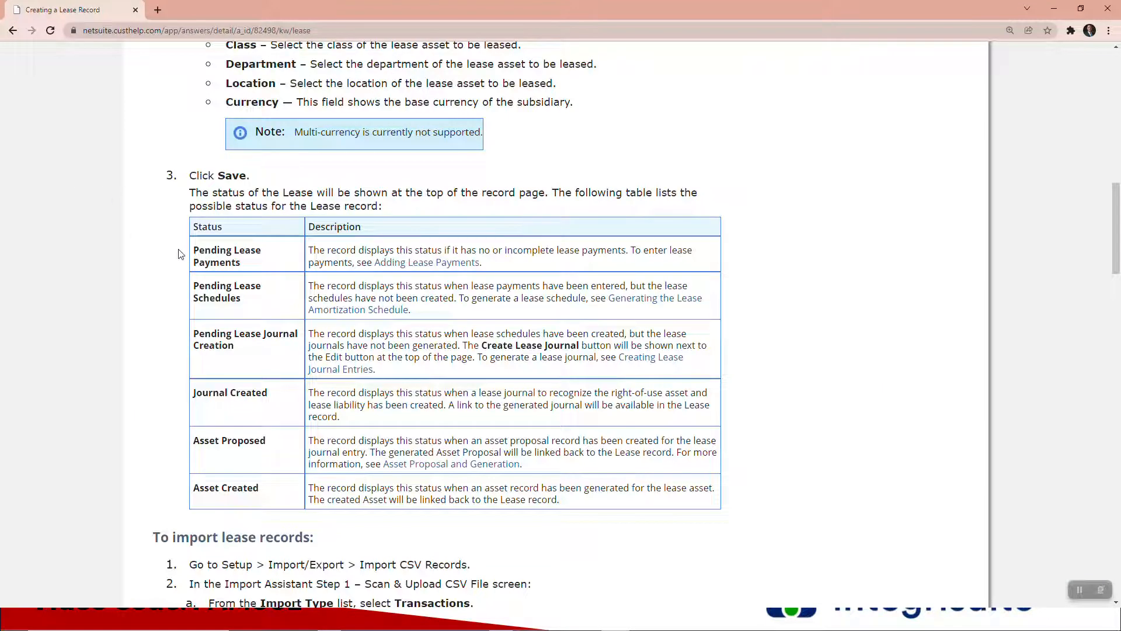
{"action": "mouse_move", "coordinate": [198, 283]}
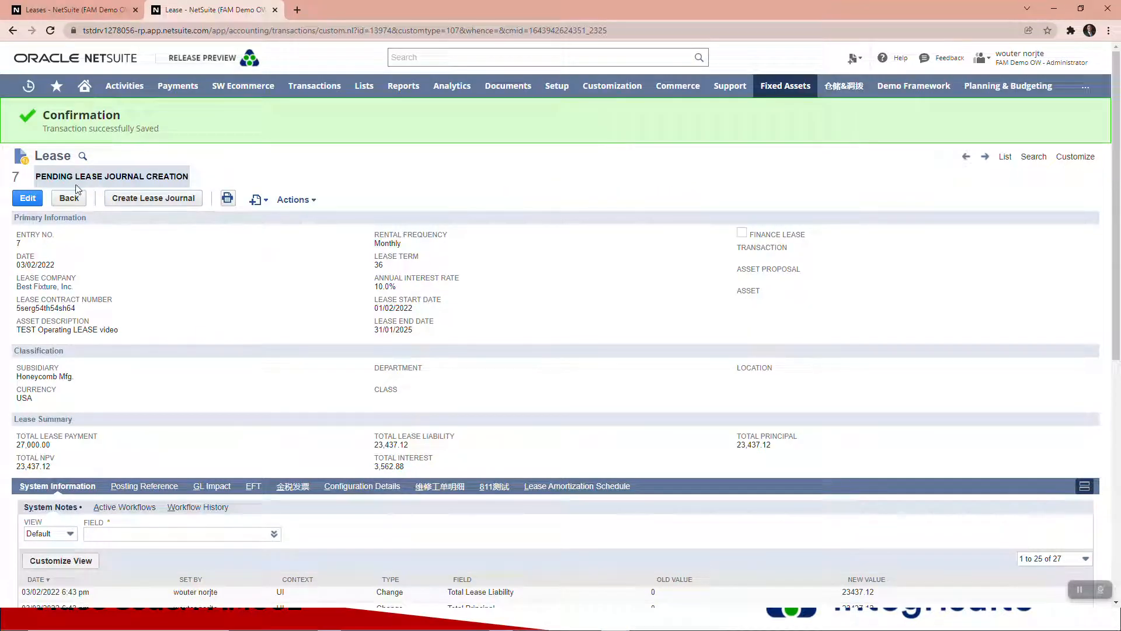
Create the lease journal for lease 7 and confirm the 23,437.12 entry.
{"action": "left_click", "coordinate": [72, 10]}
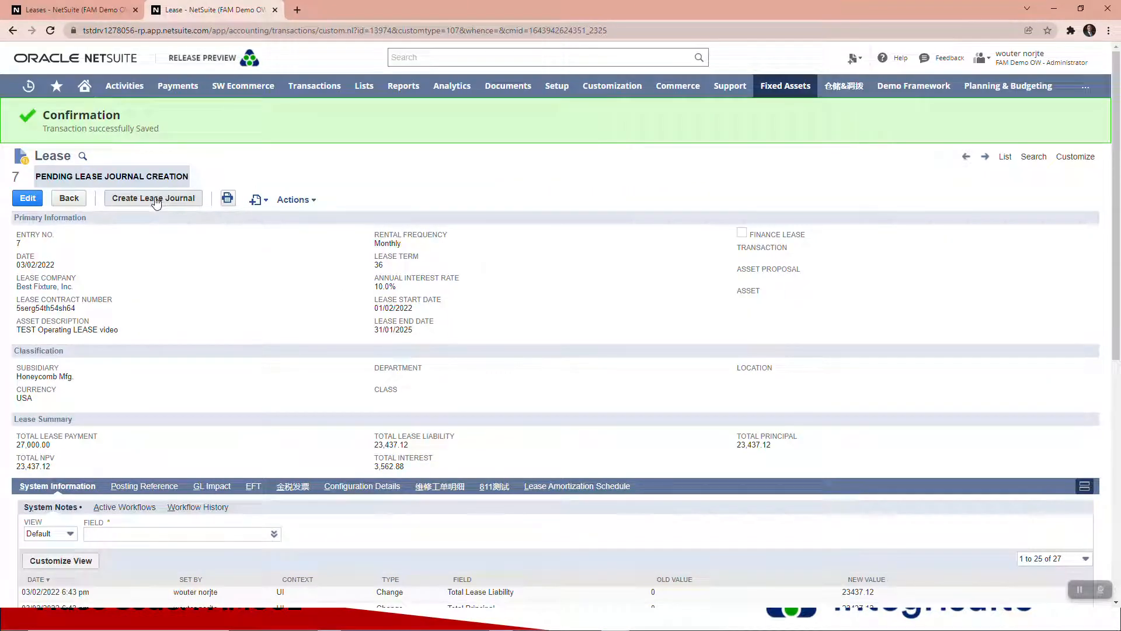
{"action": "left_click", "coordinate": [152, 198]}
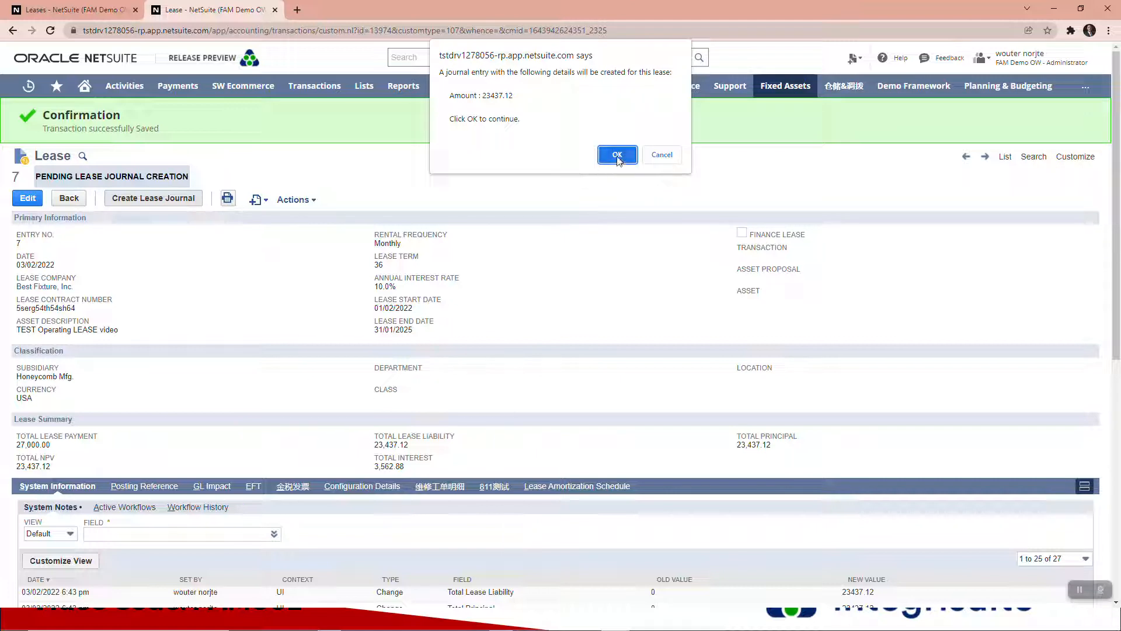
{"action": "left_click", "coordinate": [616, 155]}
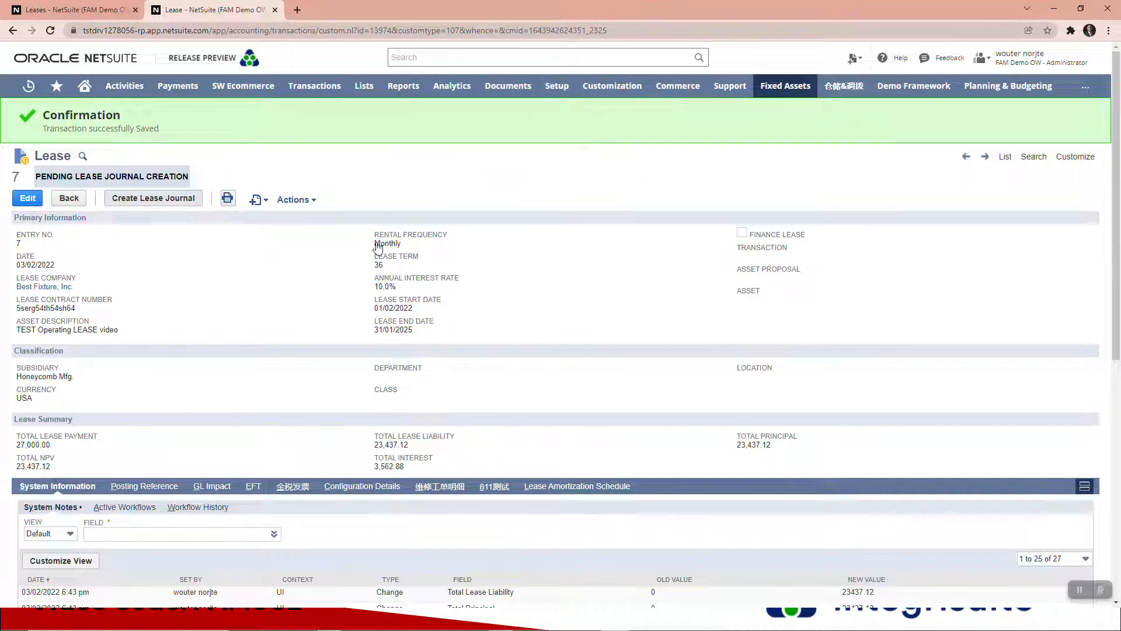
{"action": "mouse_move", "coordinate": [375, 247]}
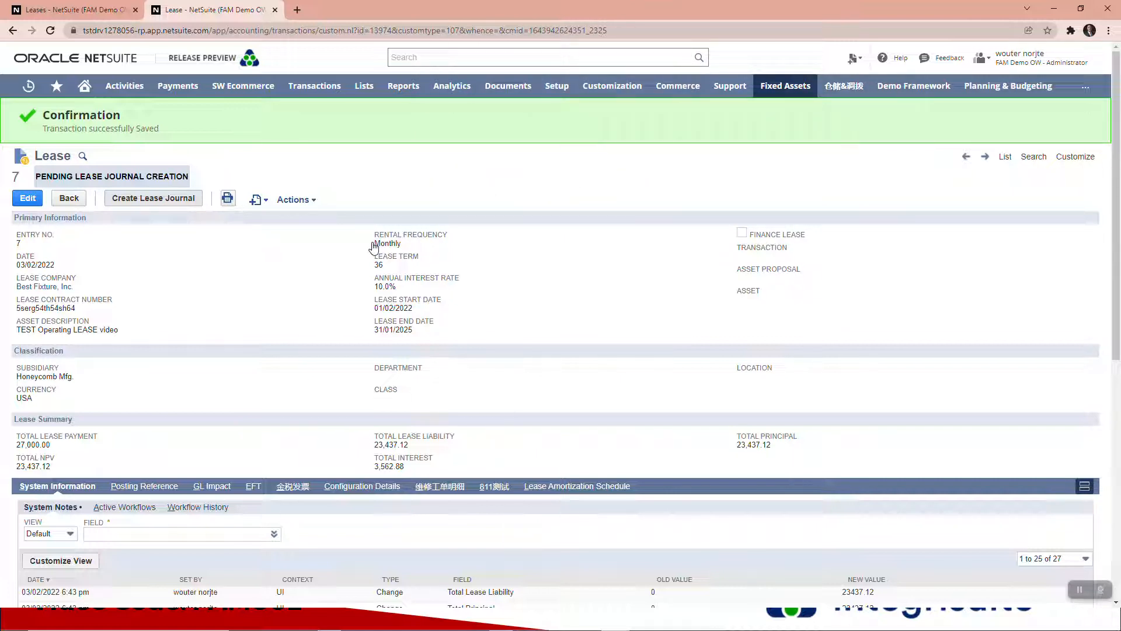
{"action": "mouse_move", "coordinate": [853, 132]}
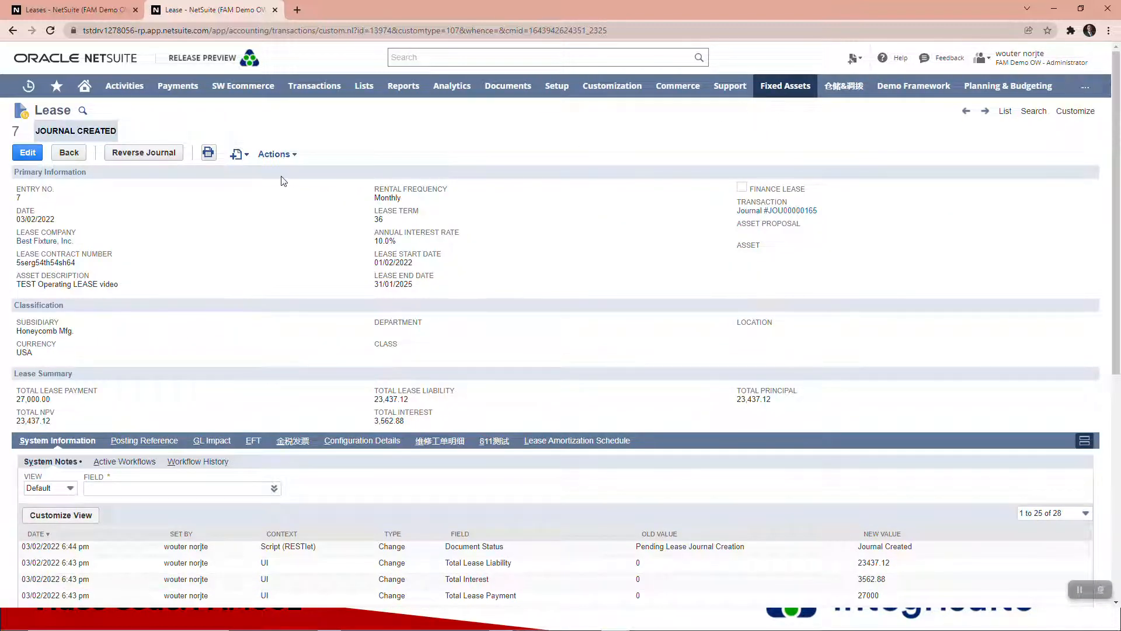
{"action": "mouse_move", "coordinate": [377, 320]}
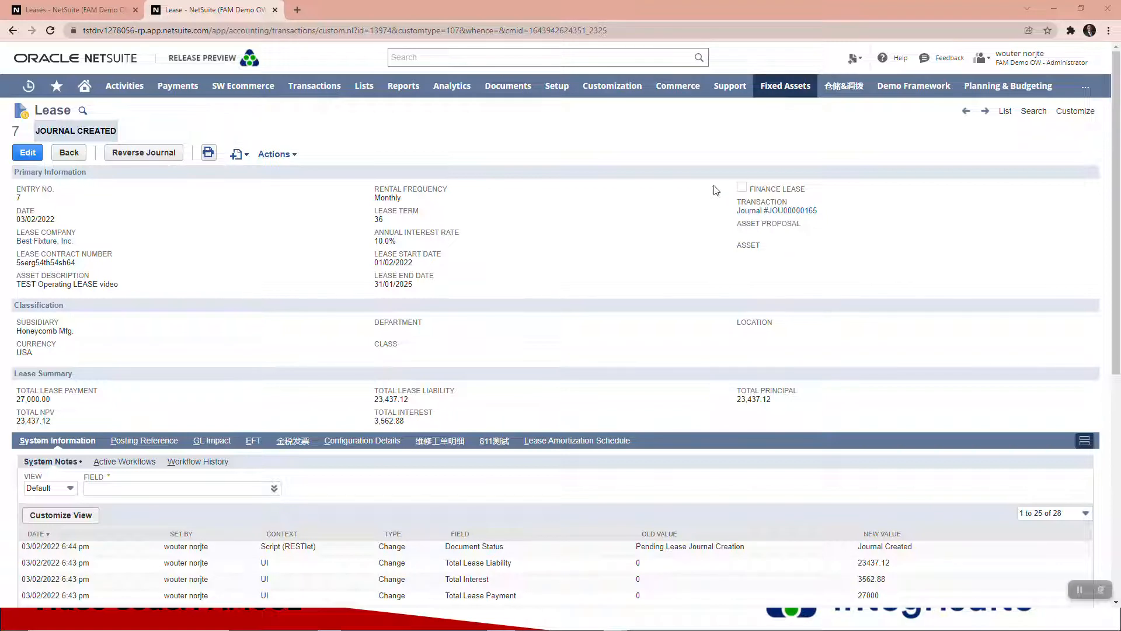
View journal JOU00000165 in a new tab to review its 23,437.12 debit and credit lines.
{"action": "right_click", "coordinate": [777, 210]}
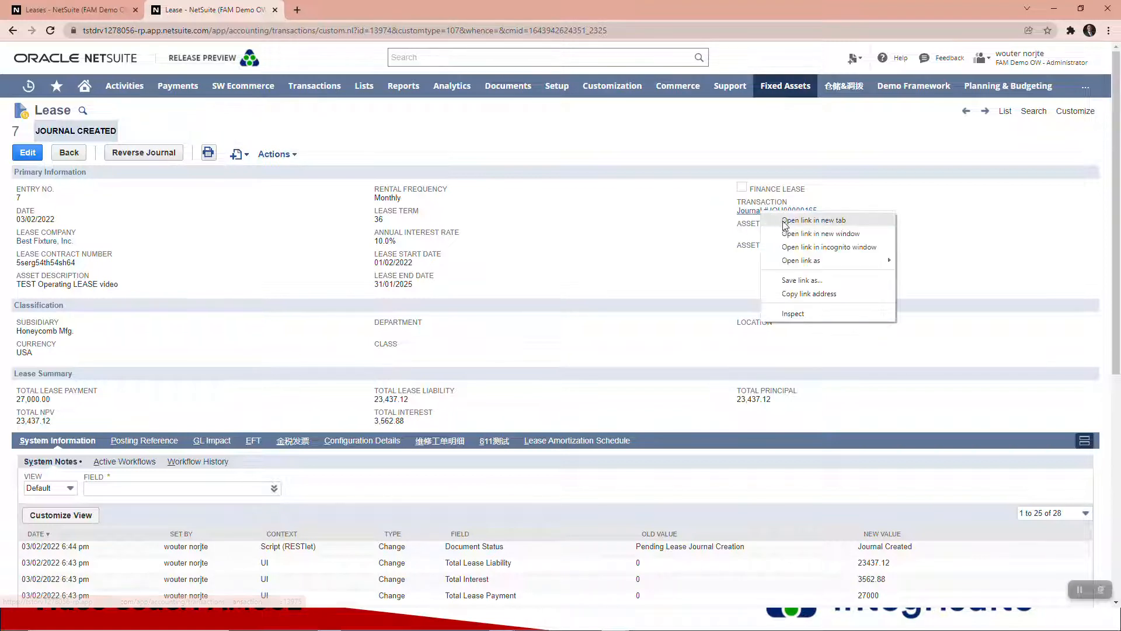
{"action": "left_click", "coordinate": [813, 220]}
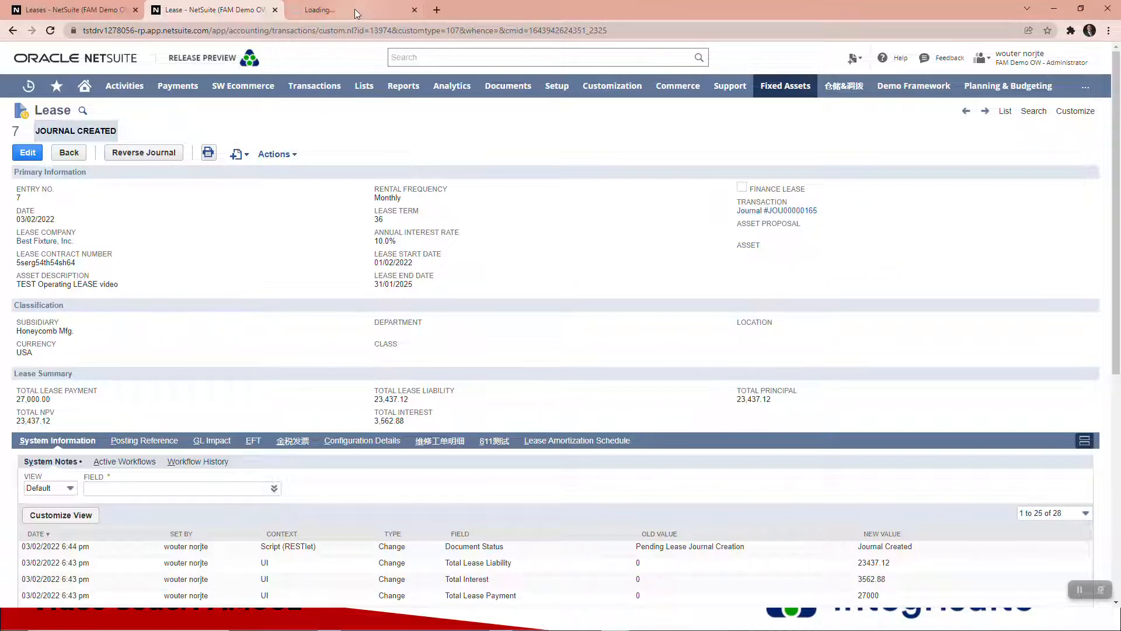
{"action": "left_click", "coordinate": [776, 210]}
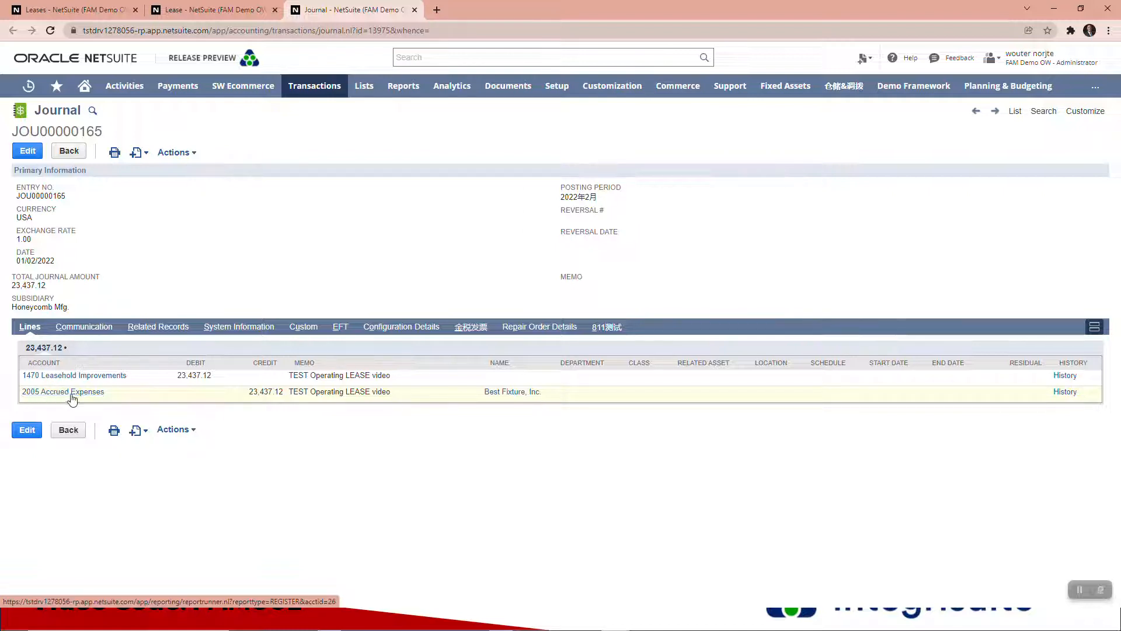
{"action": "mouse_move", "coordinate": [157, 307]}
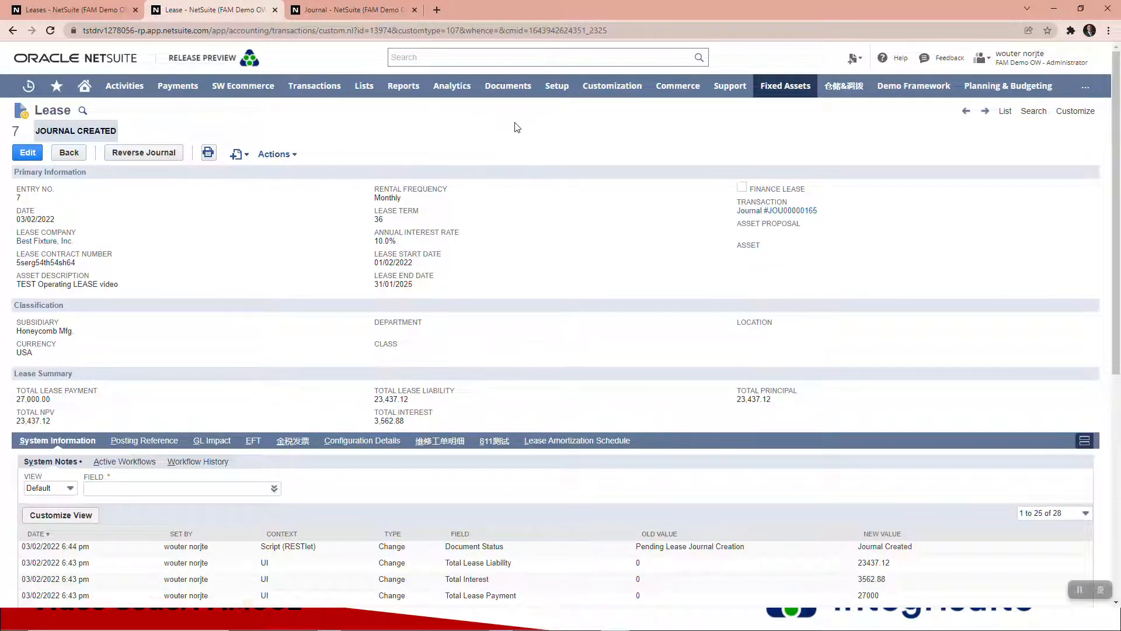
{"action": "mouse_move", "coordinate": [784, 85]}
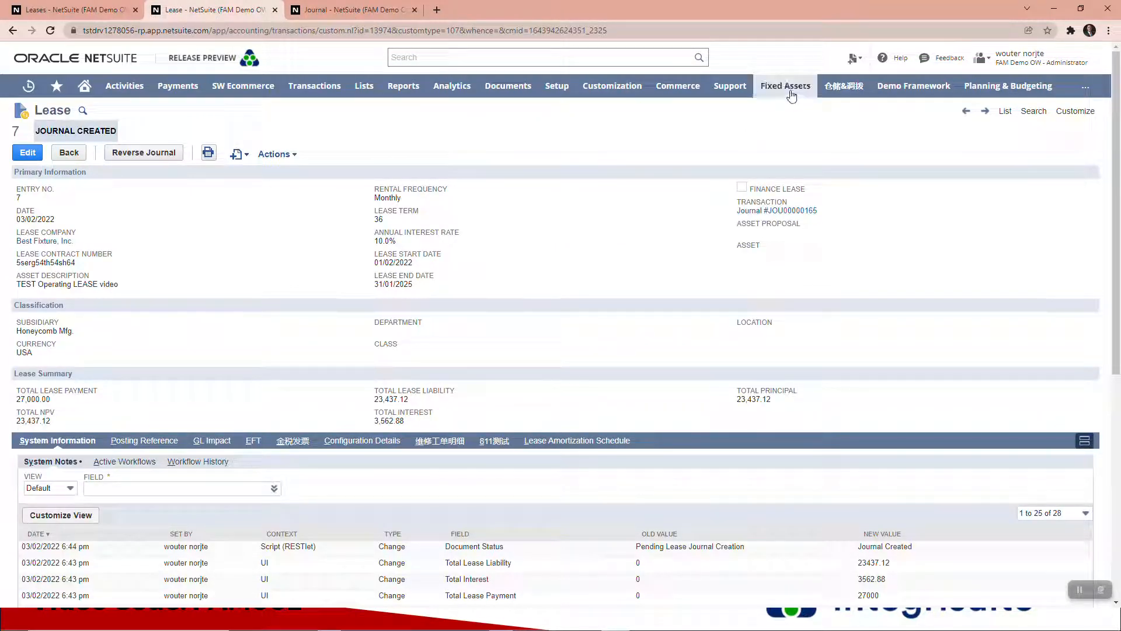
Bring up the Asset Proposal page in a new tab from Fixed Assets > Transactions.
{"action": "left_click", "coordinate": [785, 85]}
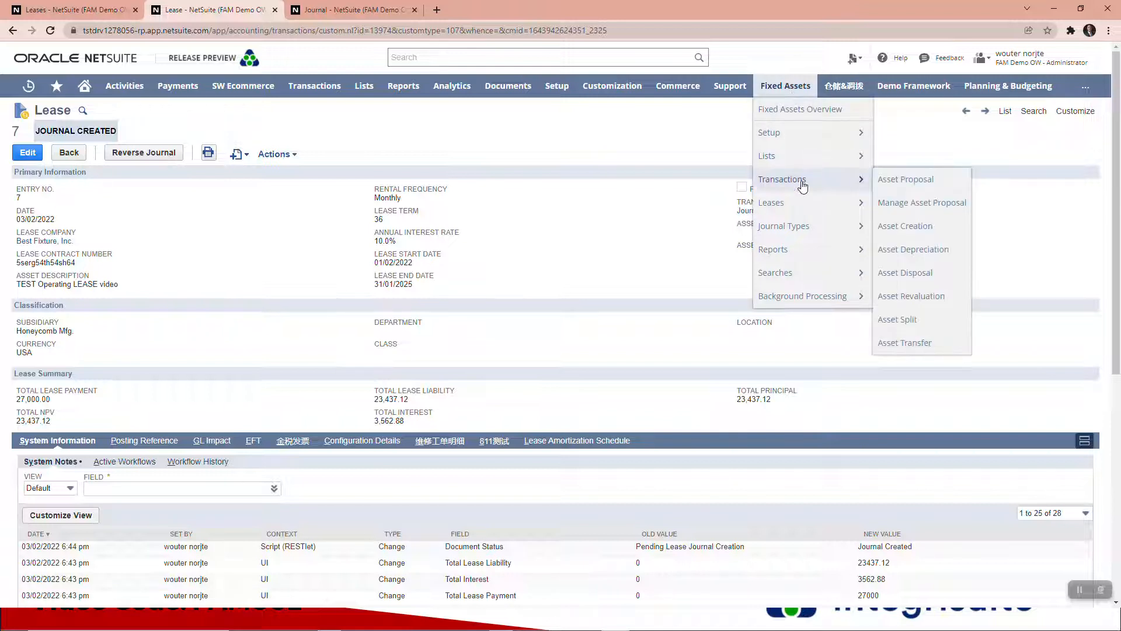
{"action": "right_click", "coordinate": [906, 179]}
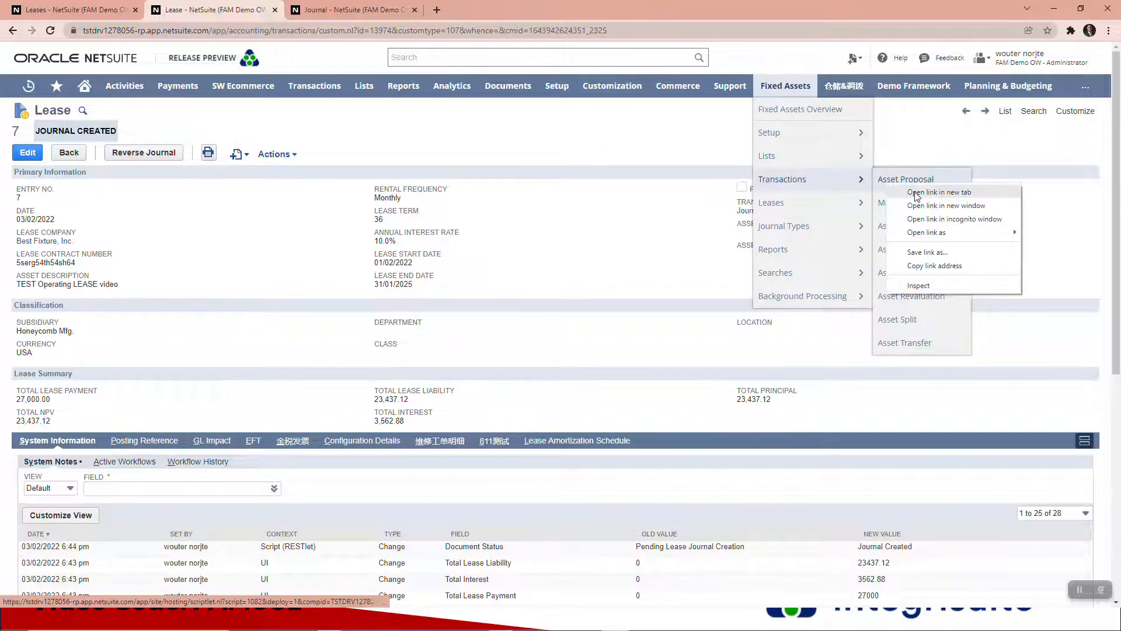
{"action": "left_click", "coordinate": [939, 191]}
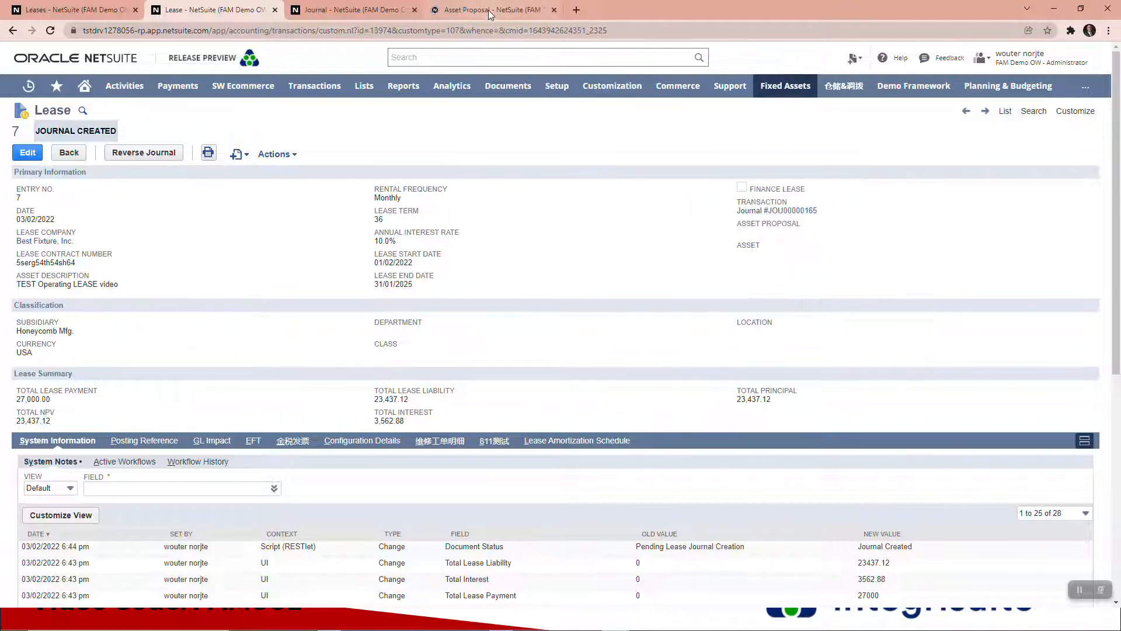
{"action": "left_click", "coordinate": [491, 9]}
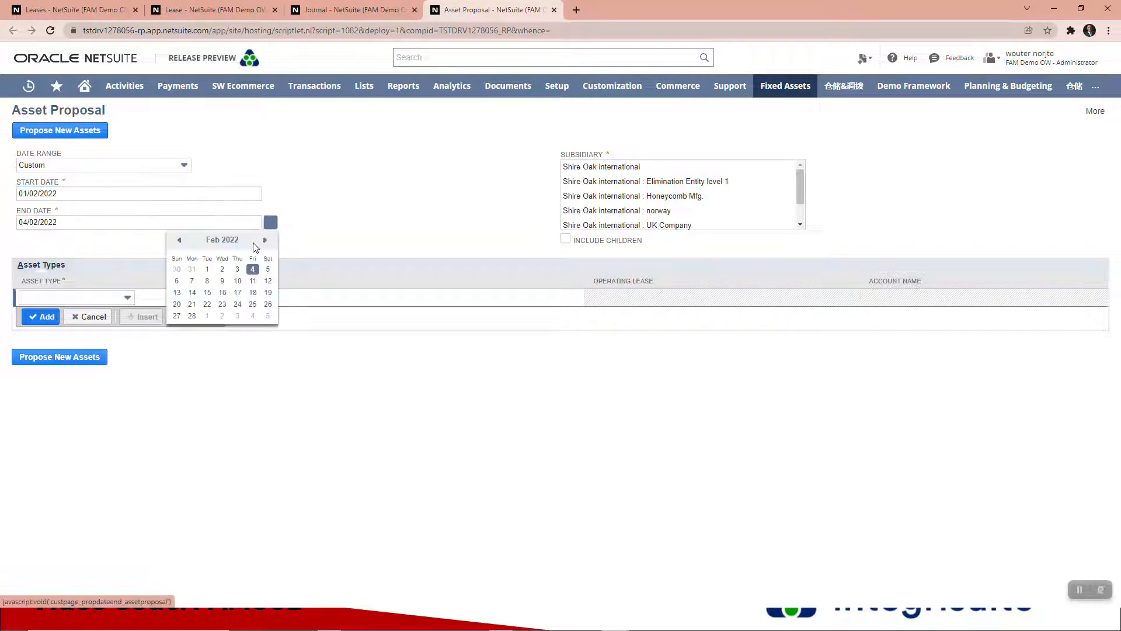
Set the proposal end date to 28/02/2022 and add the Leasehold Improvements asset type.
{"action": "left_click", "coordinate": [192, 315]}
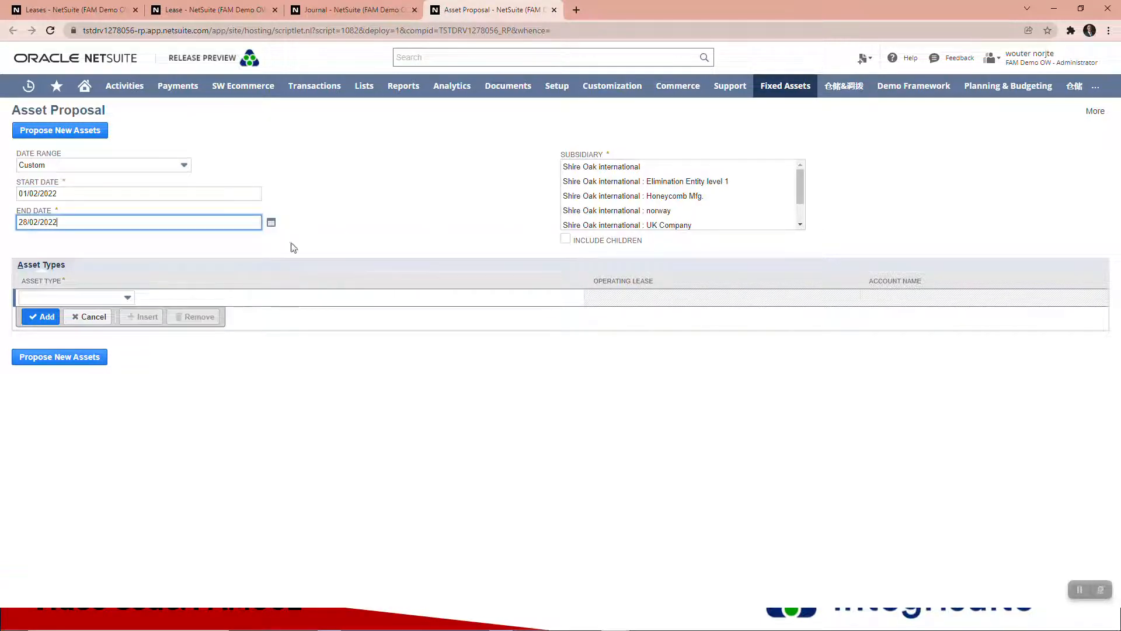
{"action": "left_click", "coordinate": [75, 297]}
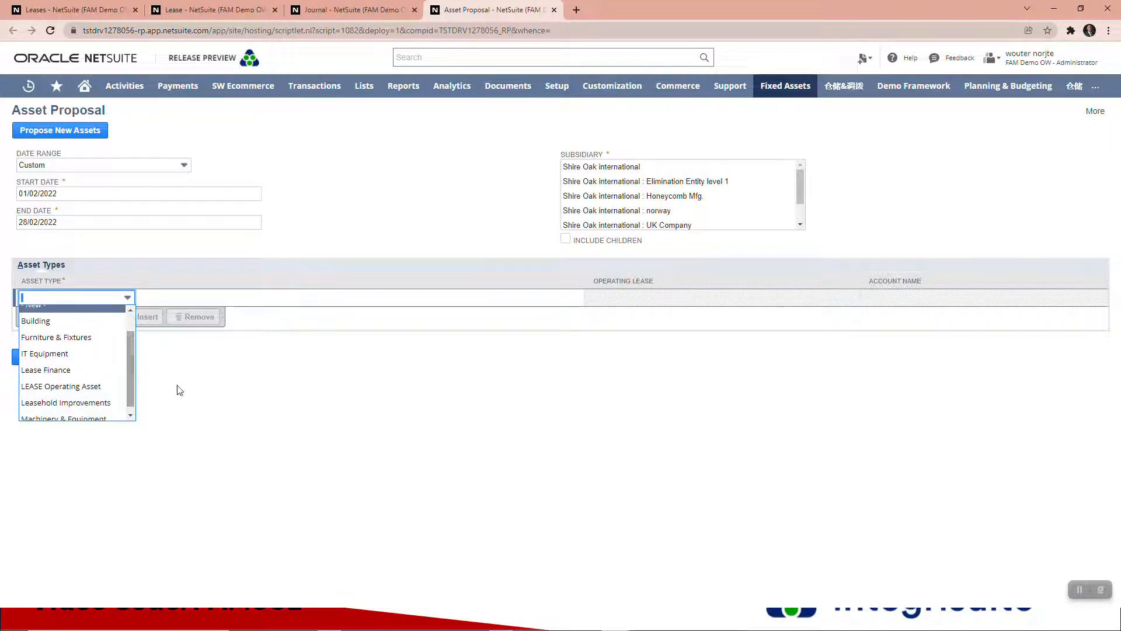
{"action": "left_click", "coordinate": [627, 224]}
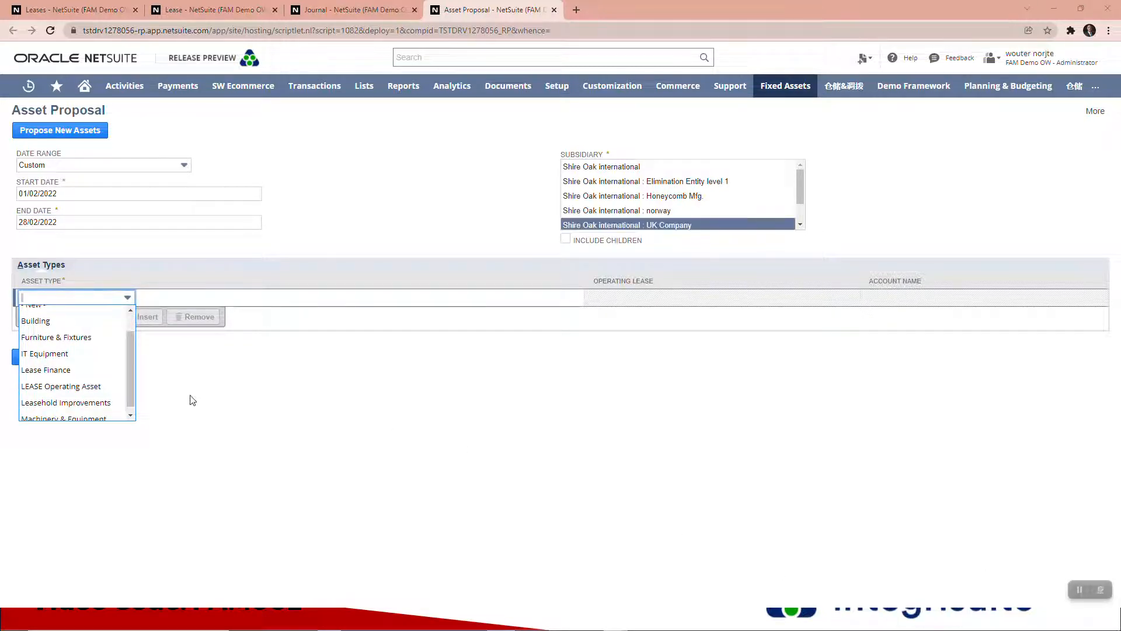
{"action": "mouse_move", "coordinate": [66, 402]}
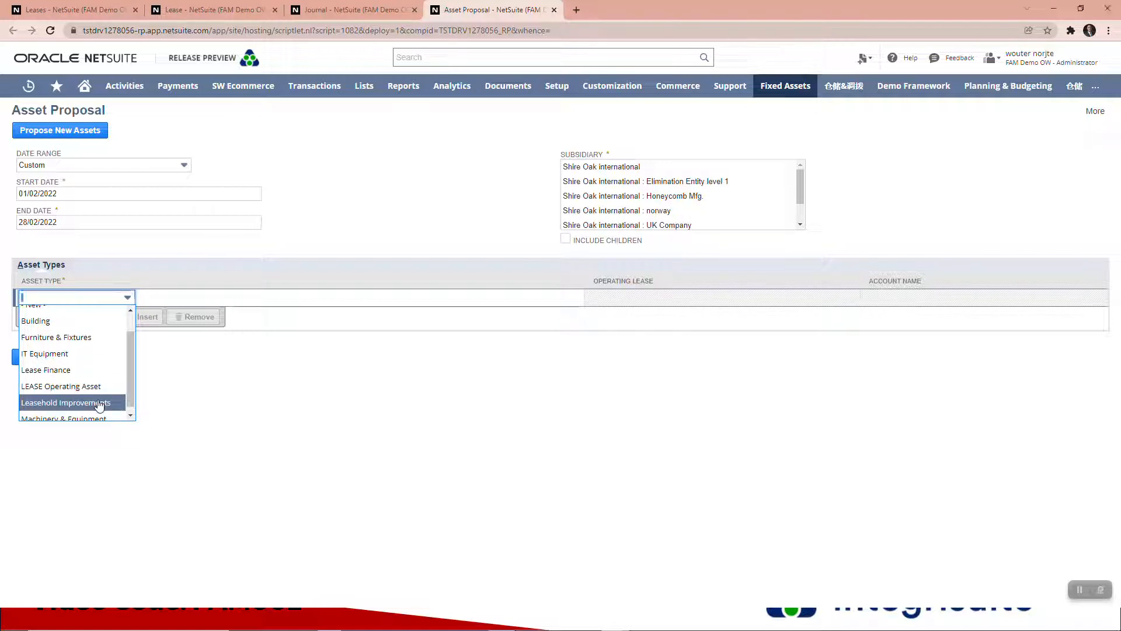
{"action": "left_click", "coordinate": [65, 401]}
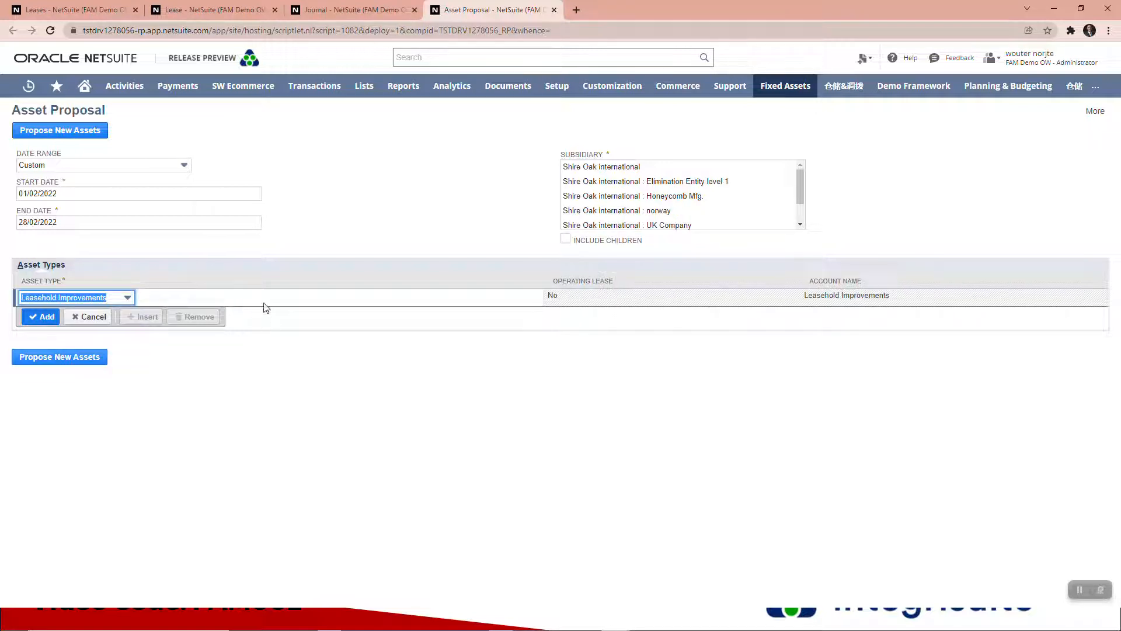
{"action": "left_click", "coordinate": [41, 316]}
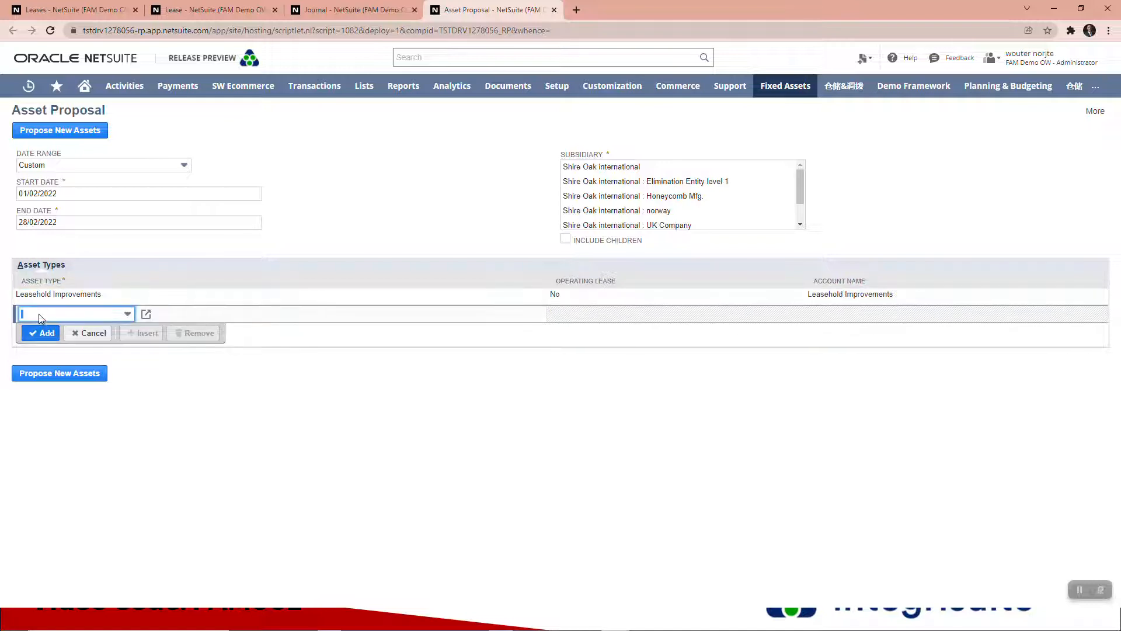
Dismiss the missing-subsidiary warning, choose Honeycomb Mfg., and propose new assets.
{"action": "left_click", "coordinate": [60, 130]}
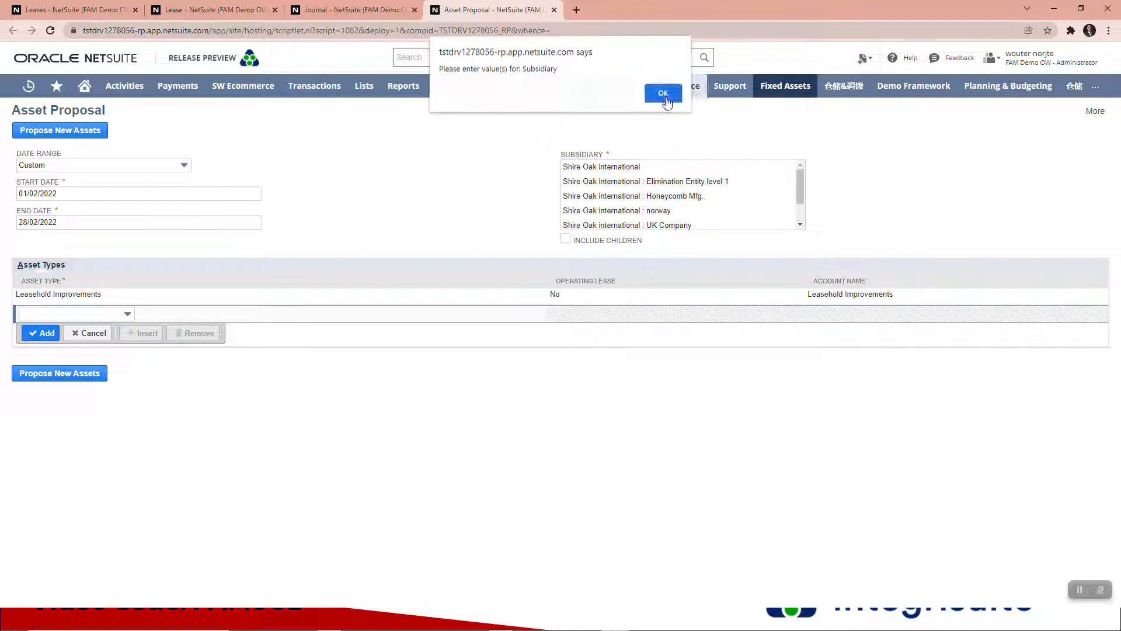
{"action": "left_click", "coordinate": [663, 93]}
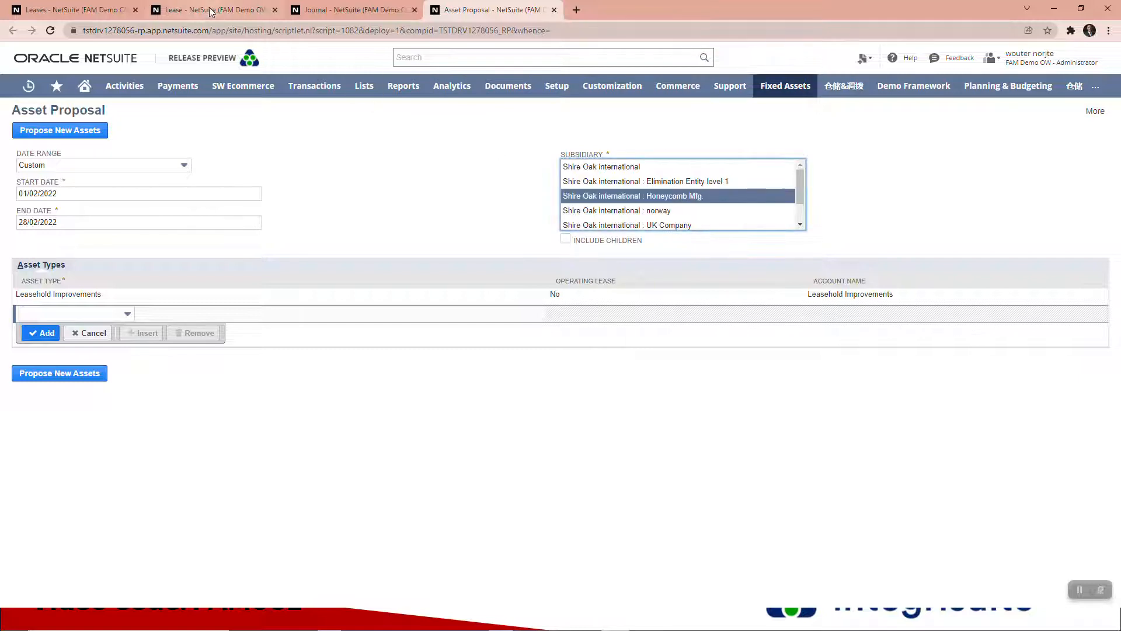
{"action": "left_click", "coordinate": [211, 9]}
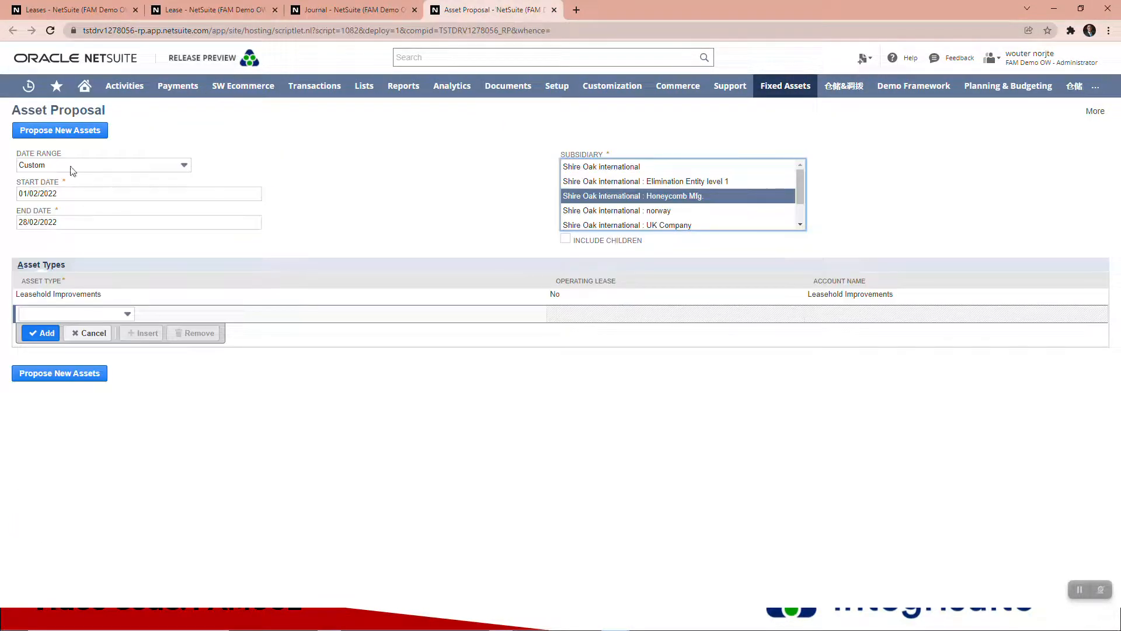
{"action": "left_click", "coordinate": [59, 130]}
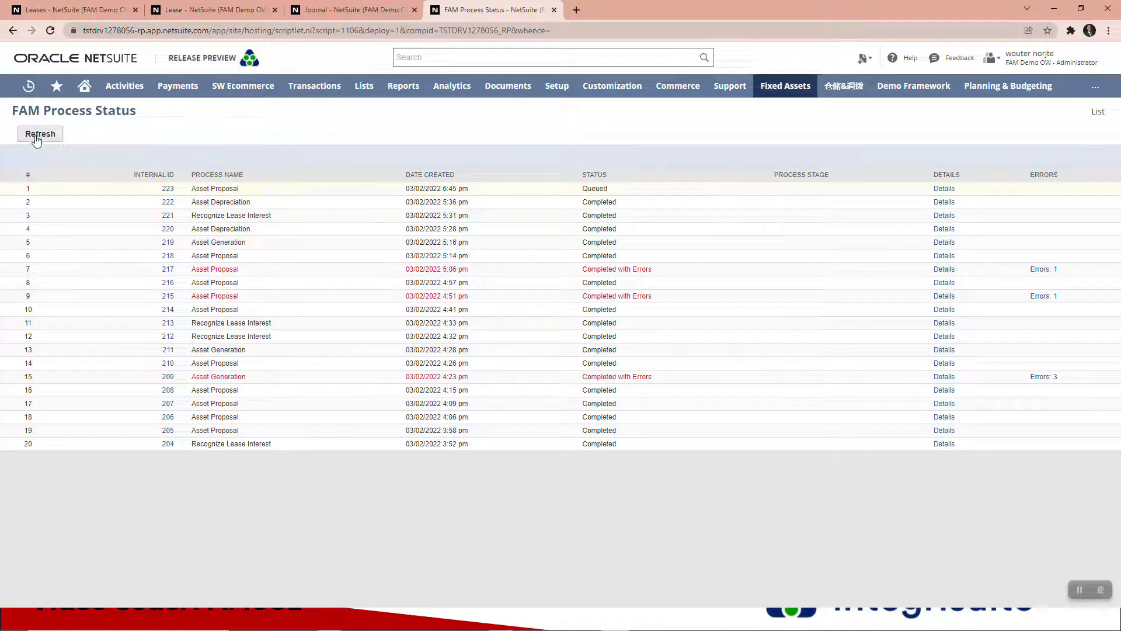
Refresh the FAM process status list until the Asset Proposal process completes.
{"action": "left_click", "coordinate": [40, 134]}
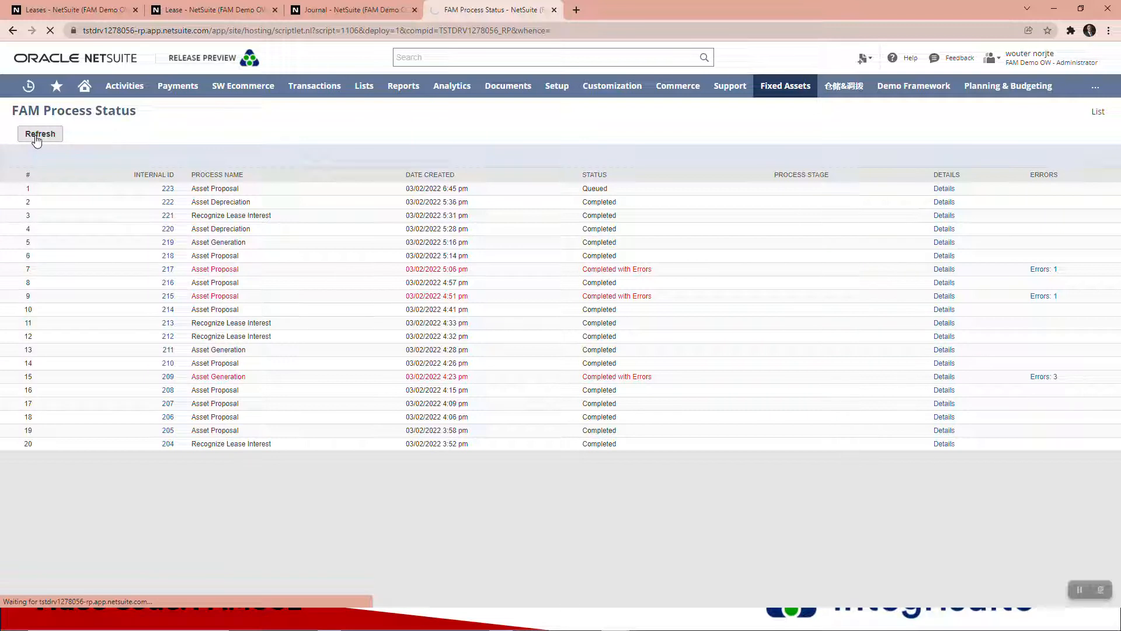
{"action": "left_click", "coordinate": [40, 133]}
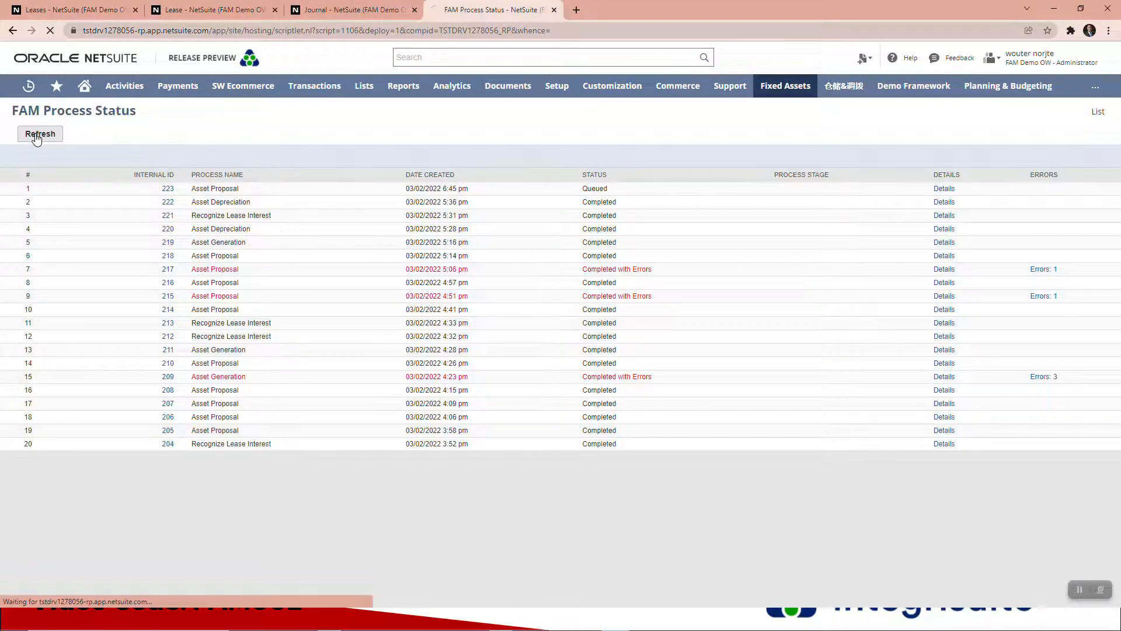
{"action": "left_click", "coordinate": [39, 133]}
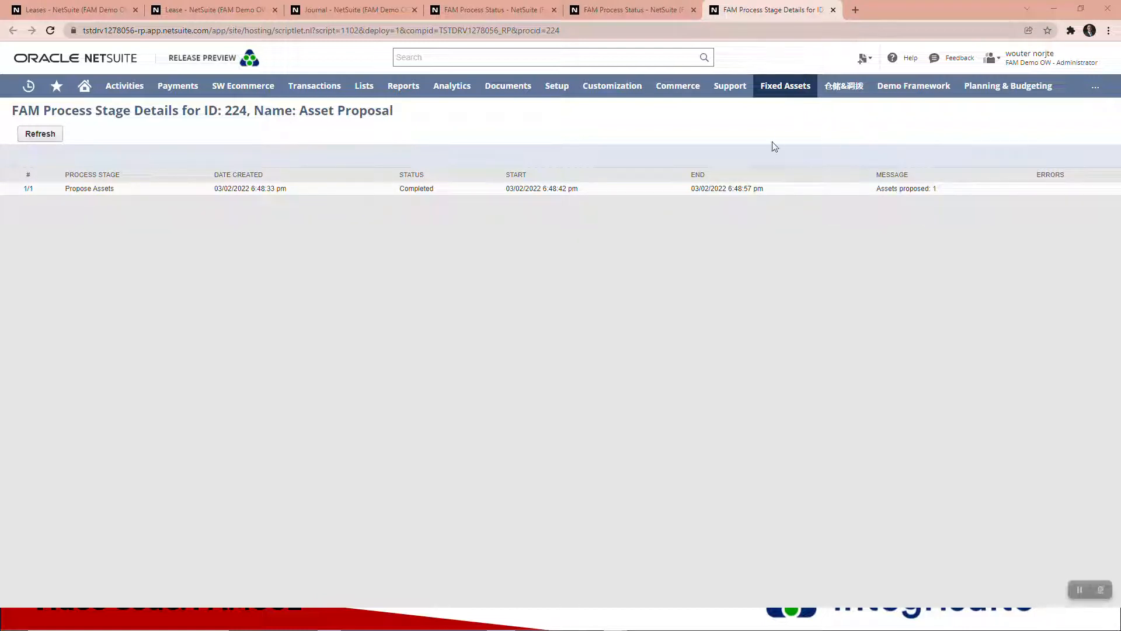
Bring up Manage Asset Proposal in a new tab from Fixed Assets > Transactions.
{"action": "left_click", "coordinate": [785, 85]}
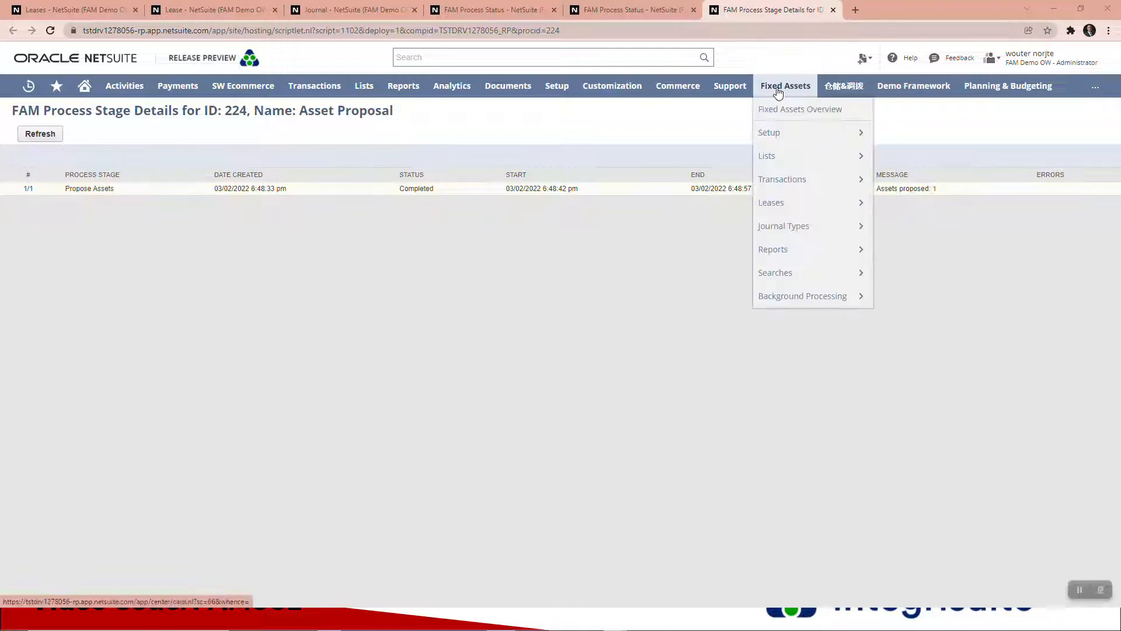
{"action": "mouse_move", "coordinate": [781, 178]}
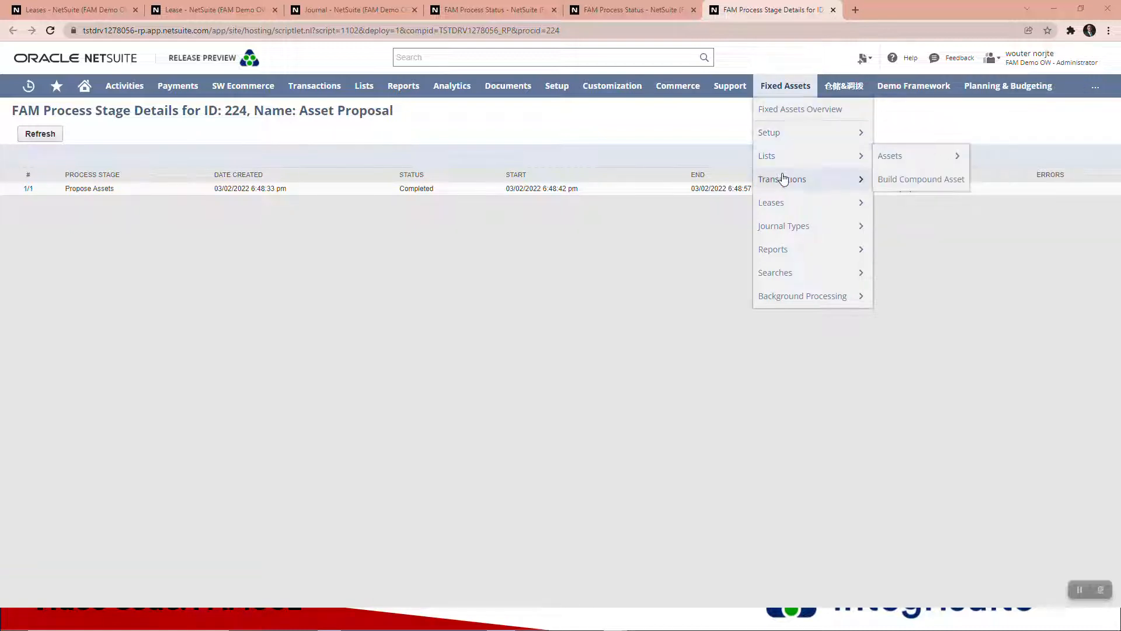
{"action": "mouse_move", "coordinate": [781, 178]}
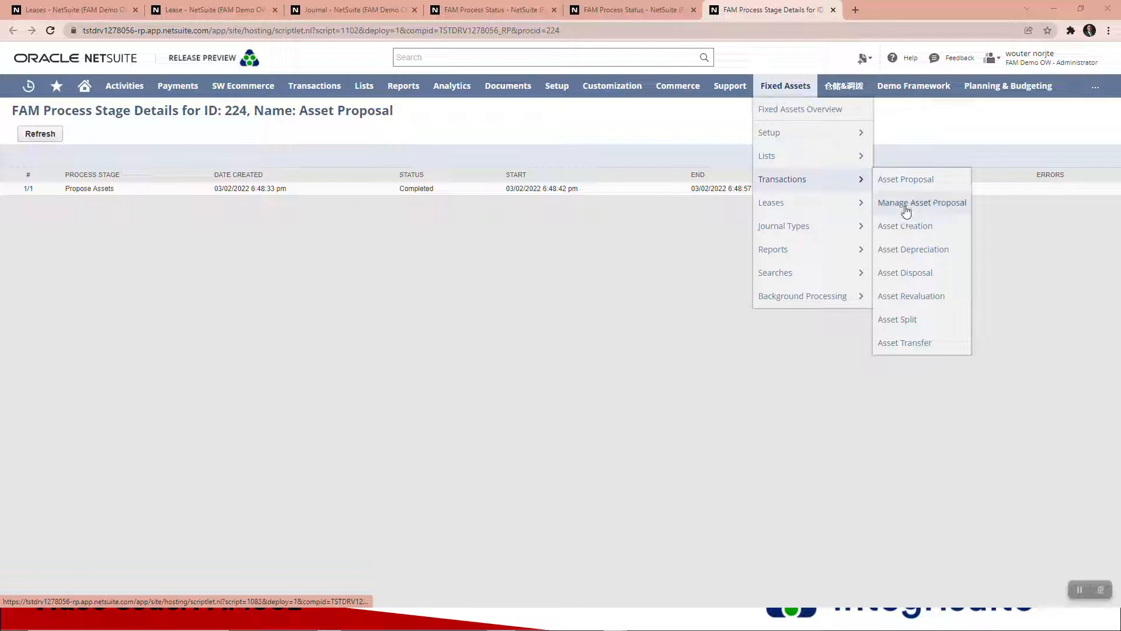
{"action": "right_click", "coordinate": [921, 202]}
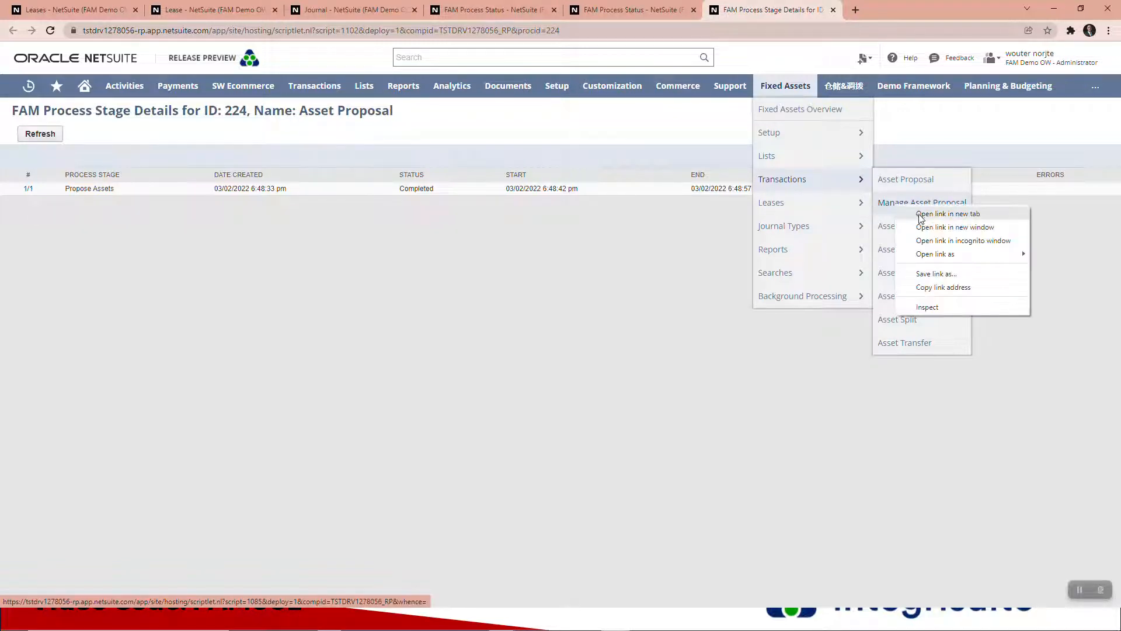
{"action": "left_click", "coordinate": [947, 213]}
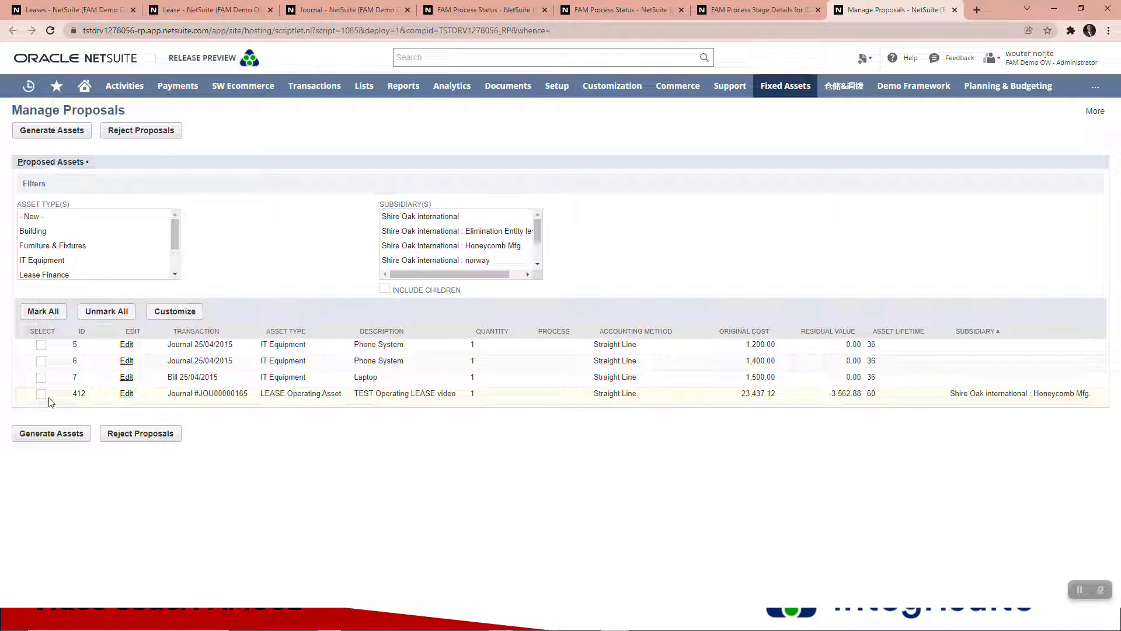
Generate an asset from proposal 412 (TEST Operating LEASE video) and confirm.
{"action": "left_click", "coordinate": [41, 394]}
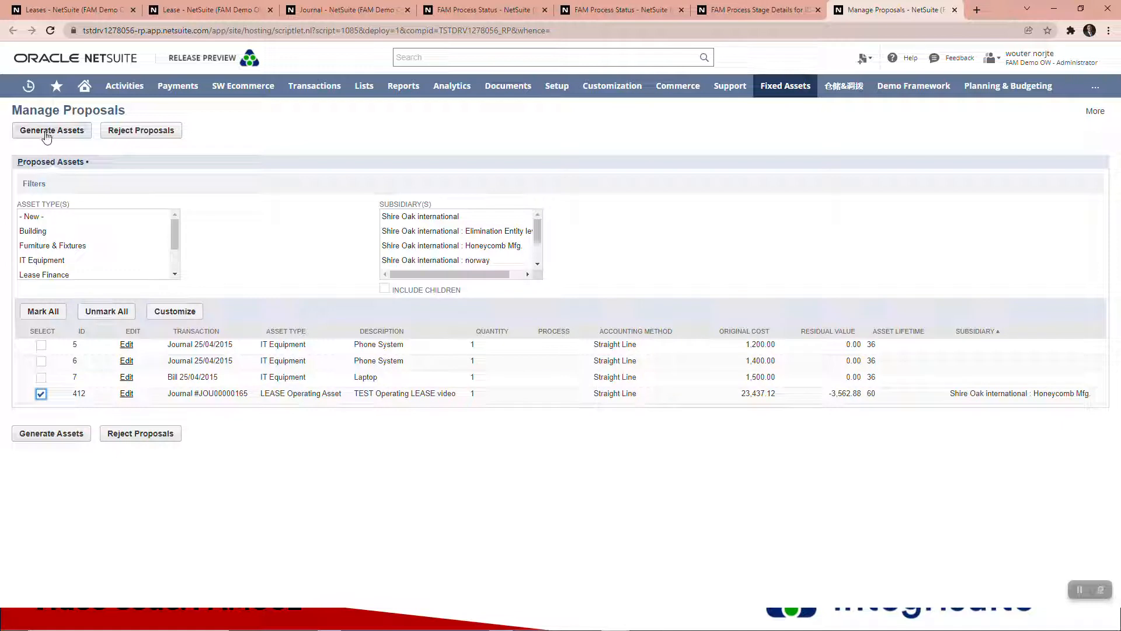
{"action": "left_click", "coordinate": [50, 130]}
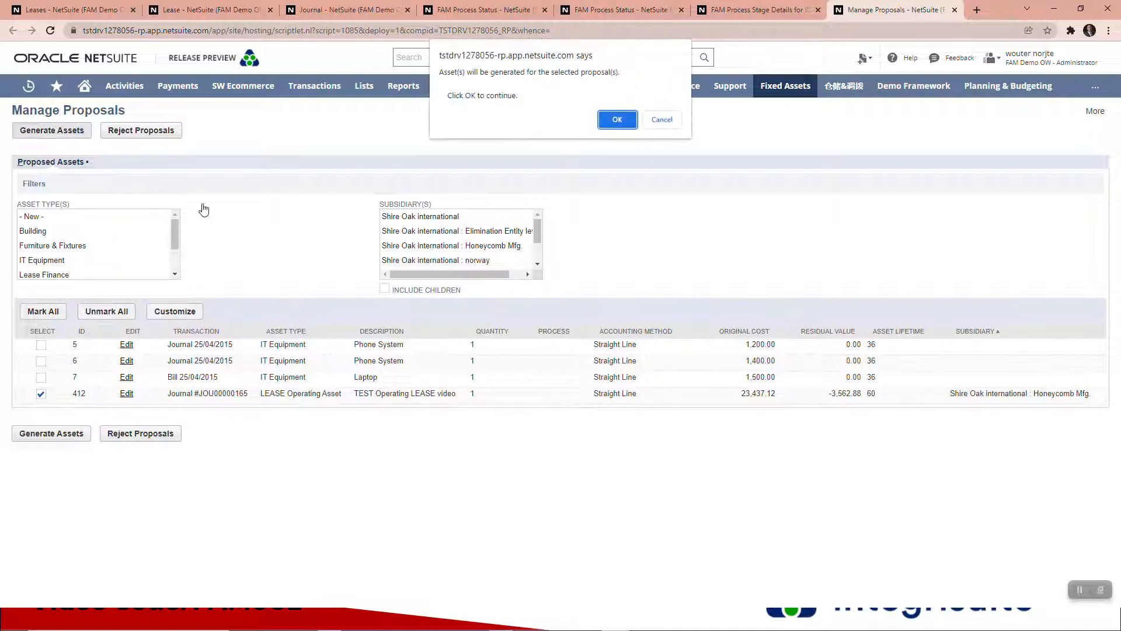
{"action": "left_click", "coordinate": [617, 119]}
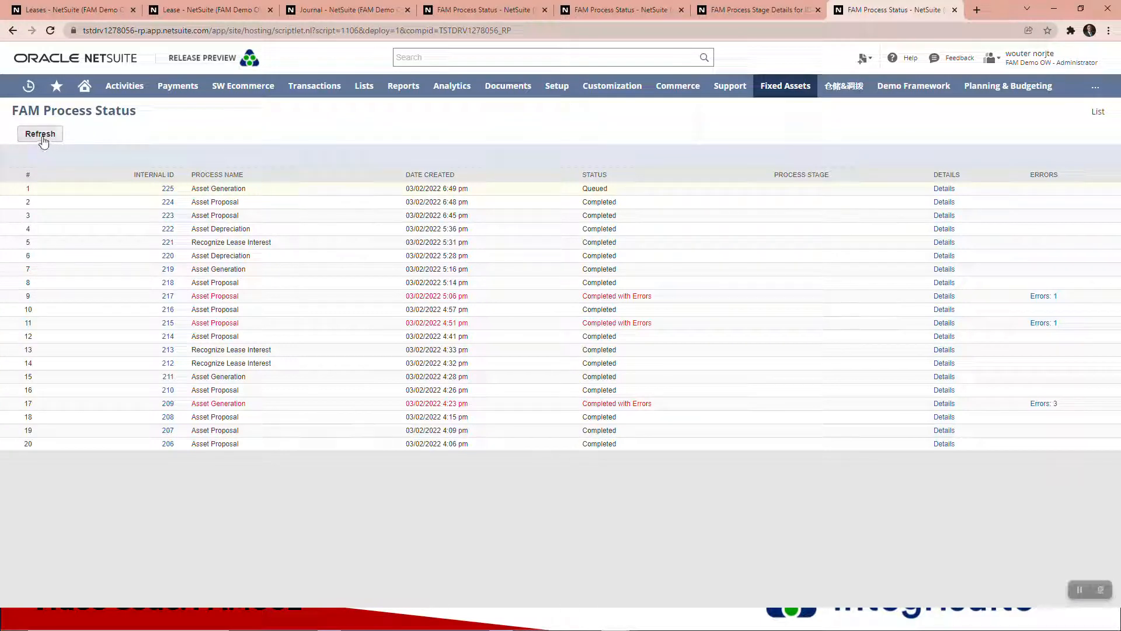
Refresh FAM Process Status until Asset Generation 225 completes, then return to lease 7.
{"action": "left_click", "coordinate": [39, 134]}
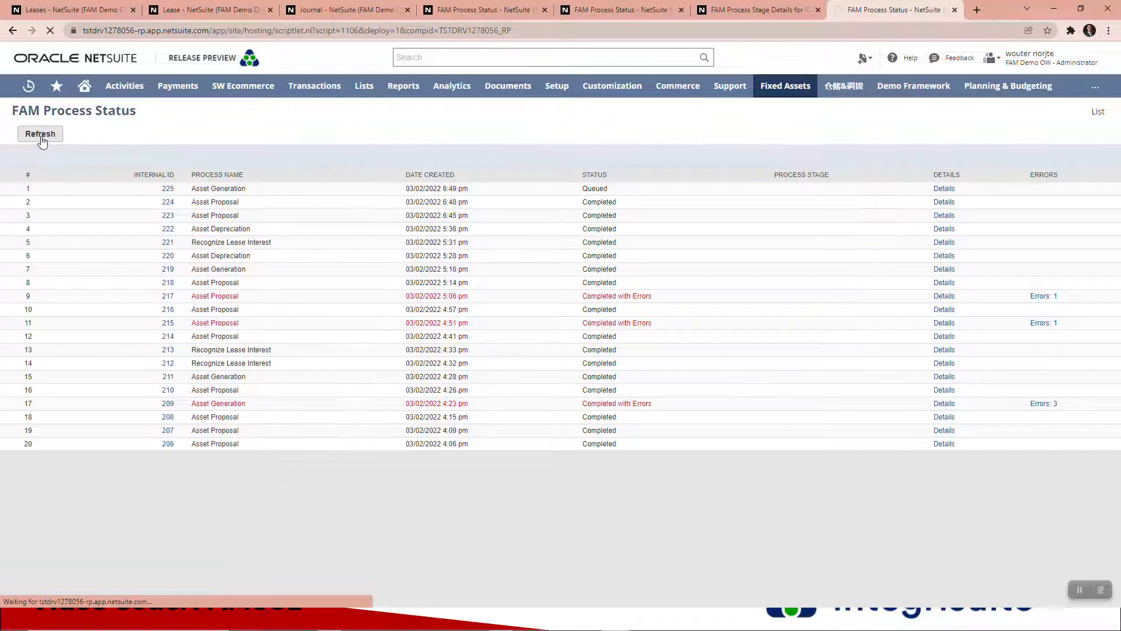
{"action": "left_click", "coordinate": [40, 133]}
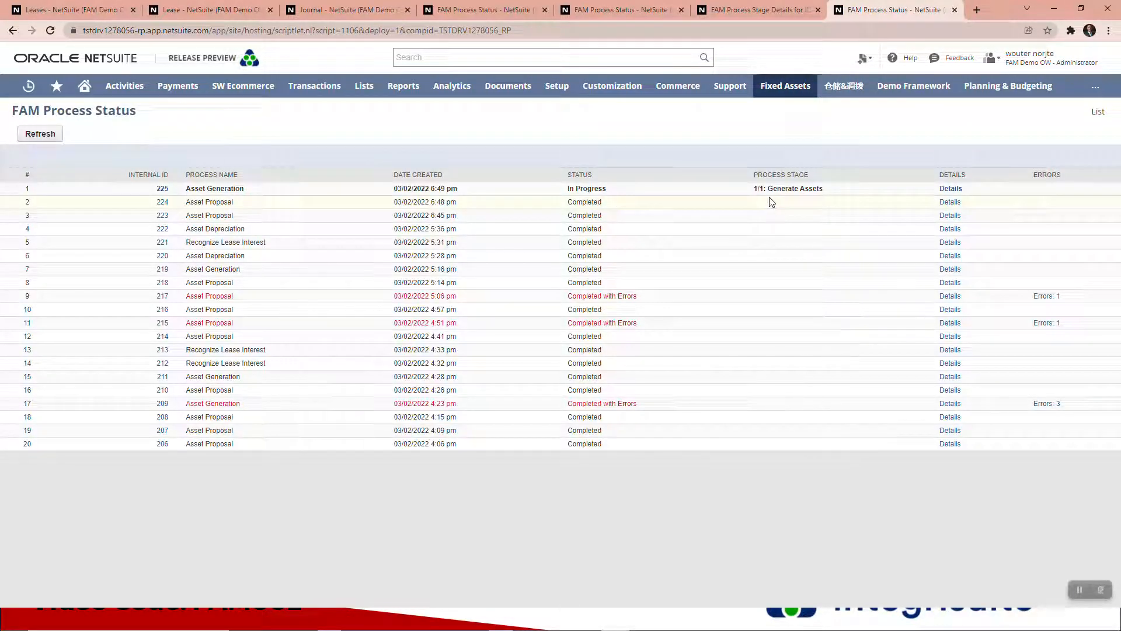
{"action": "mouse_move", "coordinate": [903, 348]}
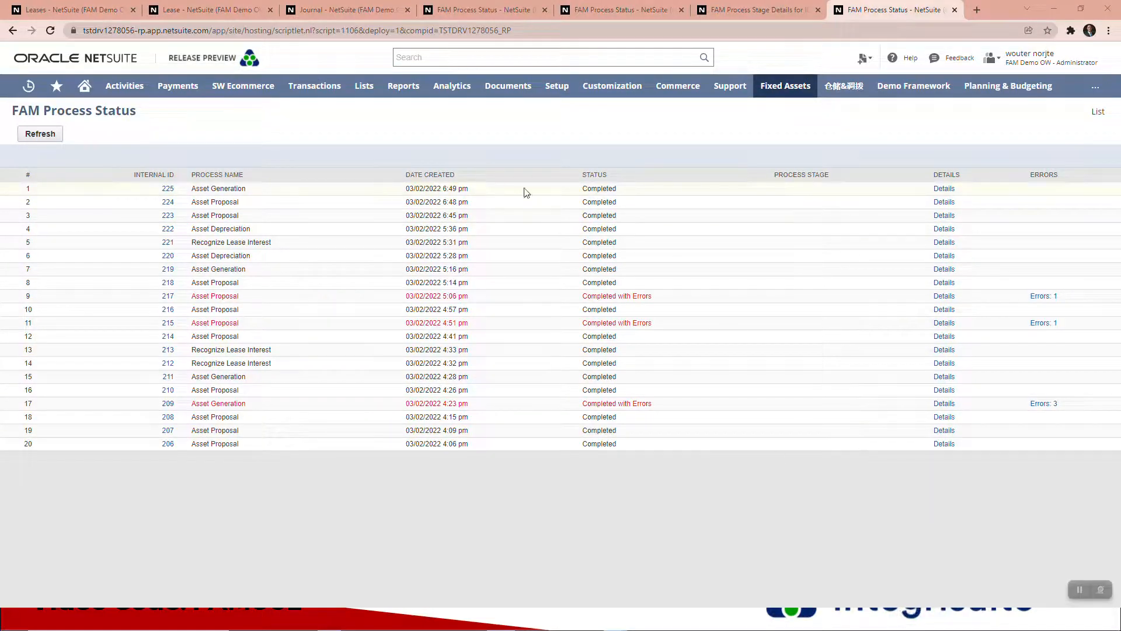
{"action": "left_click", "coordinate": [944, 188]}
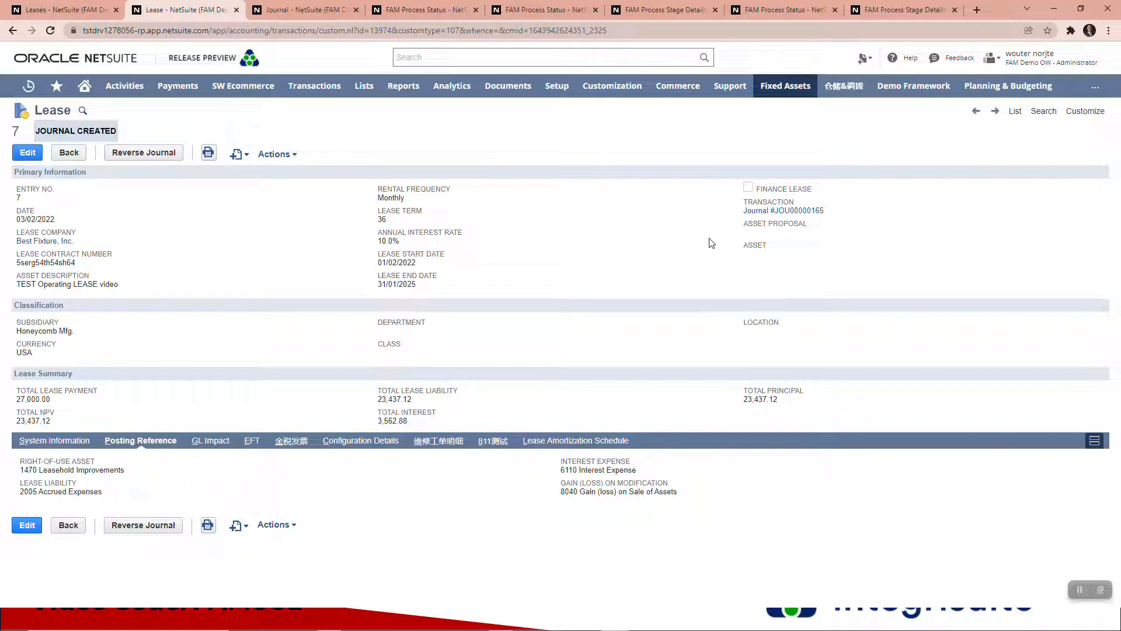
{"action": "mouse_move", "coordinate": [118, 114]}
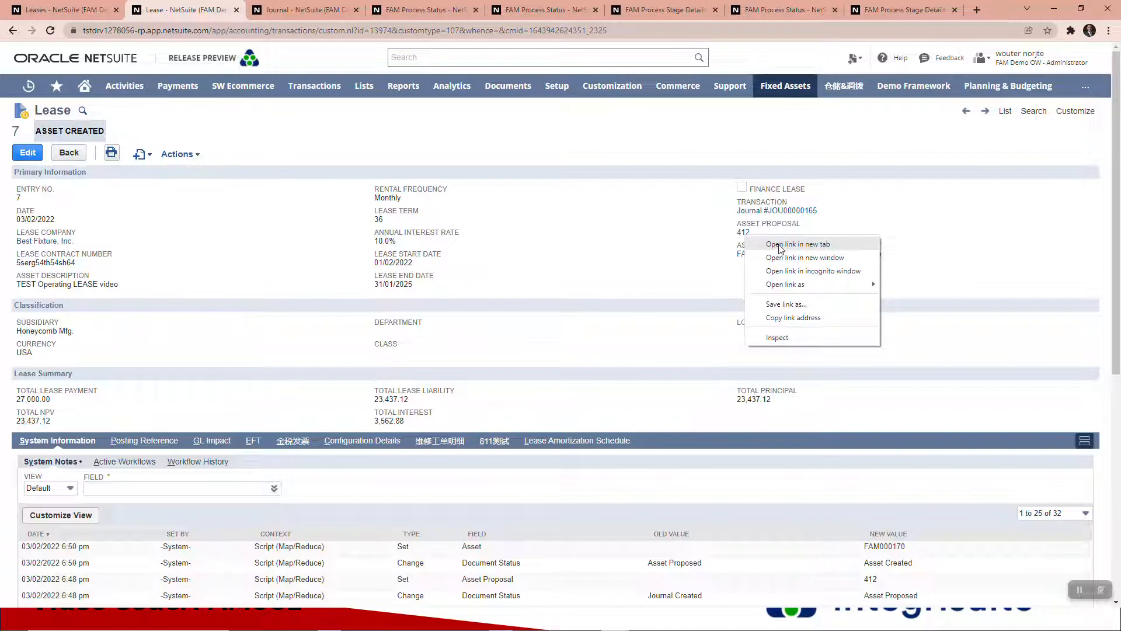
Open asset proposal 412 and generated asset FAM000170 from lease 7 in new tabs.
{"action": "left_click", "coordinate": [797, 244]}
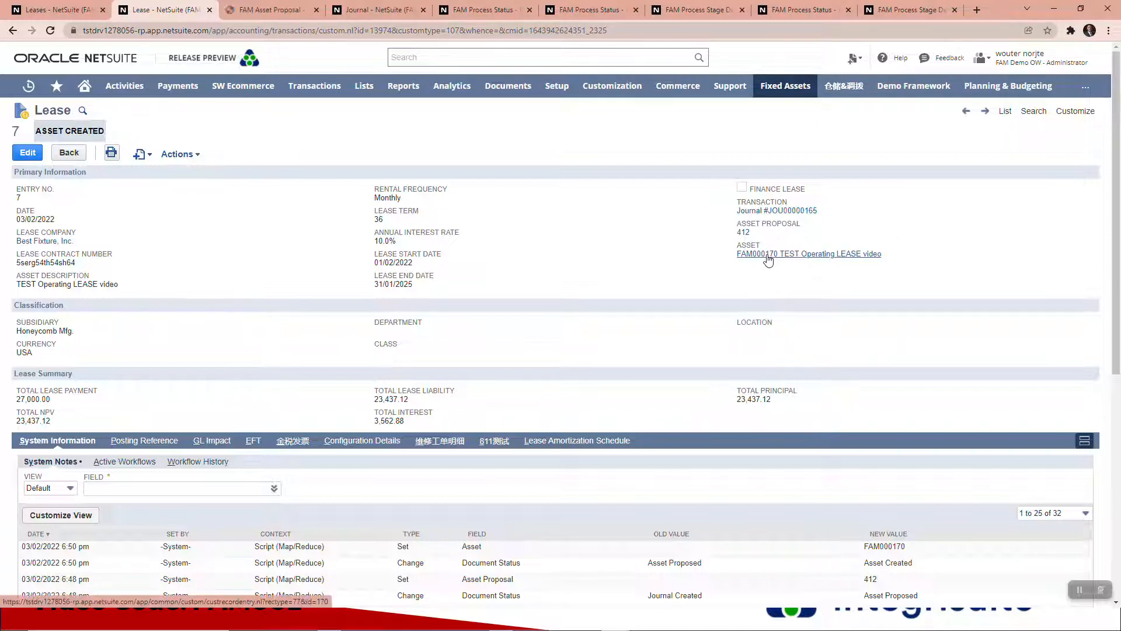
{"action": "left_click", "coordinate": [808, 254]}
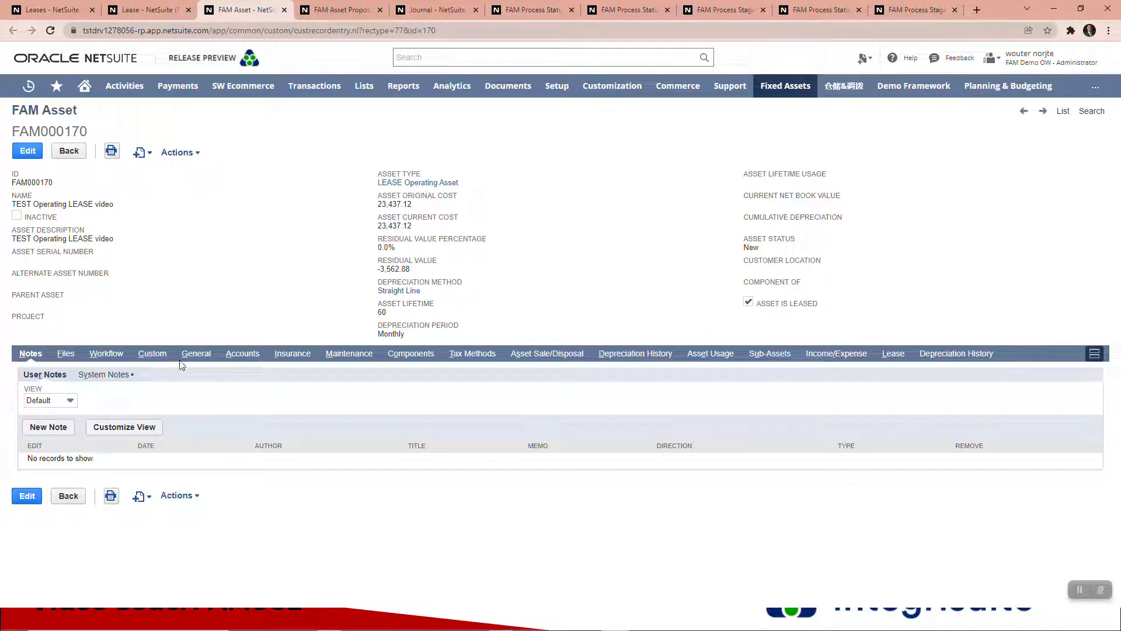
{"action": "mouse_move", "coordinate": [834, 338]}
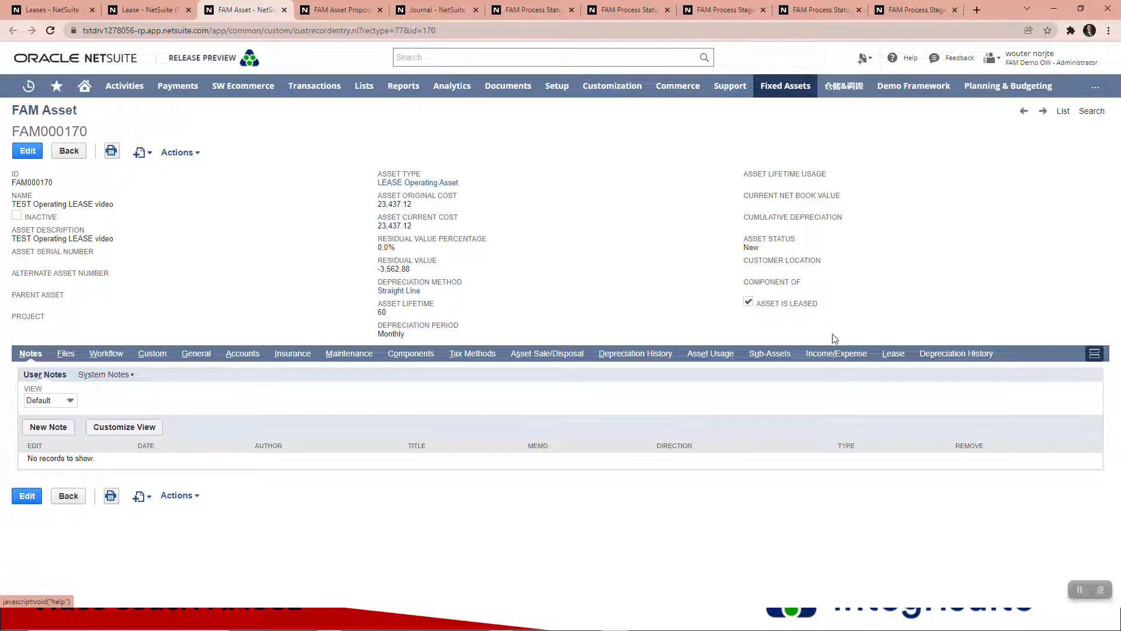
Show FAM000170's depreciation history, Accounting Method 01/02/2022 to 31/01/2027.
{"action": "left_click", "coordinate": [956, 353]}
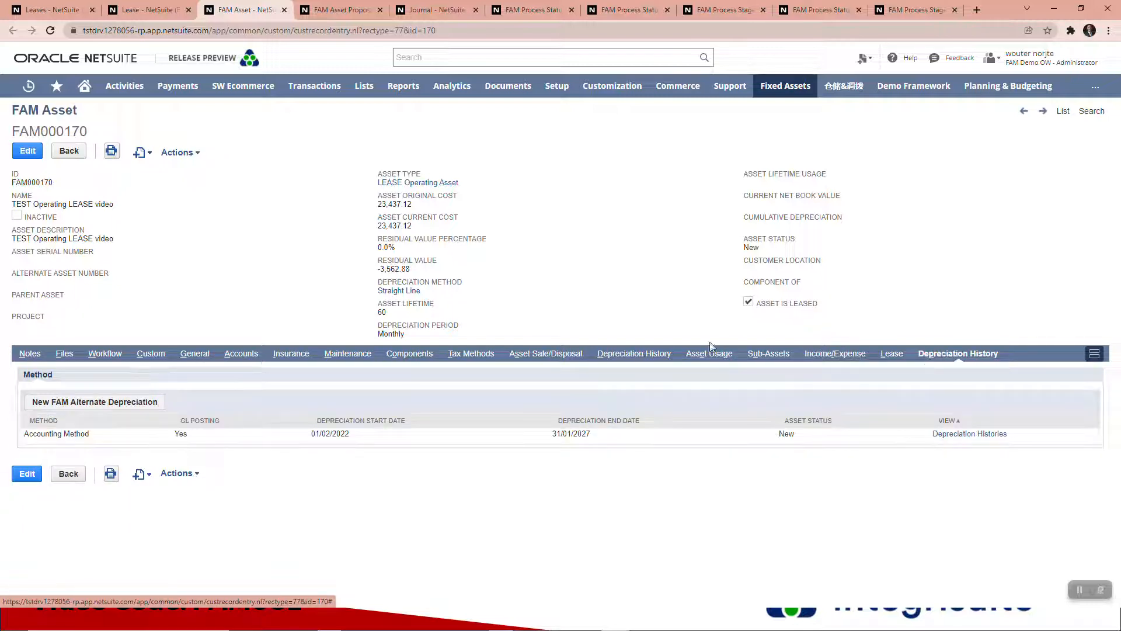
Navigate via Fixed Assets > Transactions to the Depreciate Assets page.
{"action": "left_click", "coordinate": [843, 85]}
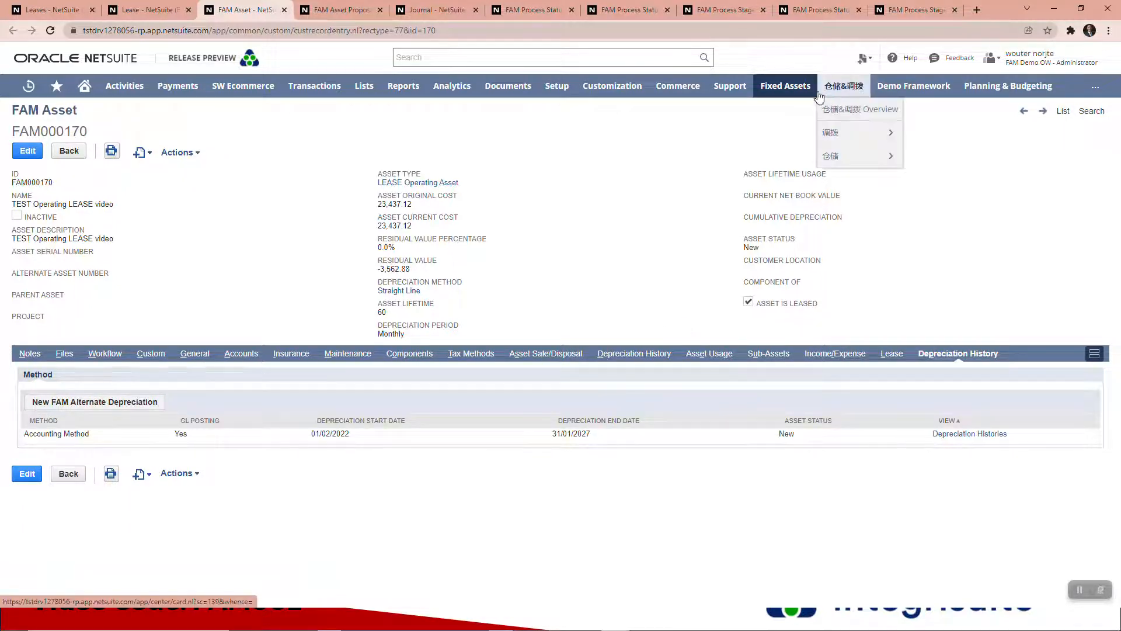
{"action": "left_click", "coordinate": [785, 86]}
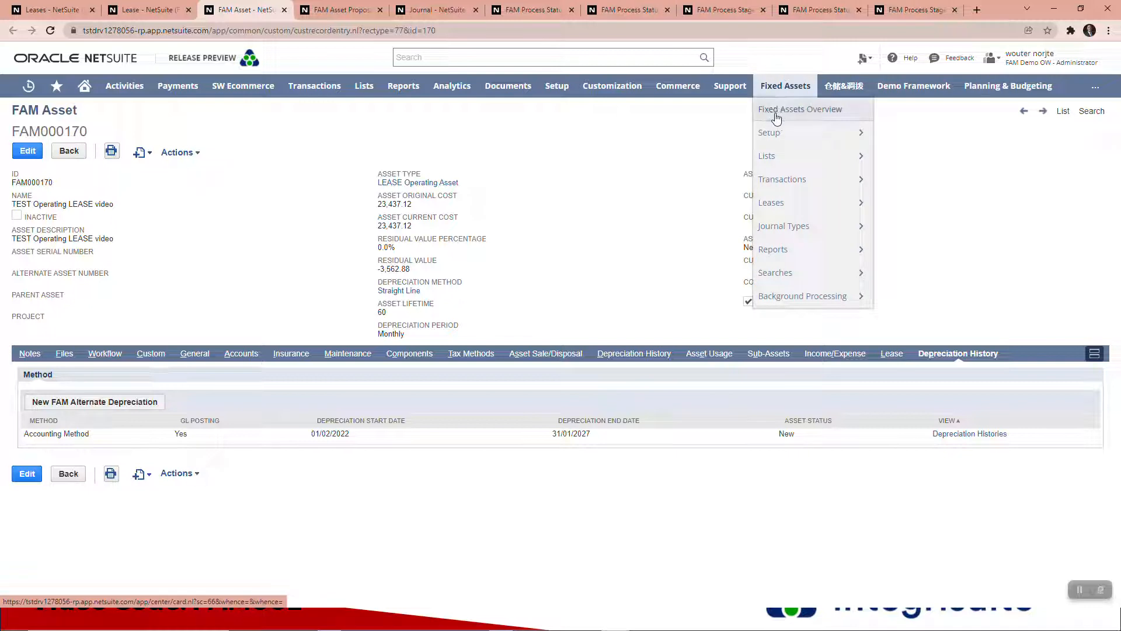
{"action": "mouse_move", "coordinate": [782, 179]}
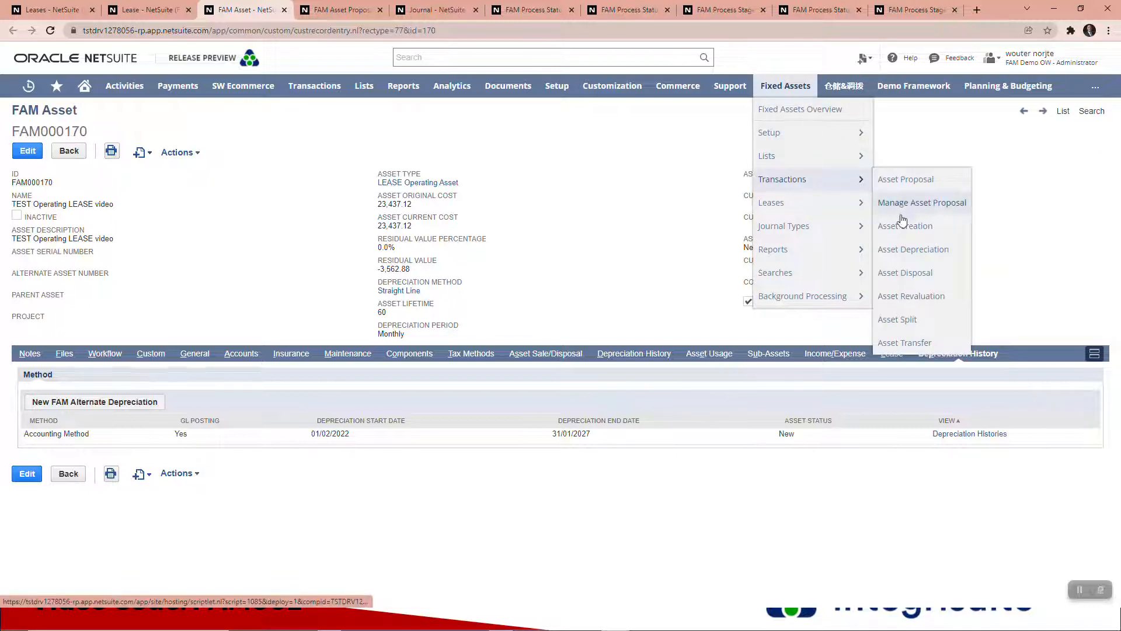
{"action": "mouse_move", "coordinate": [772, 202]}
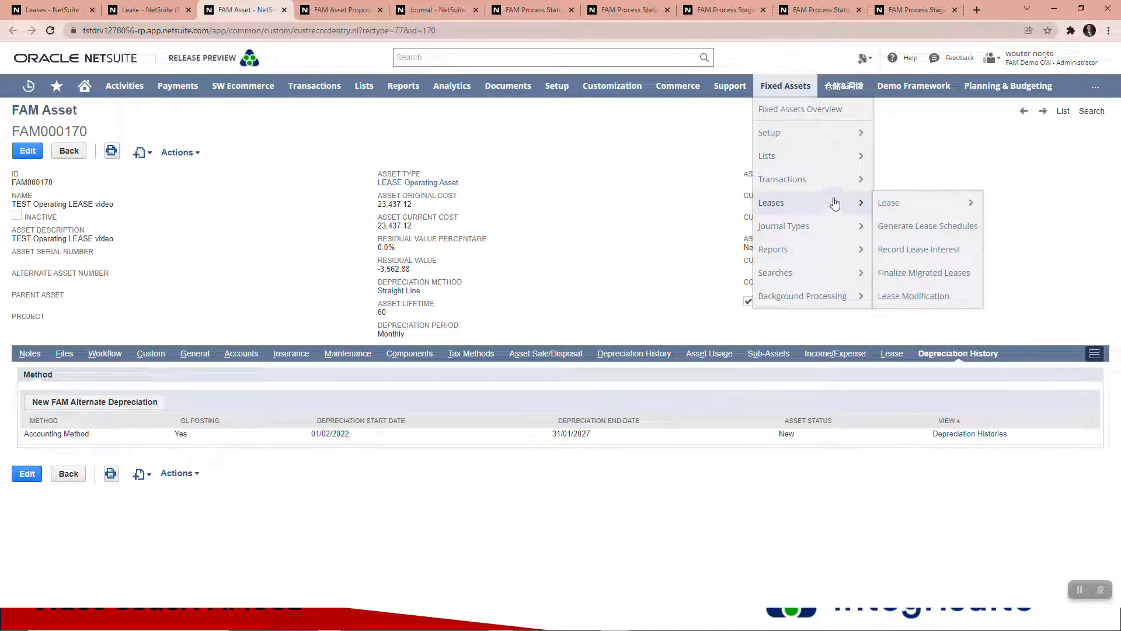
{"action": "mouse_move", "coordinate": [783, 178]}
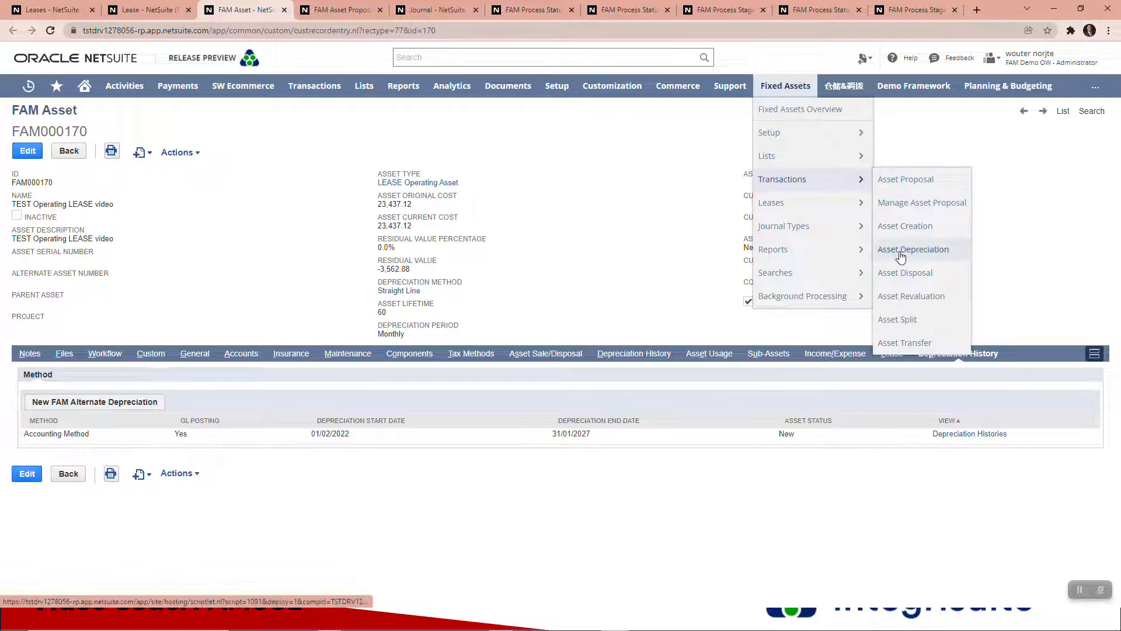
{"action": "left_click", "coordinate": [913, 248]}
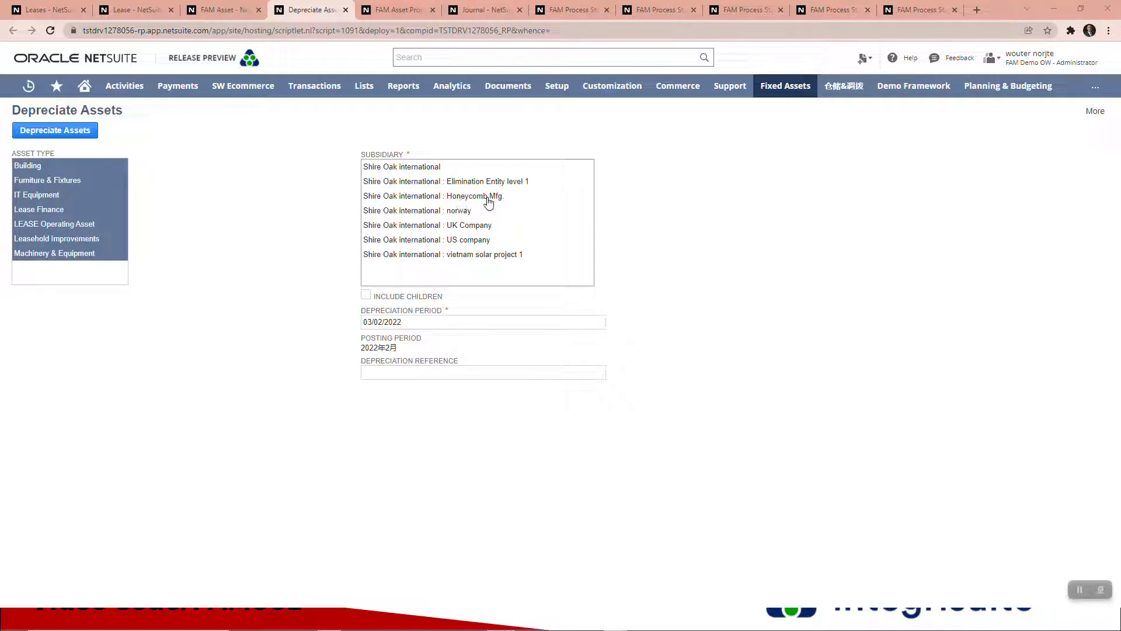
Select subsidiary Honeycomb Mfg. and depreciation period 31/03/2022.
{"action": "left_click", "coordinate": [454, 195]}
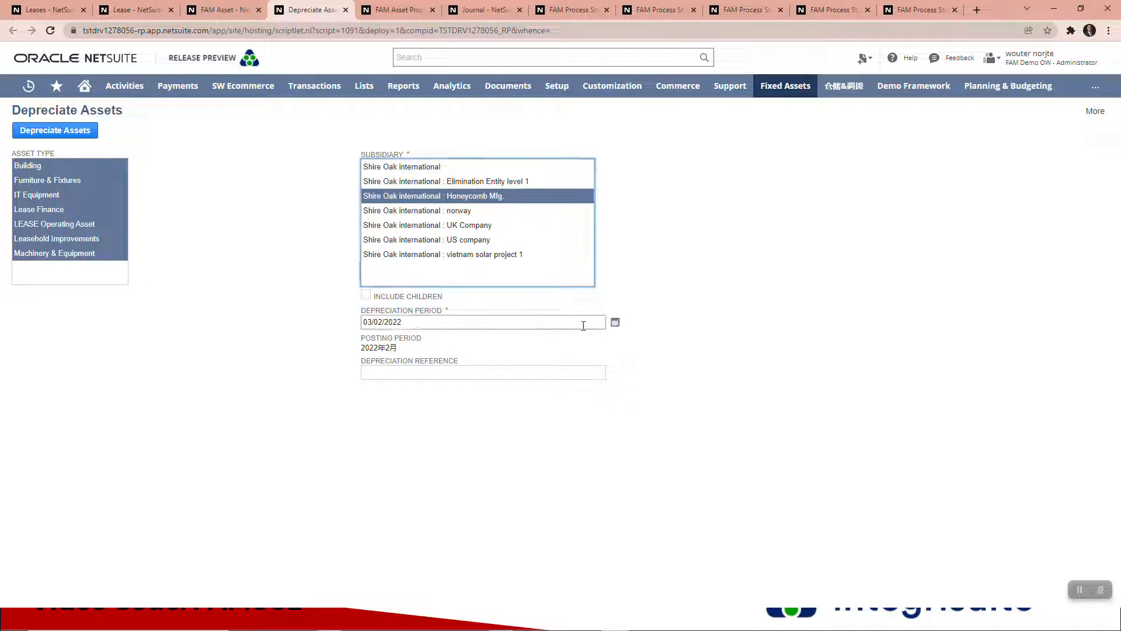
{"action": "left_click", "coordinate": [613, 322]}
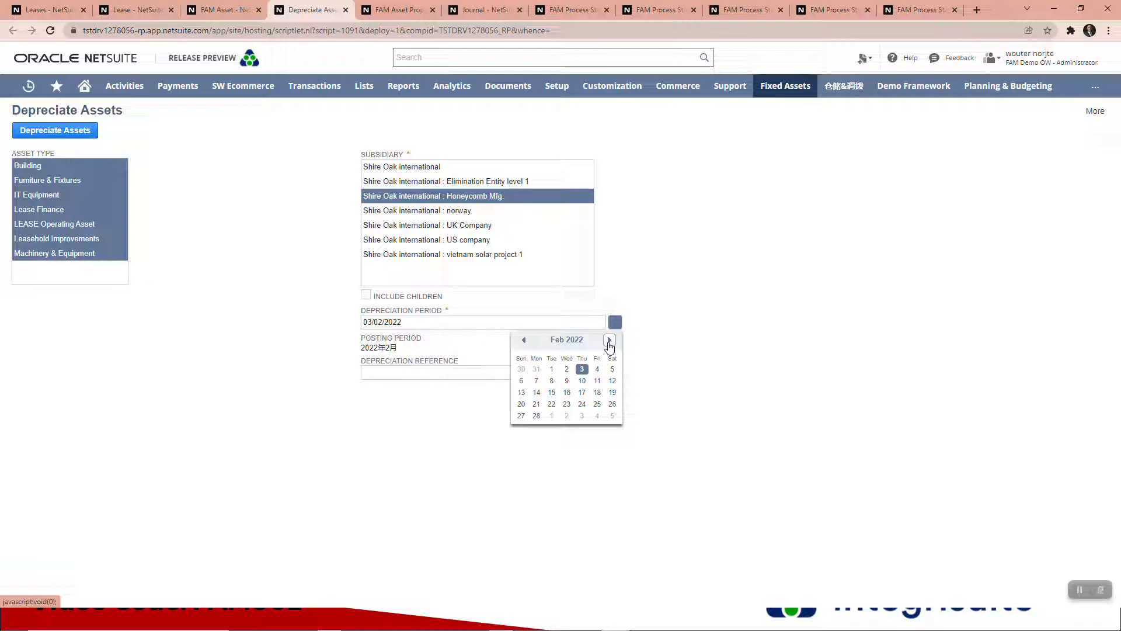
{"action": "left_click", "coordinate": [610, 339]}
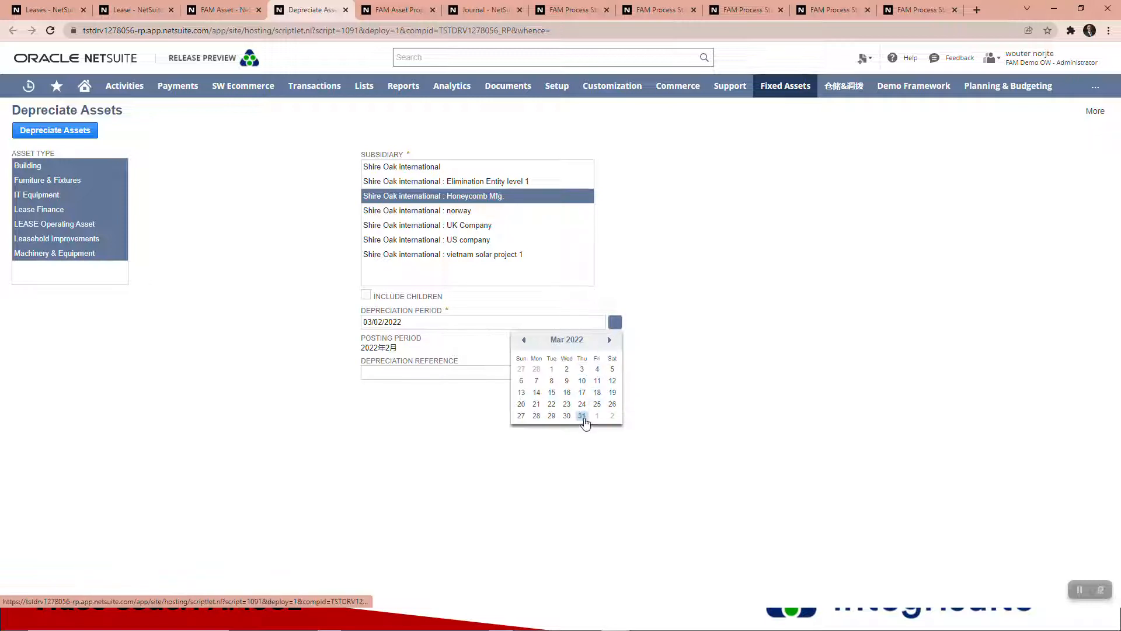
{"action": "left_click", "coordinate": [581, 415]}
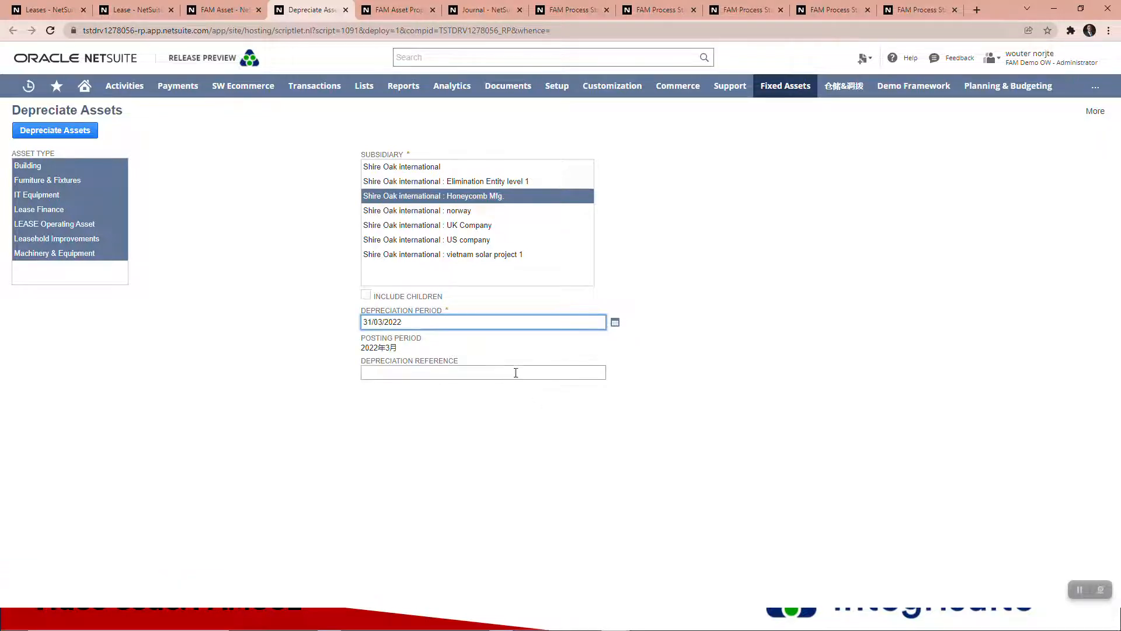
Enter reference 'test depr Leases Video' and submit the depreciation run.
{"action": "type", "text": "test depr Leases"}
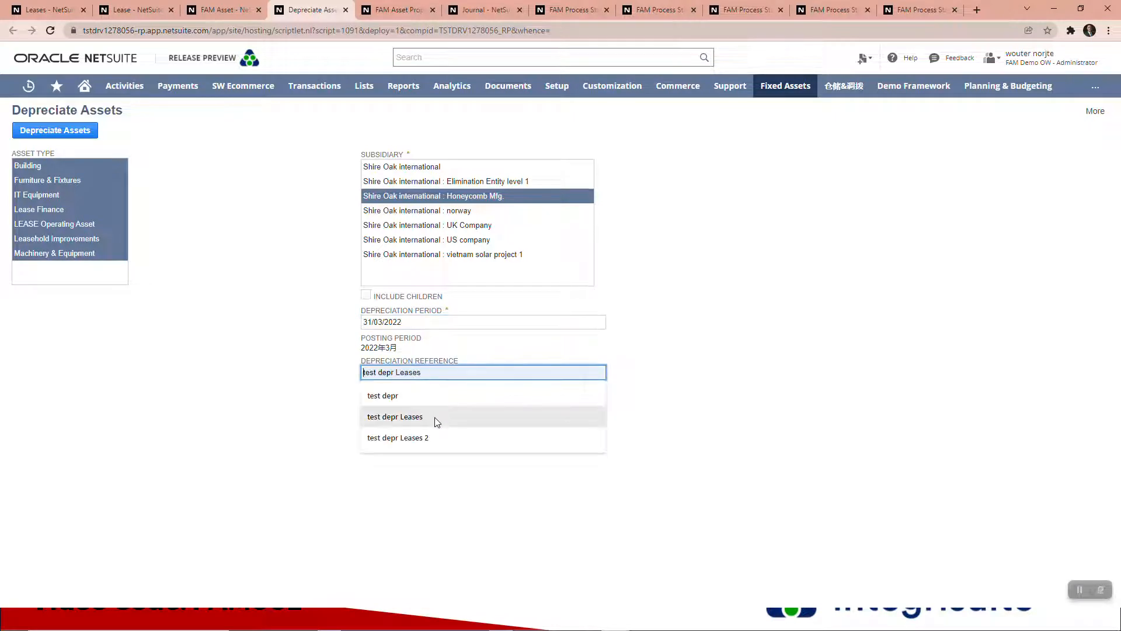
{"action": "left_click", "coordinate": [395, 415]}
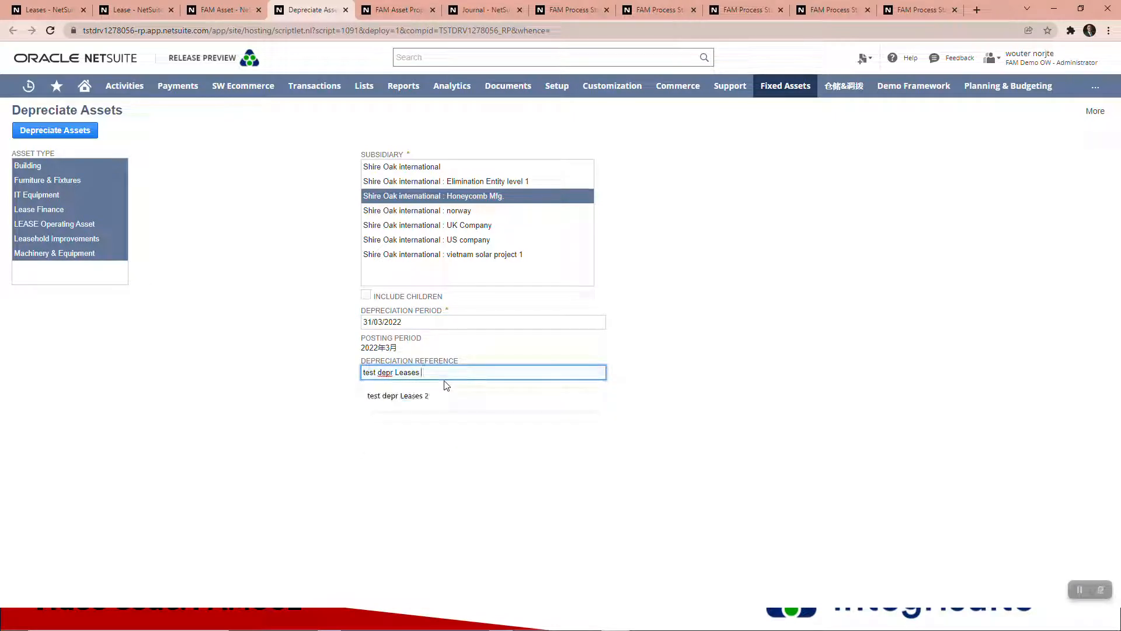
{"action": "type", "text": "Video"}
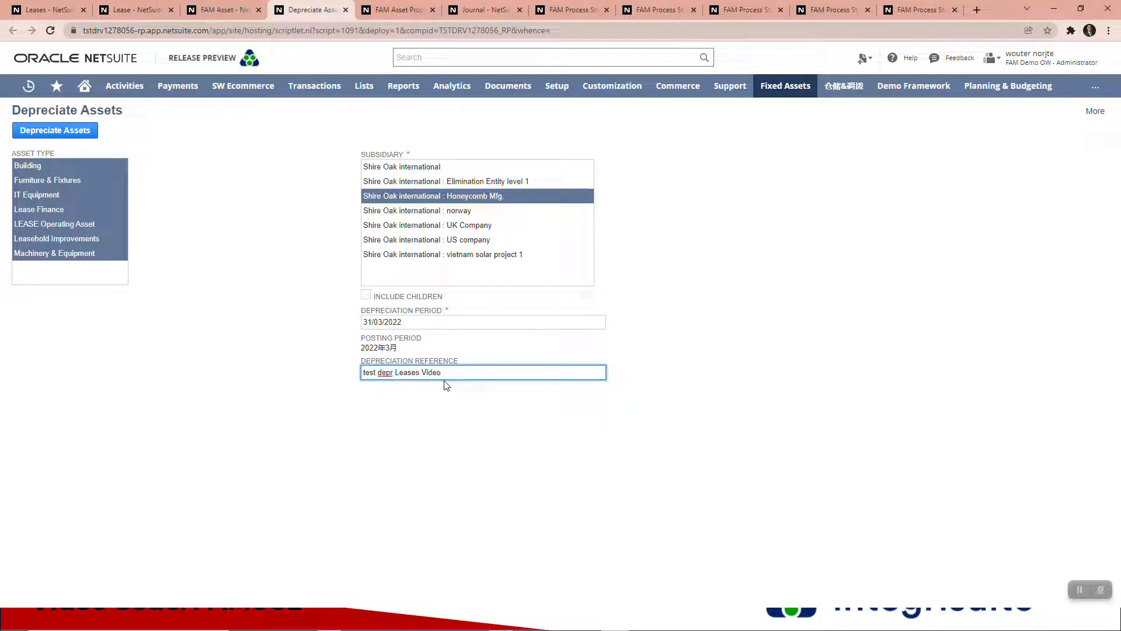
{"action": "mouse_move", "coordinate": [538, 427]}
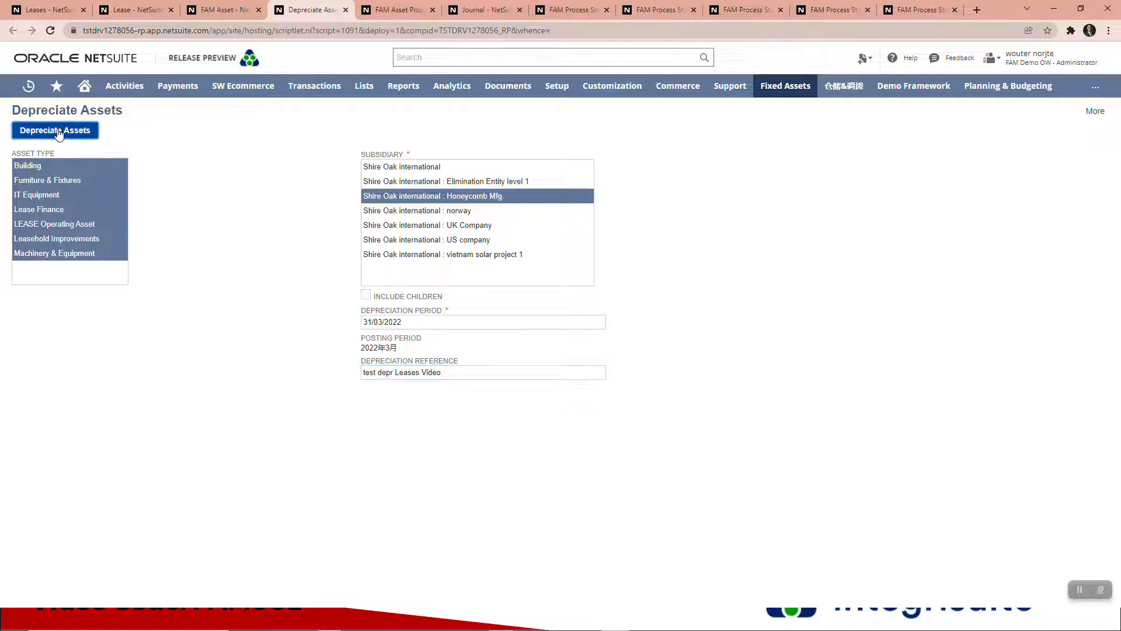
{"action": "left_click", "coordinate": [55, 130]}
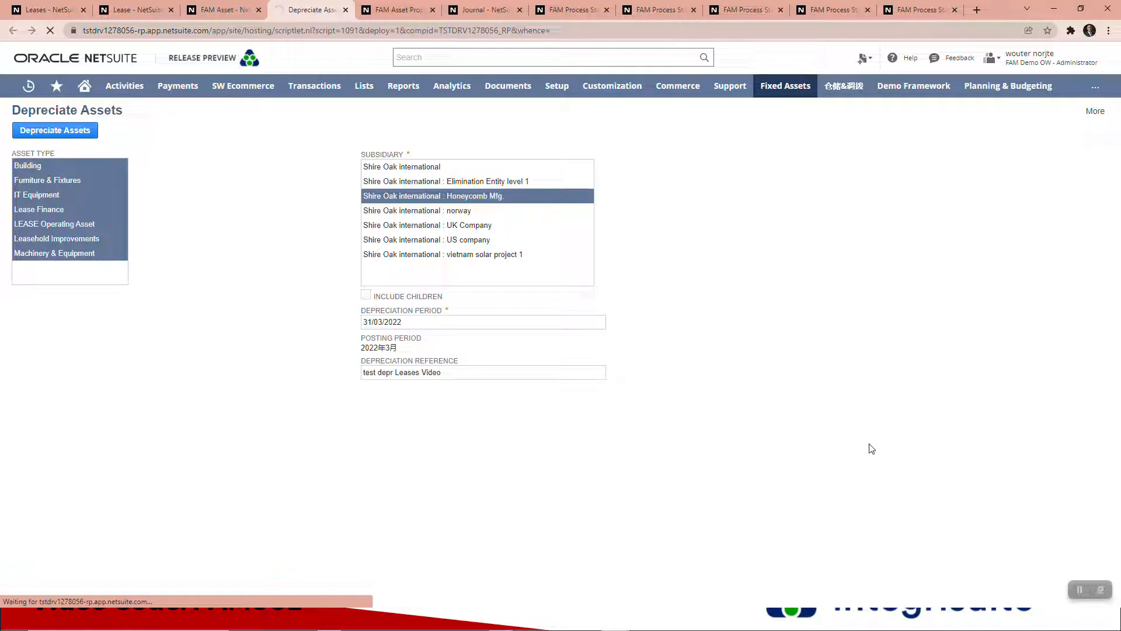
Check FAM Process Status details for Asset Depreciation process 229.
{"action": "left_click", "coordinate": [55, 130]}
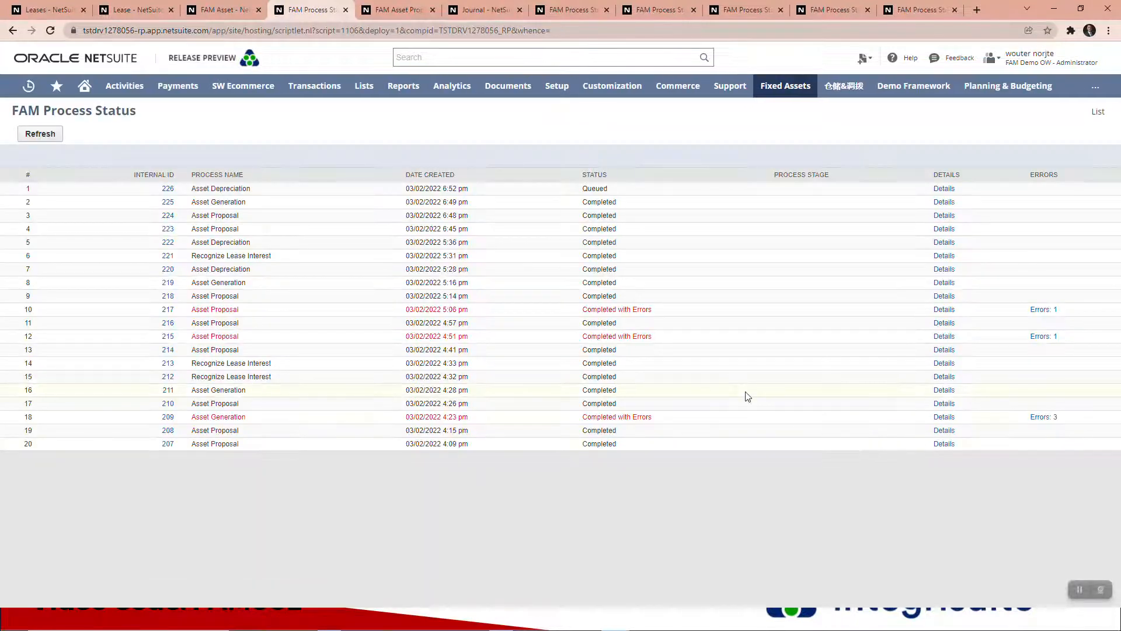
{"action": "mouse_move", "coordinate": [379, 217]}
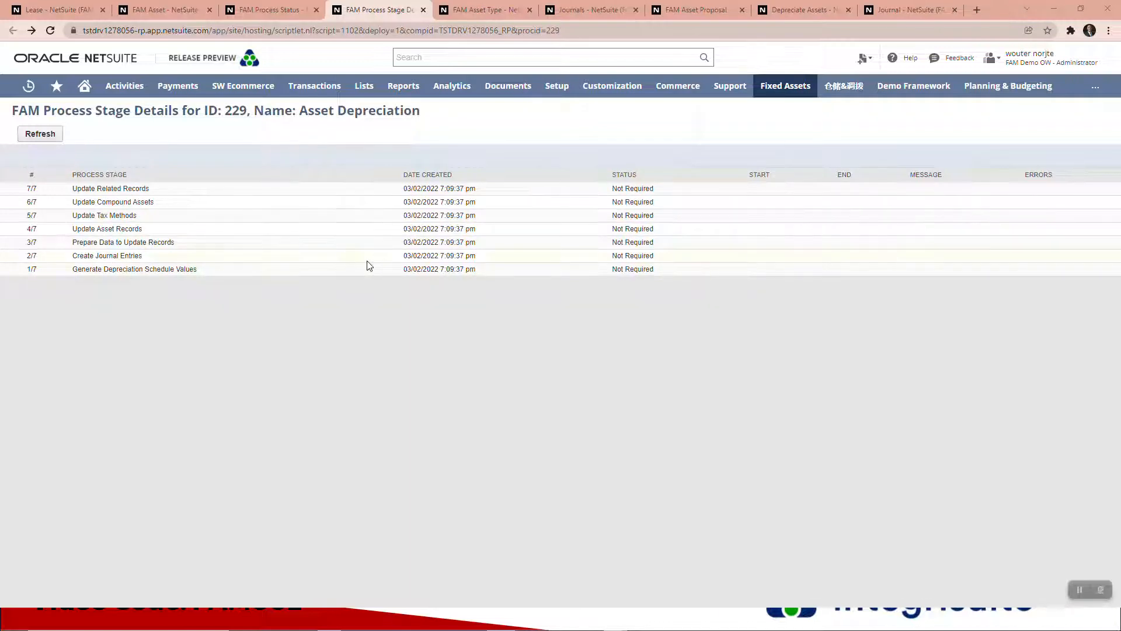
{"action": "left_click", "coordinate": [785, 85]}
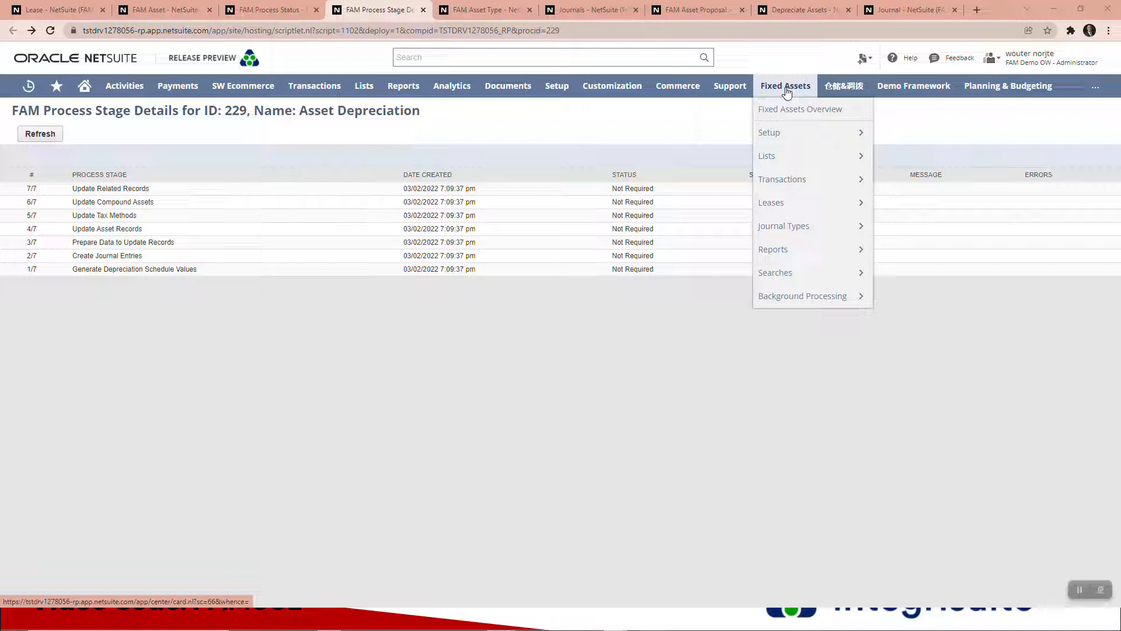
{"action": "mouse_move", "coordinate": [765, 155]}
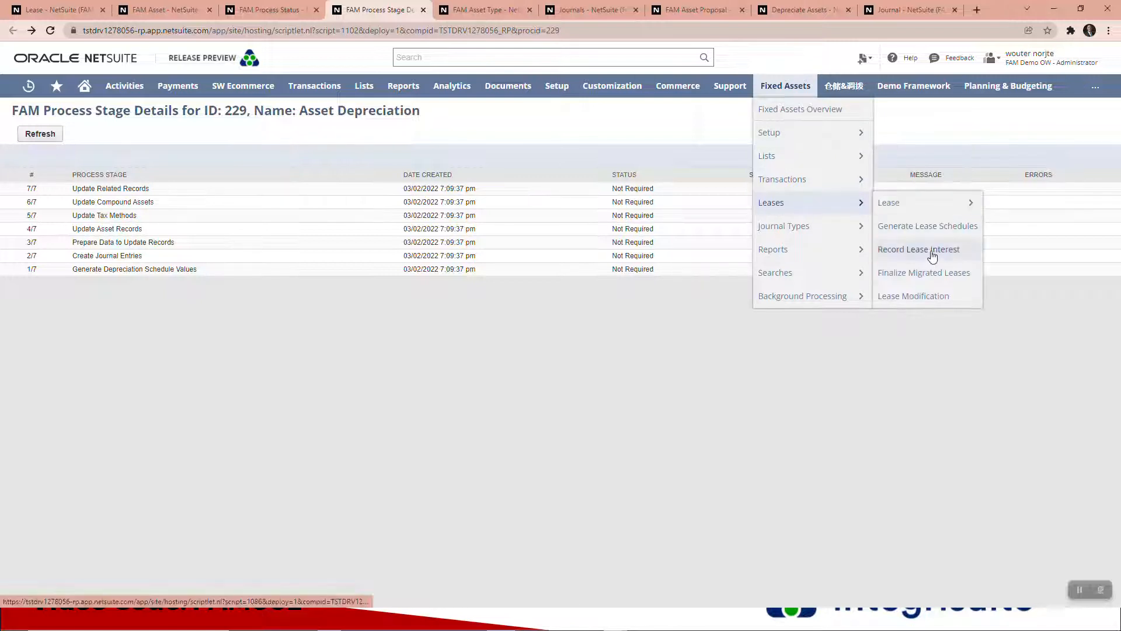
Record lease interest for Honeycomb Mfg. dated 28/02/2022, queuing process 230.
{"action": "left_click", "coordinate": [919, 249]}
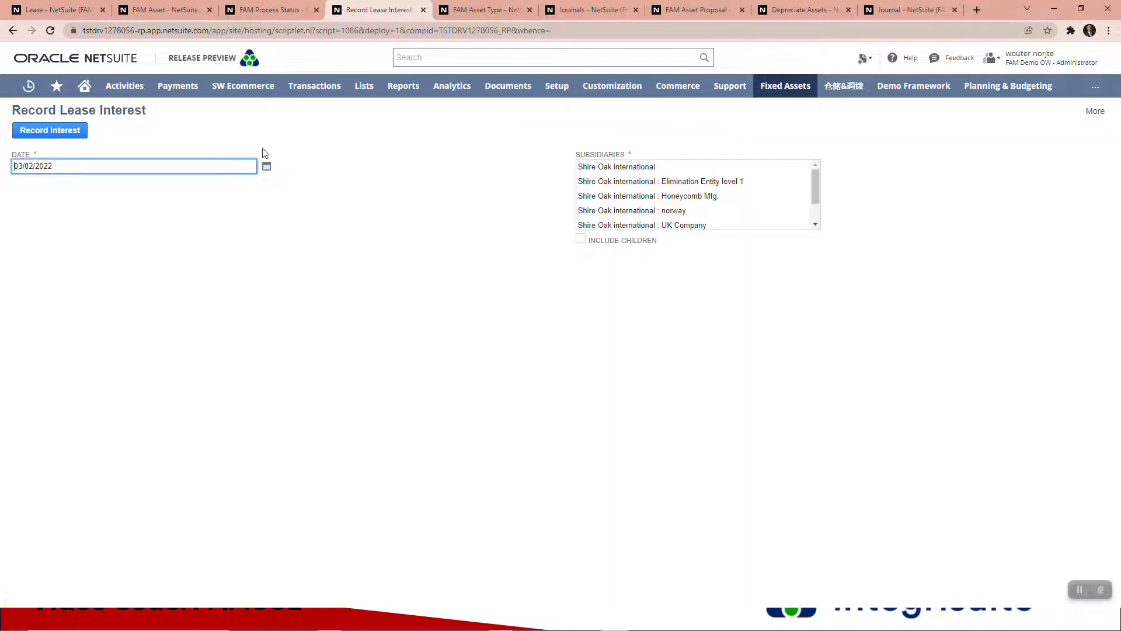
{"action": "left_click", "coordinate": [265, 166]}
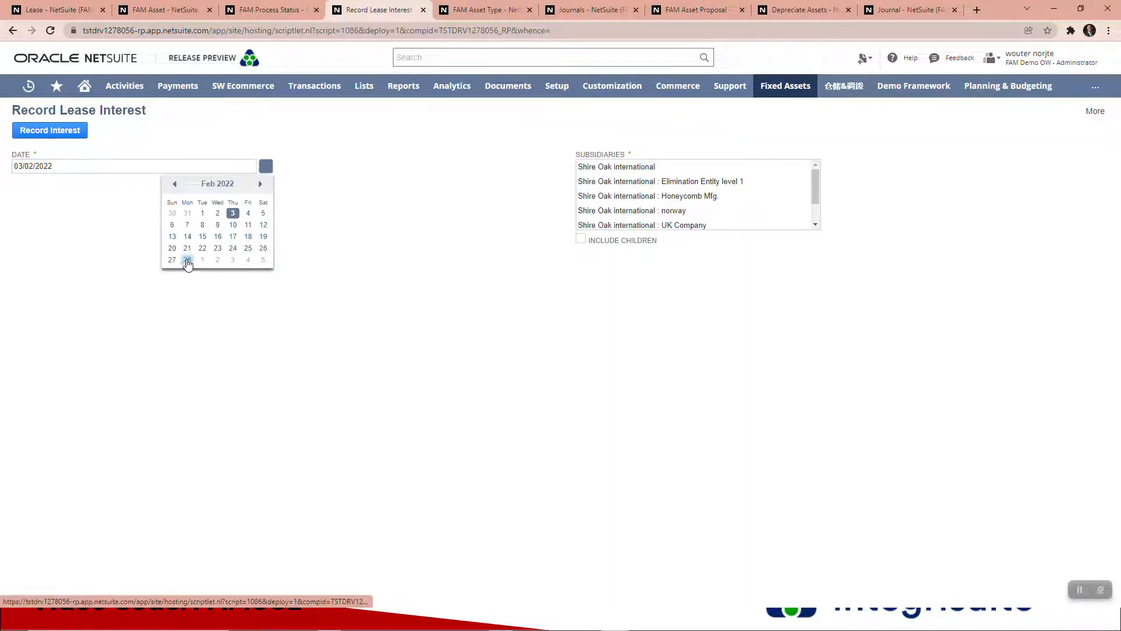
{"action": "left_click", "coordinate": [187, 259]}
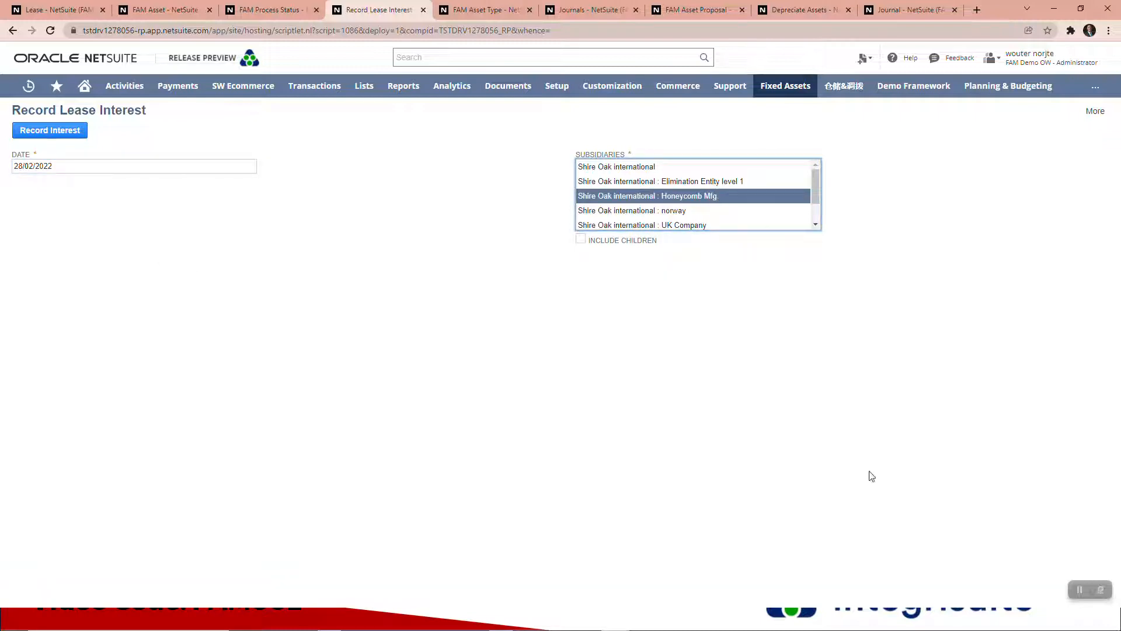
{"action": "left_click", "coordinate": [49, 129]}
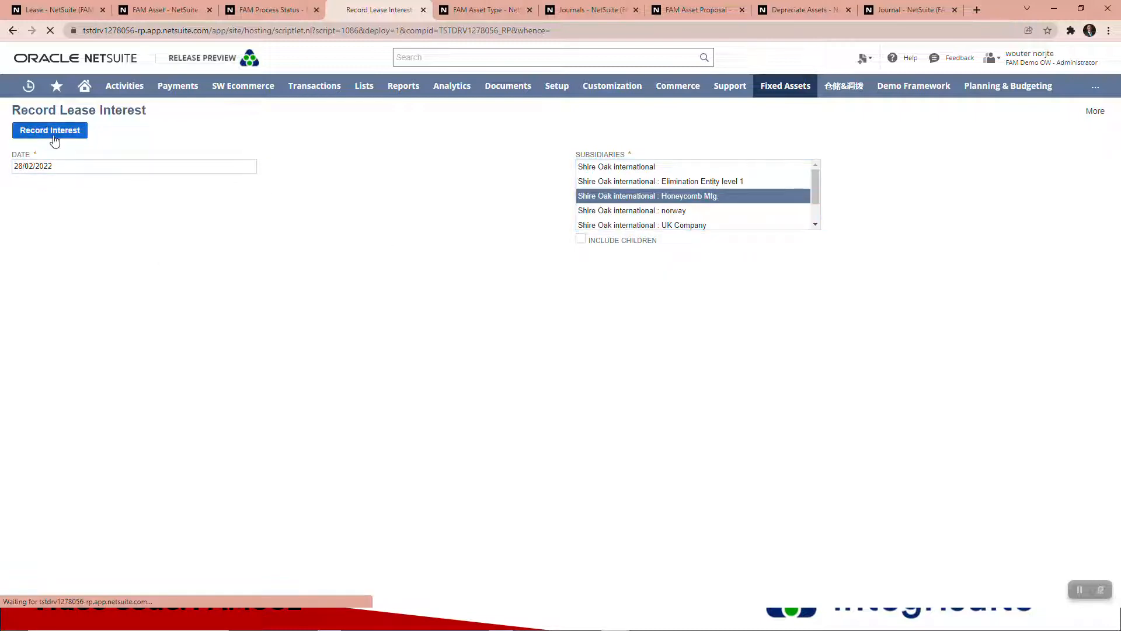
{"action": "left_click", "coordinate": [49, 130]}
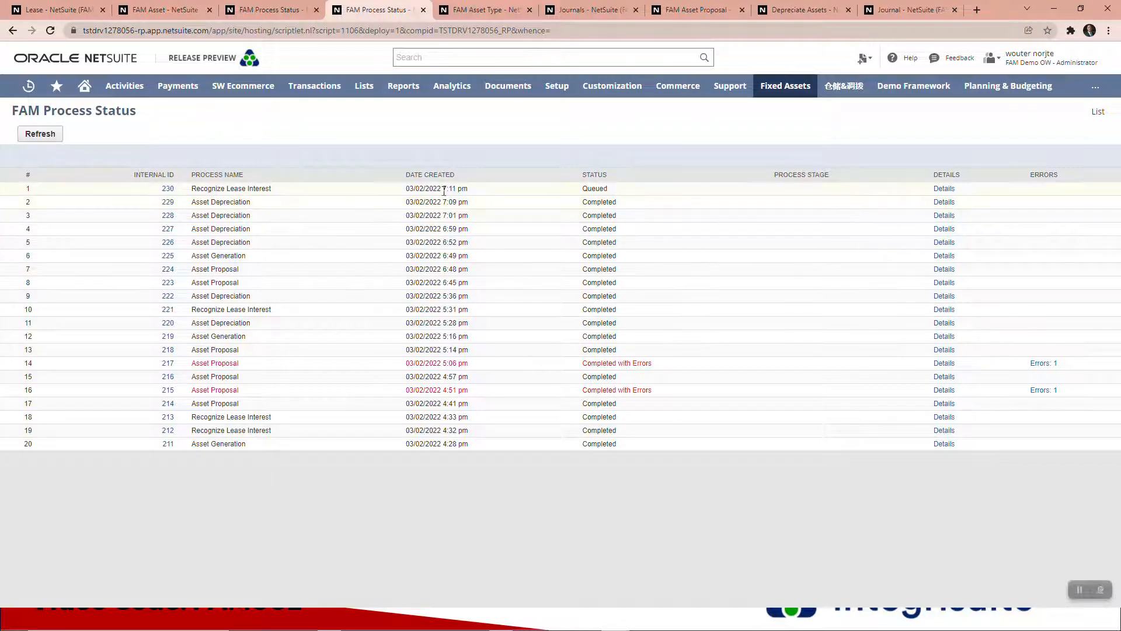
Refresh until Recognize Lease Interest completes and view its details showing 11 journals created.
{"action": "left_click", "coordinate": [40, 133]}
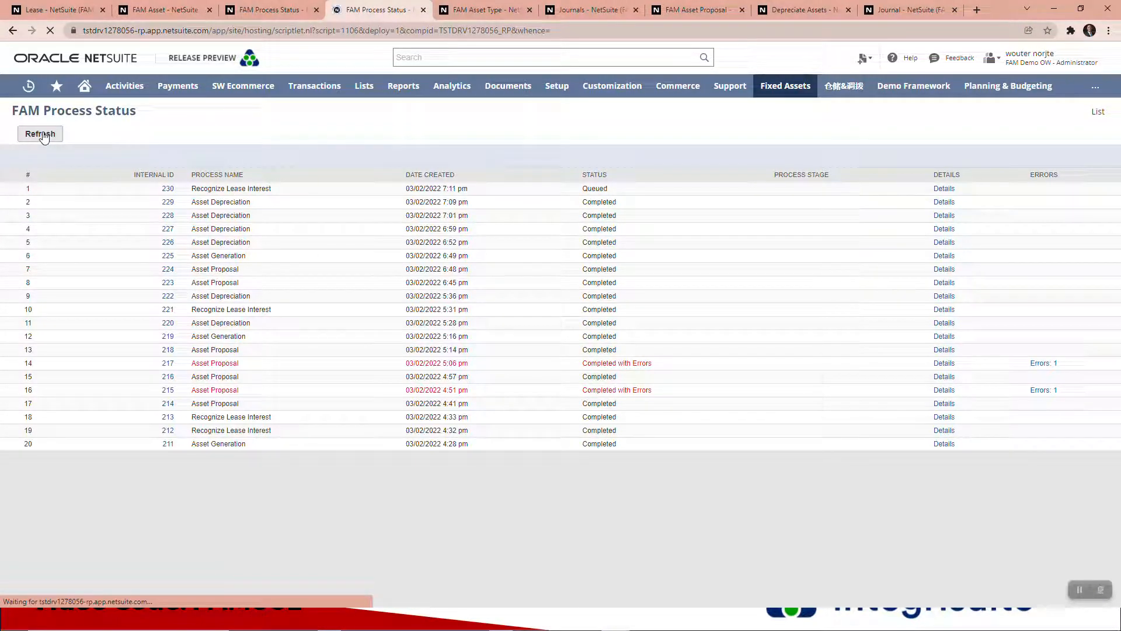
{"action": "left_click", "coordinate": [40, 133]}
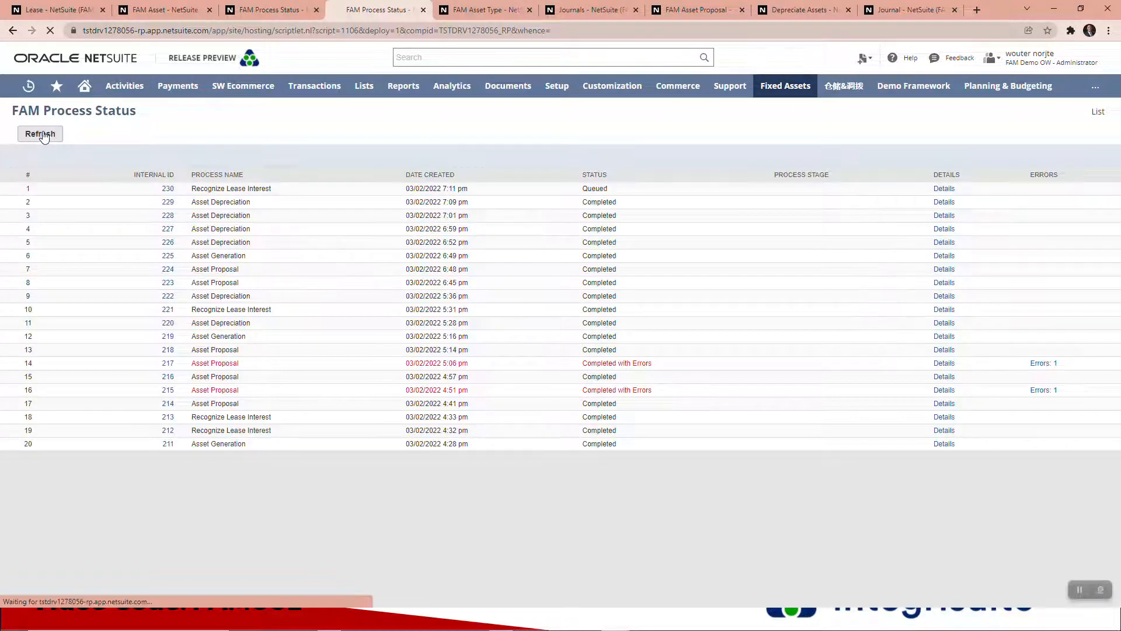
{"action": "left_click", "coordinate": [40, 133]}
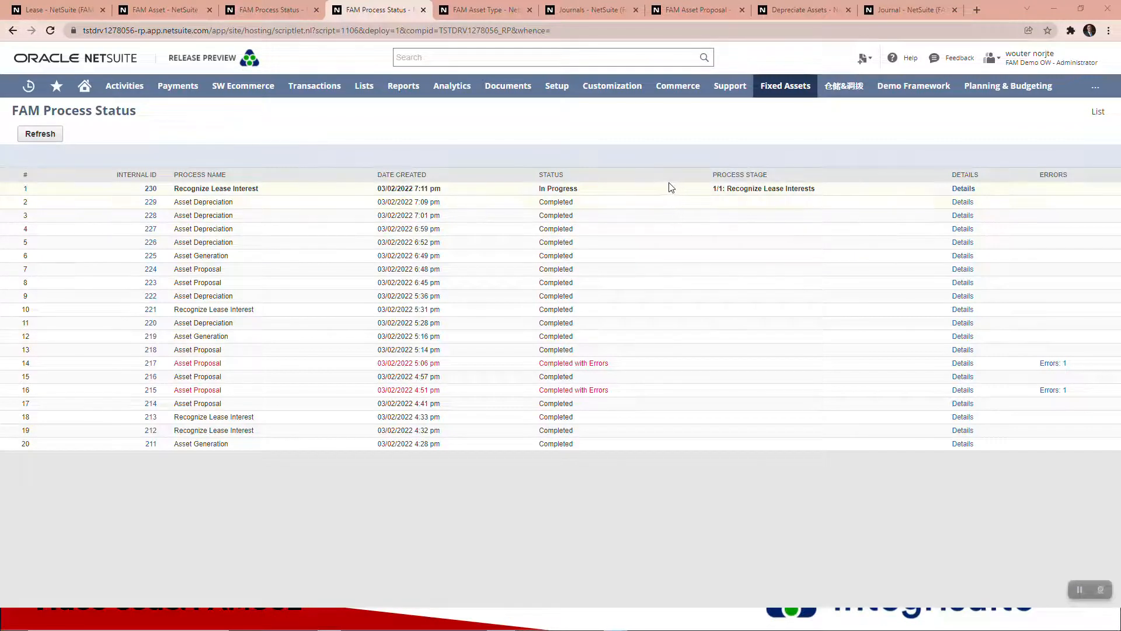
{"action": "mouse_move", "coordinate": [732, 199]}
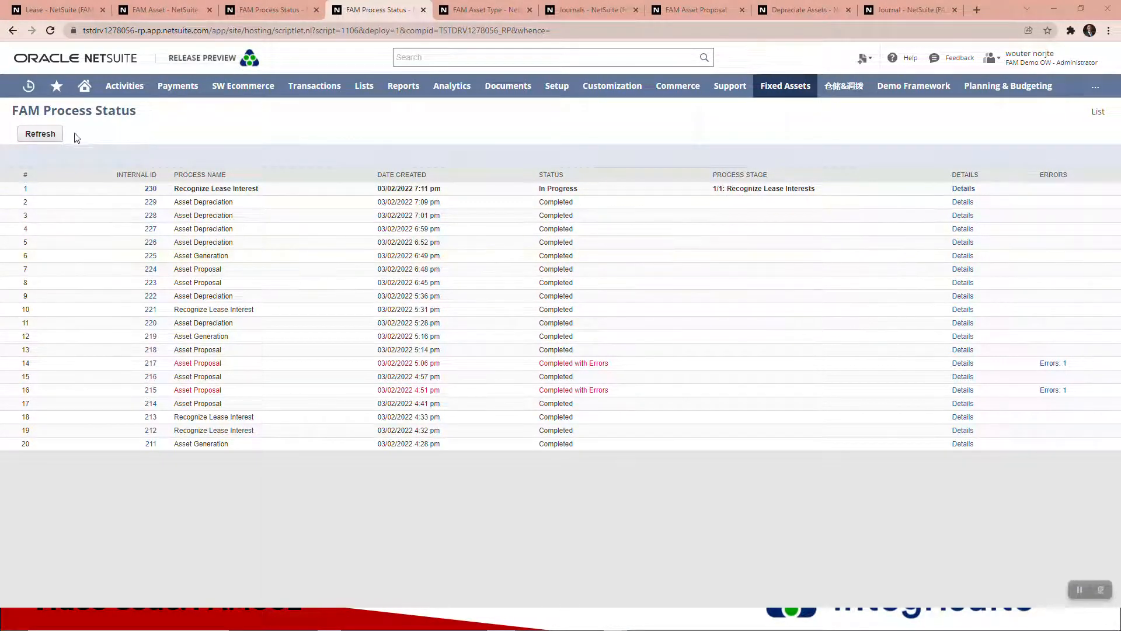
{"action": "left_click", "coordinate": [39, 133]}
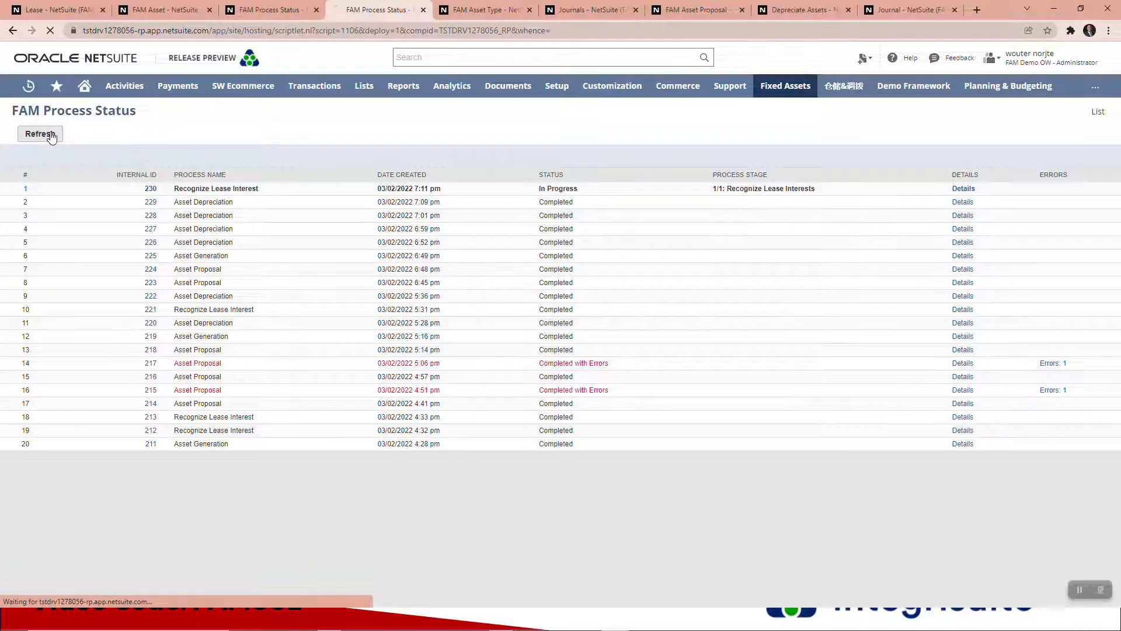
{"action": "left_click", "coordinate": [40, 133]}
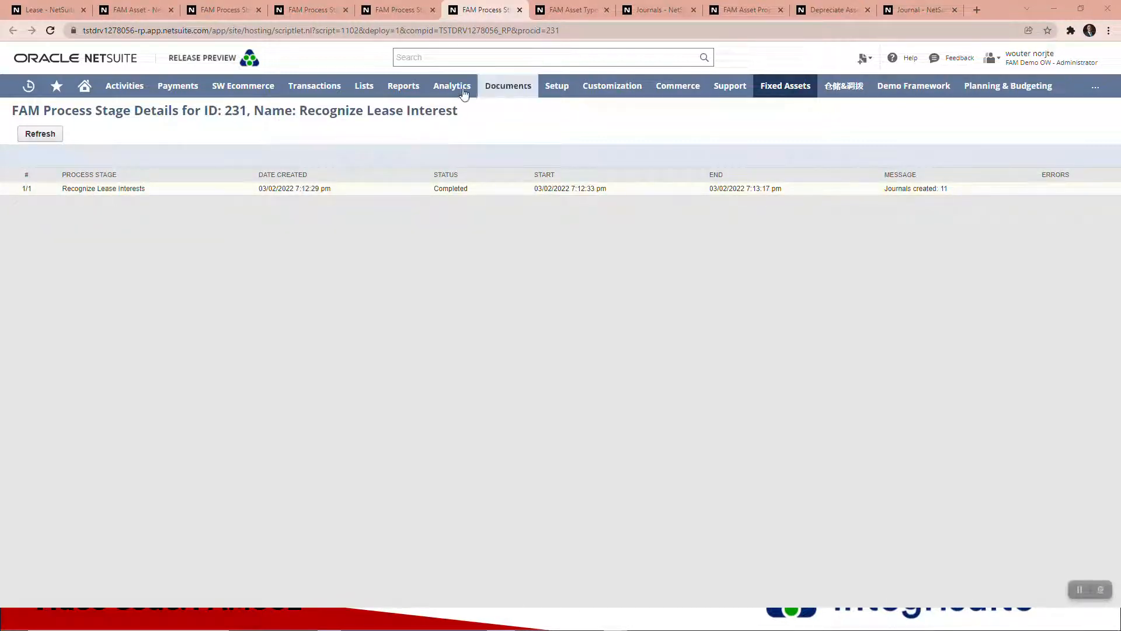
{"action": "left_click", "coordinate": [314, 85]}
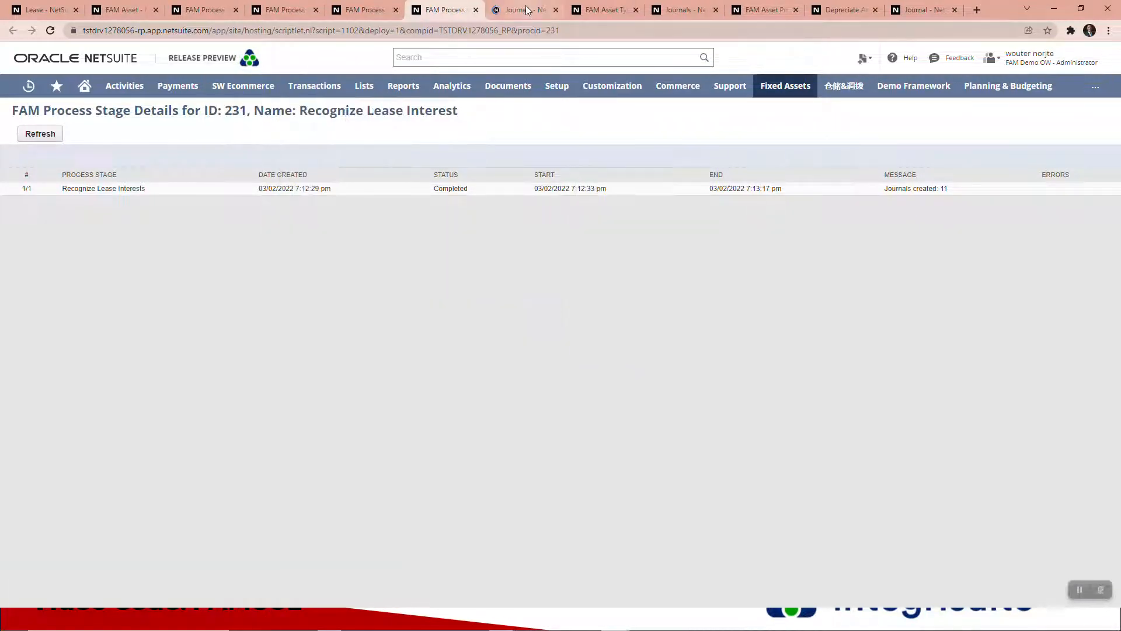
Switch to the Journals list showing the TEST LEASE interest and depreciation entries.
{"action": "left_click", "coordinate": [520, 9]}
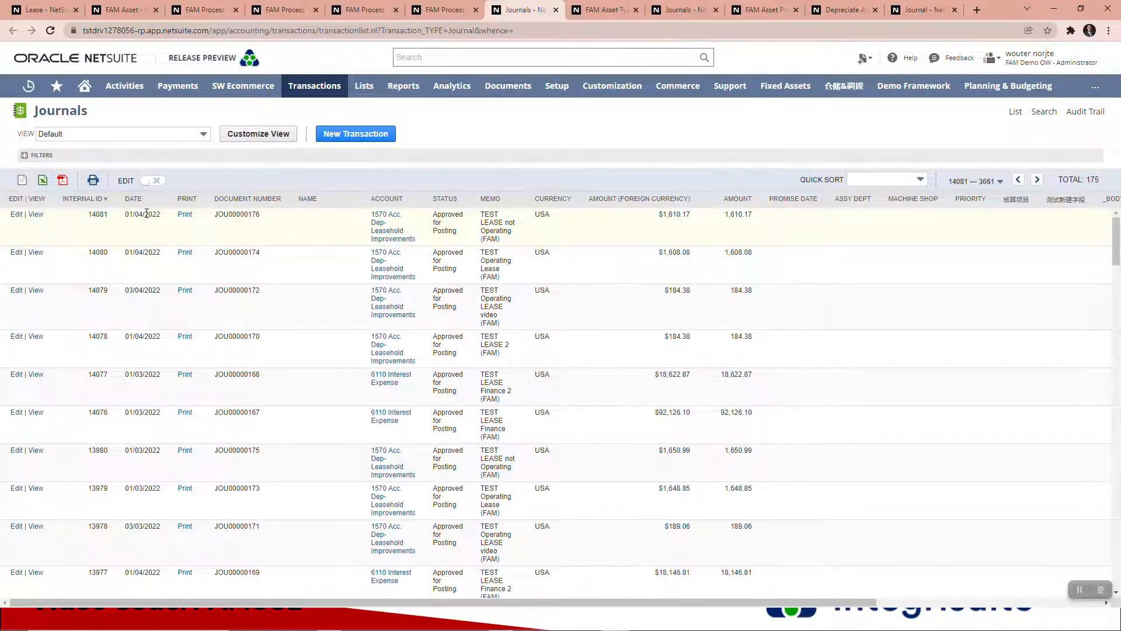
{"action": "mouse_move", "coordinate": [118, 223]}
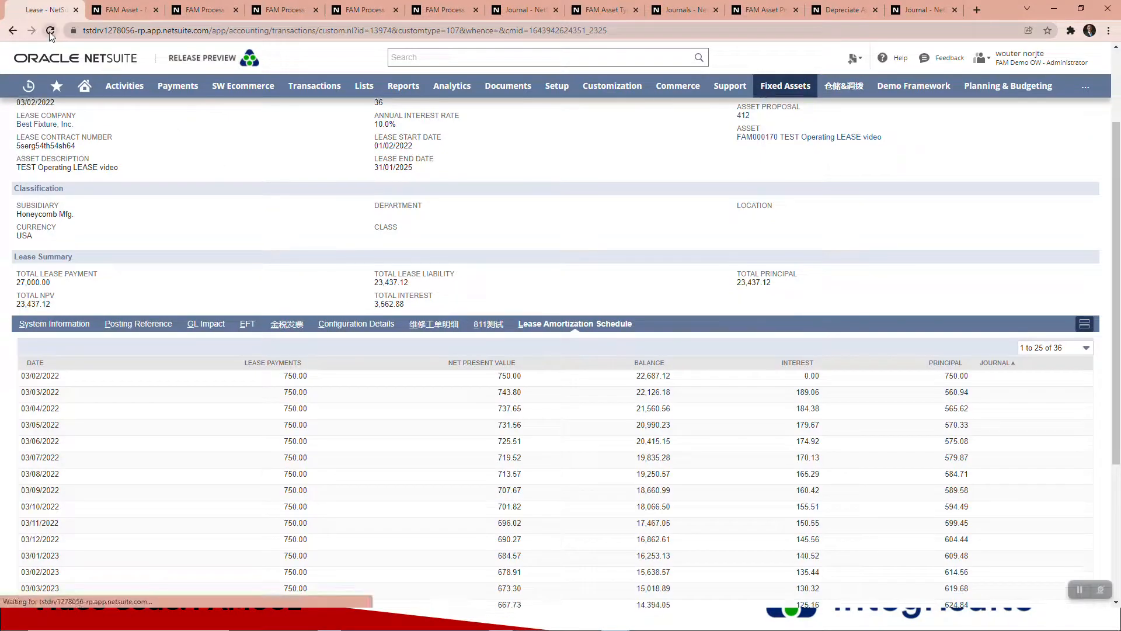
Reload lease 7 and show its amortization schedule with journals JOU00000171 and JOU00000172.
{"action": "left_click", "coordinate": [55, 324]}
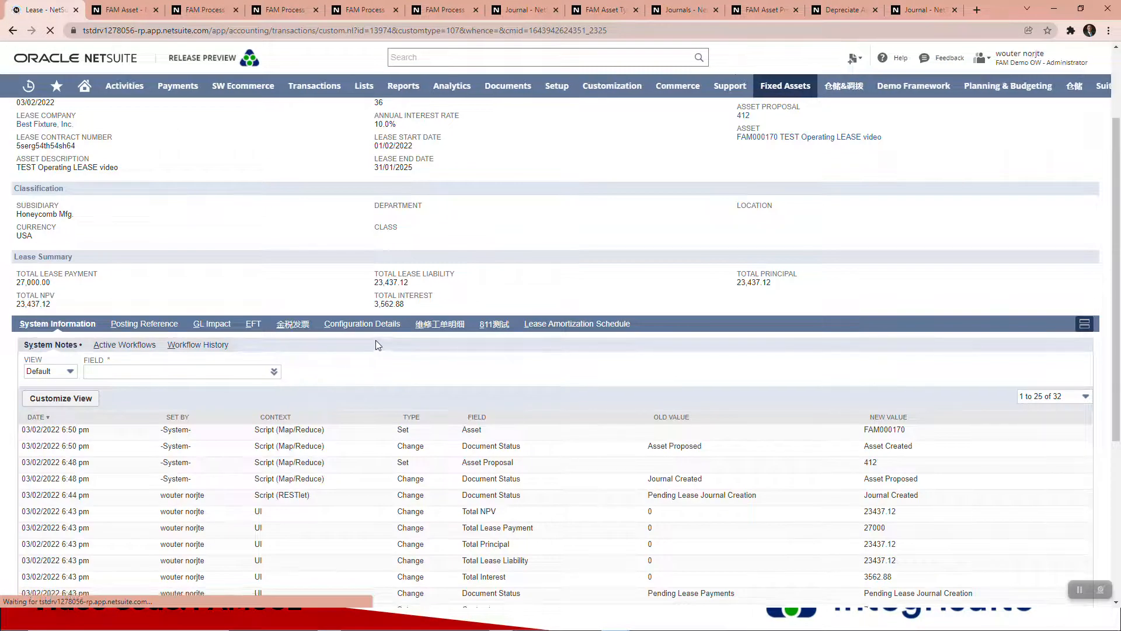
{"action": "left_click", "coordinate": [576, 323]}
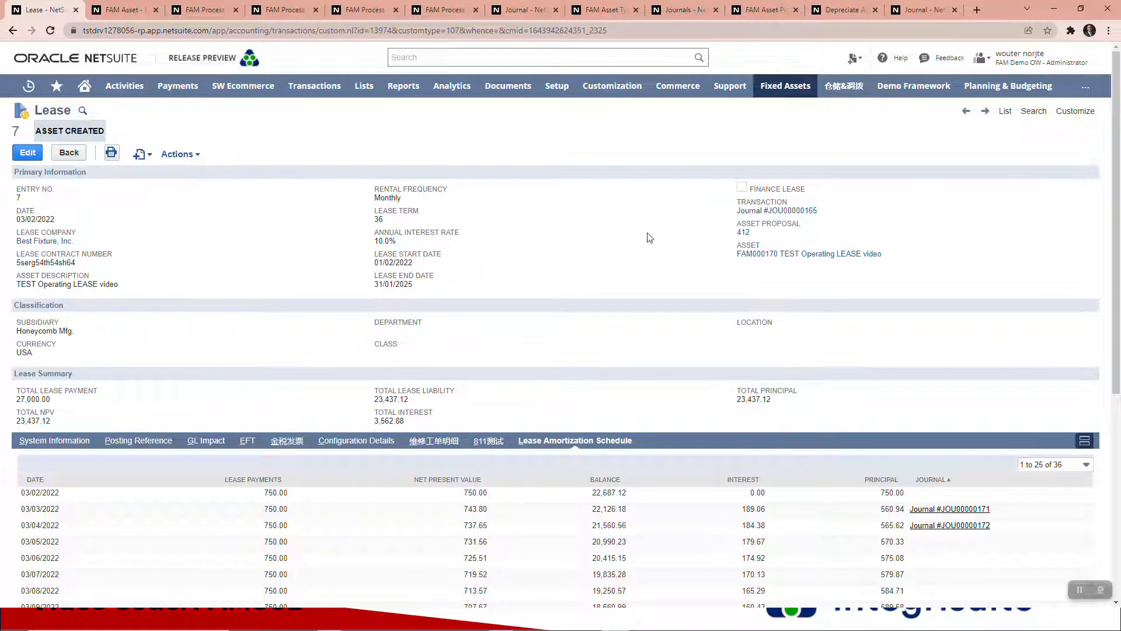
Open the lease report searches from Fixed Assets in new browser tabs.
{"action": "left_click", "coordinate": [784, 85]}
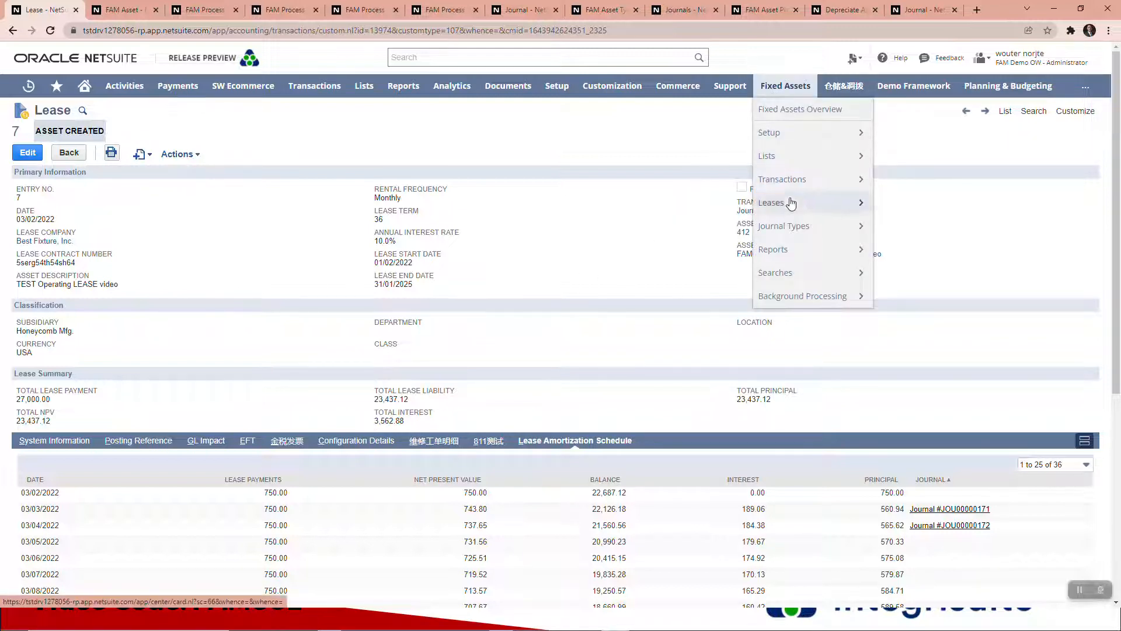
{"action": "mouse_move", "coordinate": [776, 272]}
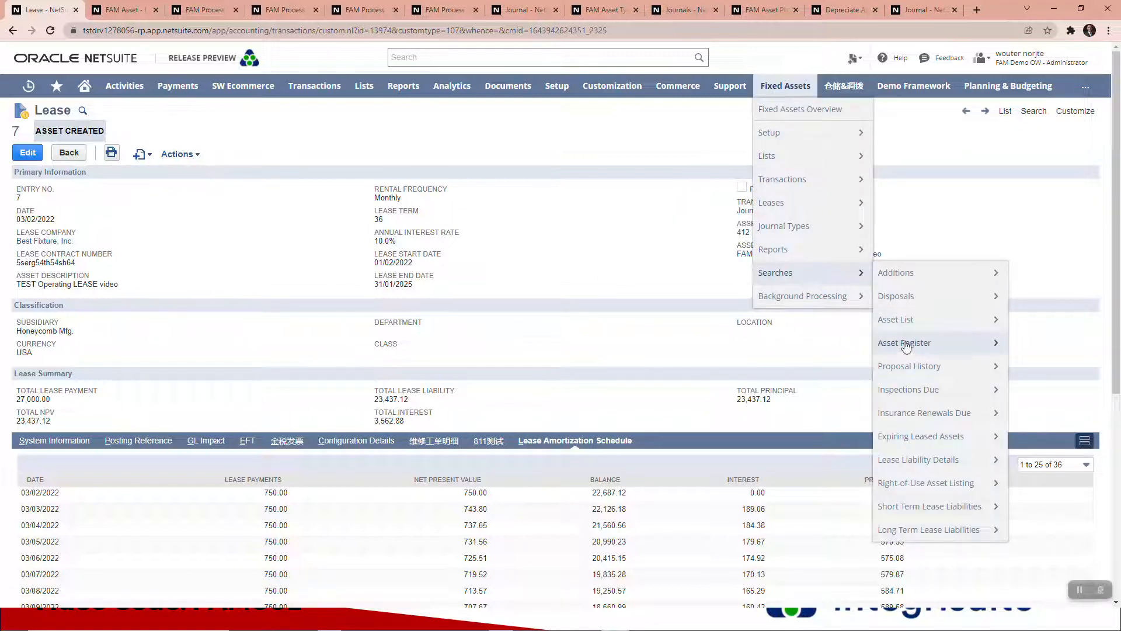
{"action": "right_click", "coordinate": [919, 459]}
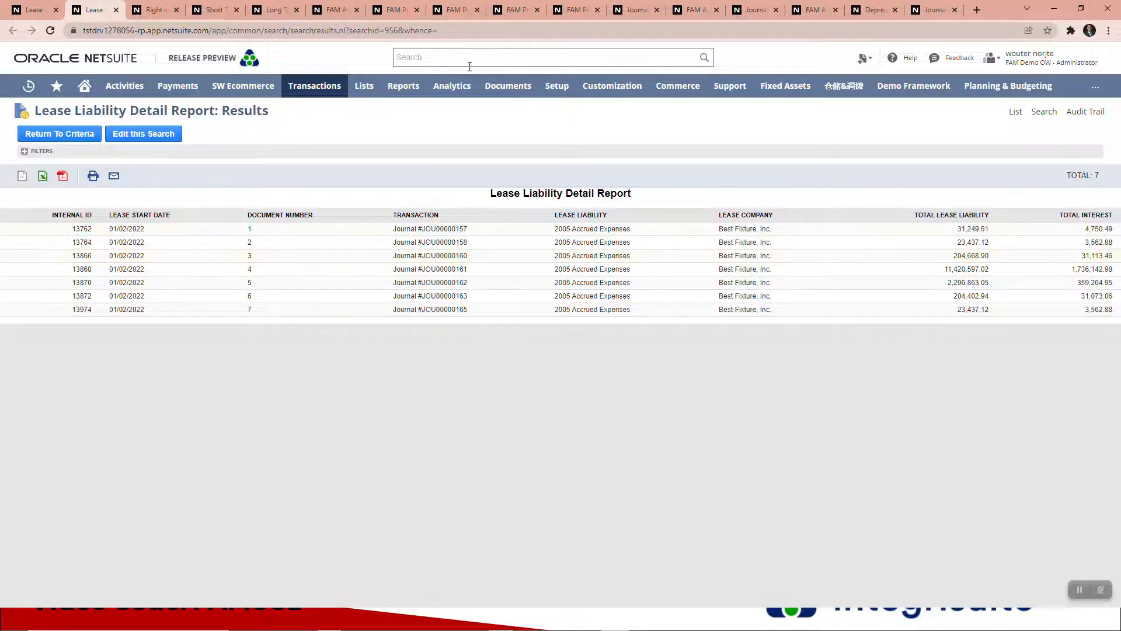
Review the Right-of-Use Asset Listing and Short Term Lease Liability (3,995,629.73) reports, then return to lease 7.
{"action": "left_click", "coordinate": [153, 10]}
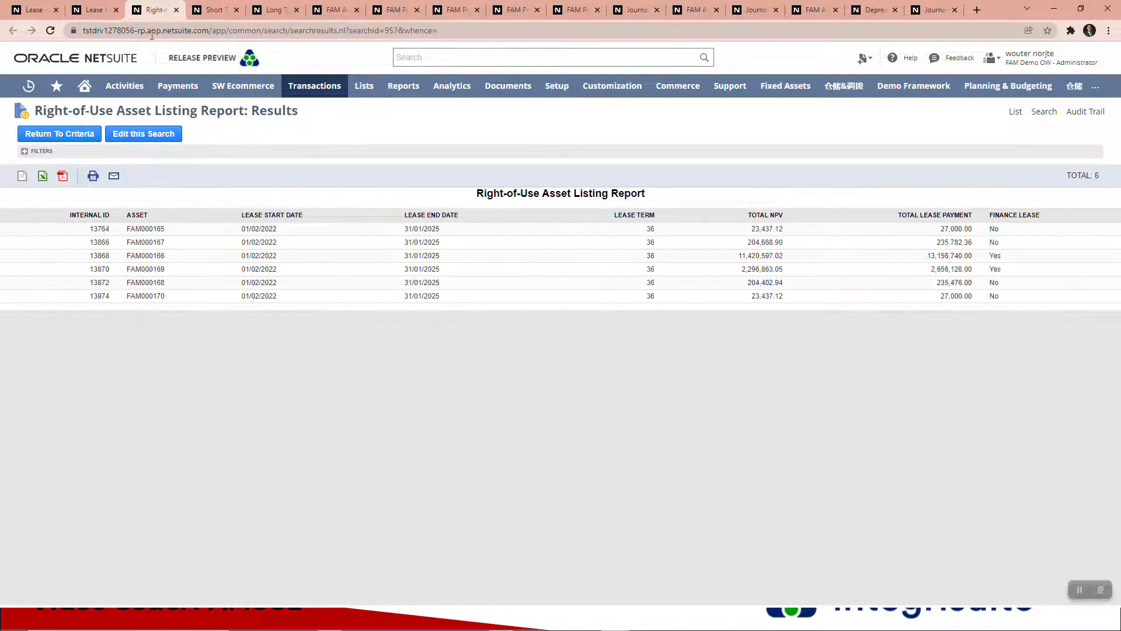
{"action": "left_click", "coordinate": [212, 9]}
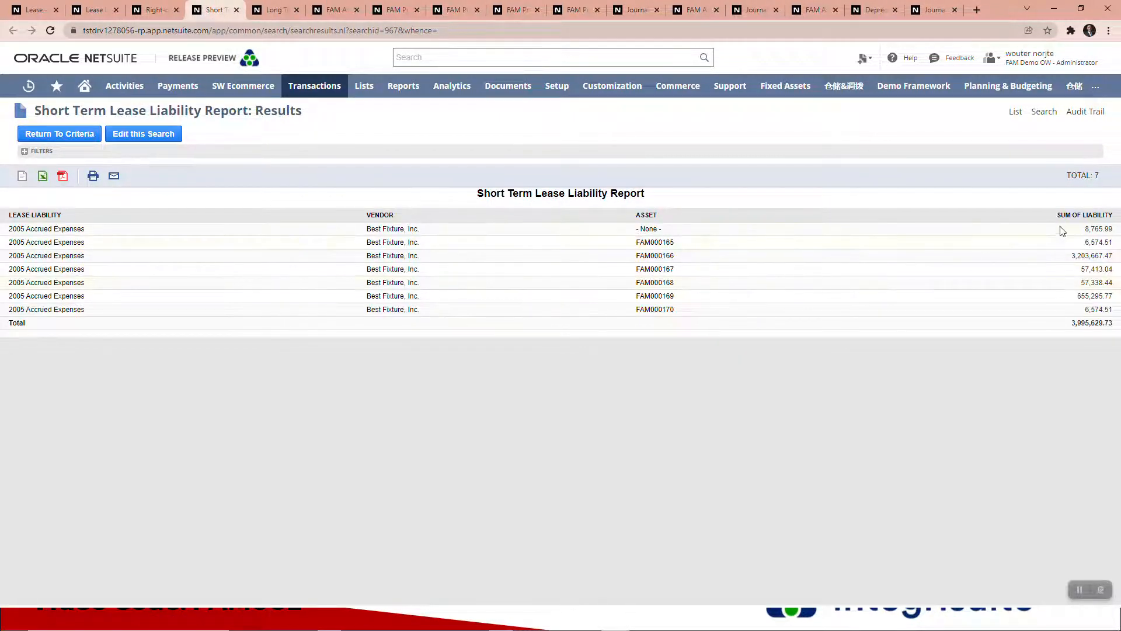
{"action": "left_click", "coordinate": [272, 10]}
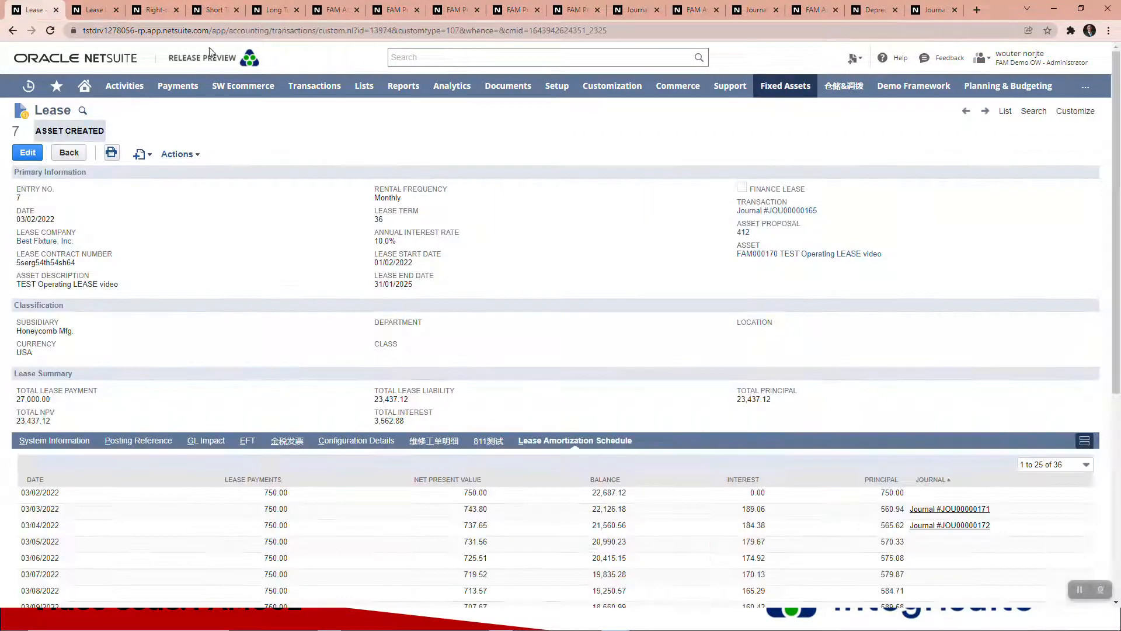
{"action": "left_click", "coordinate": [785, 86]}
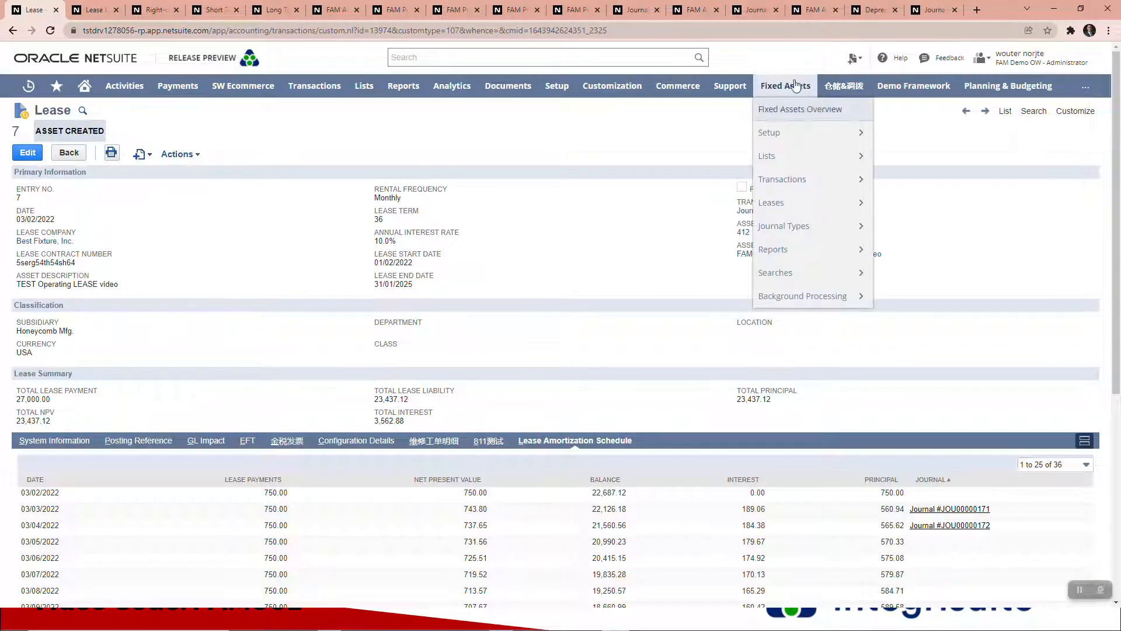